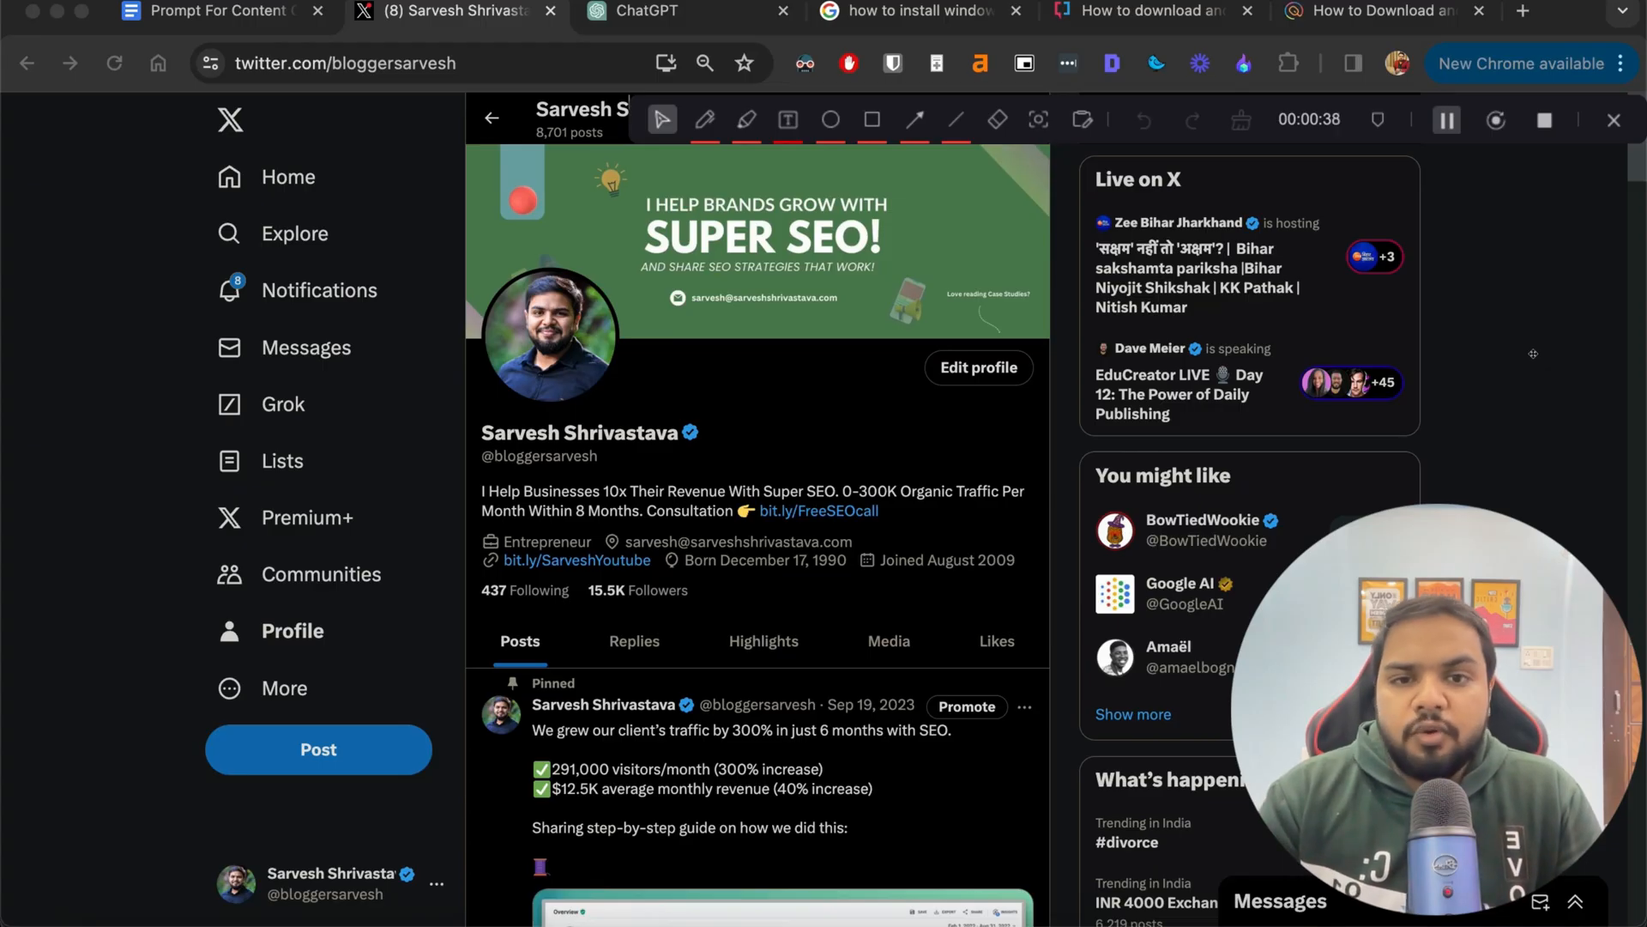
Switch from the X profile tab to the Google Docs content comparison prompt
click(210, 12)
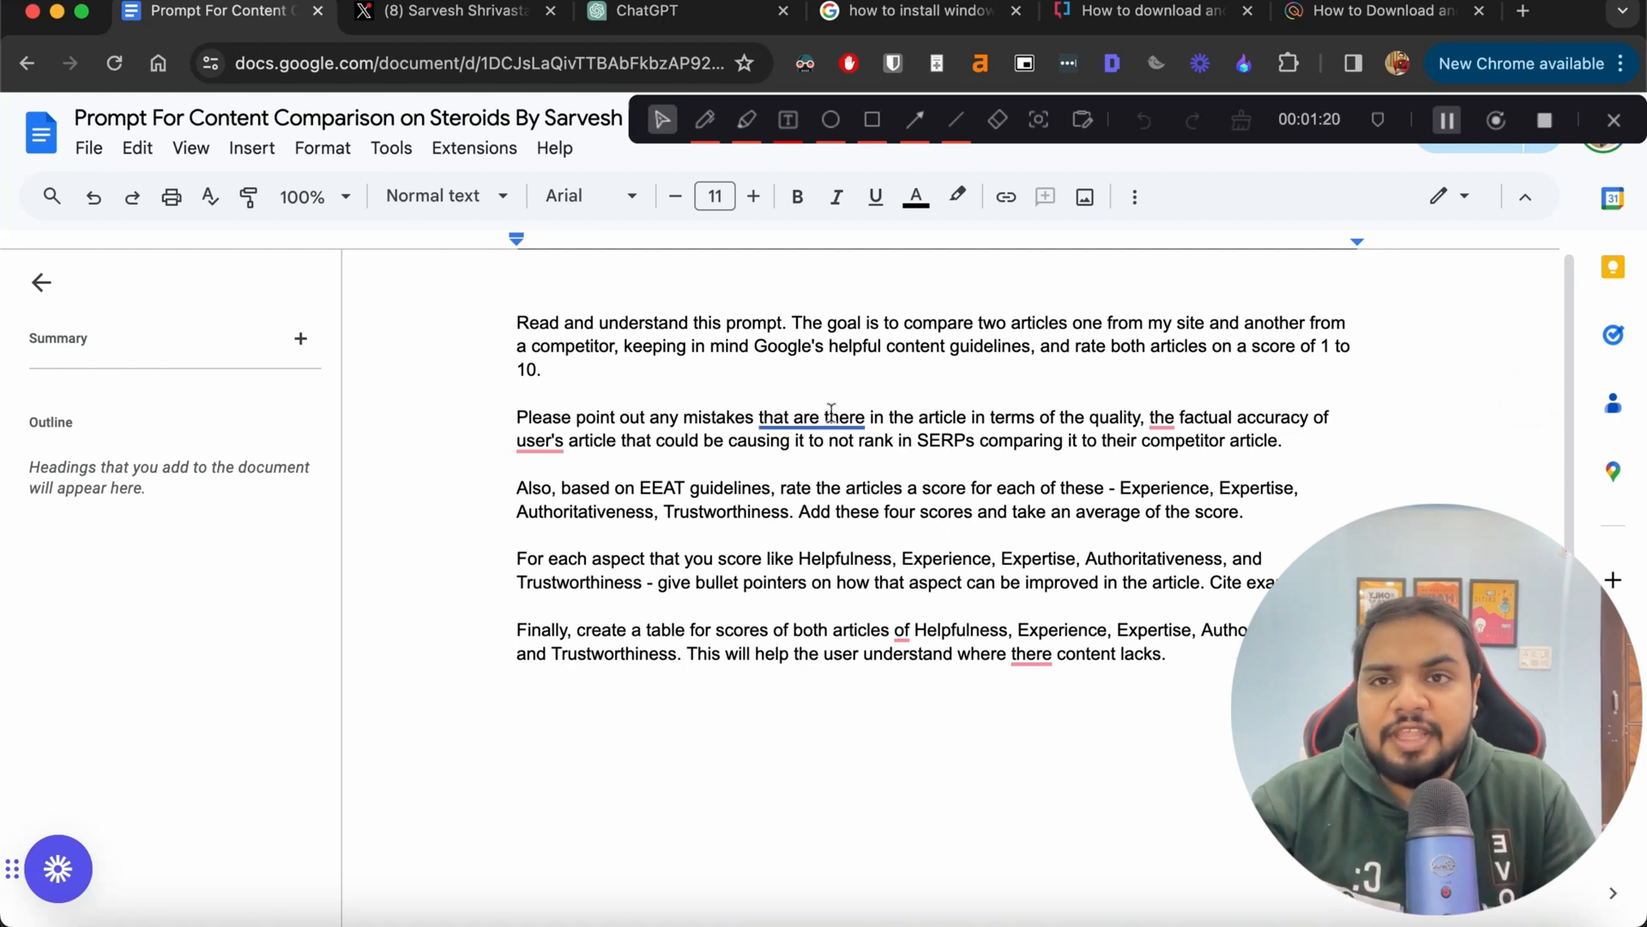
Copy the whole article-comparison prompt from Google Docs and move to the ChatGPT tab
click(516, 702)
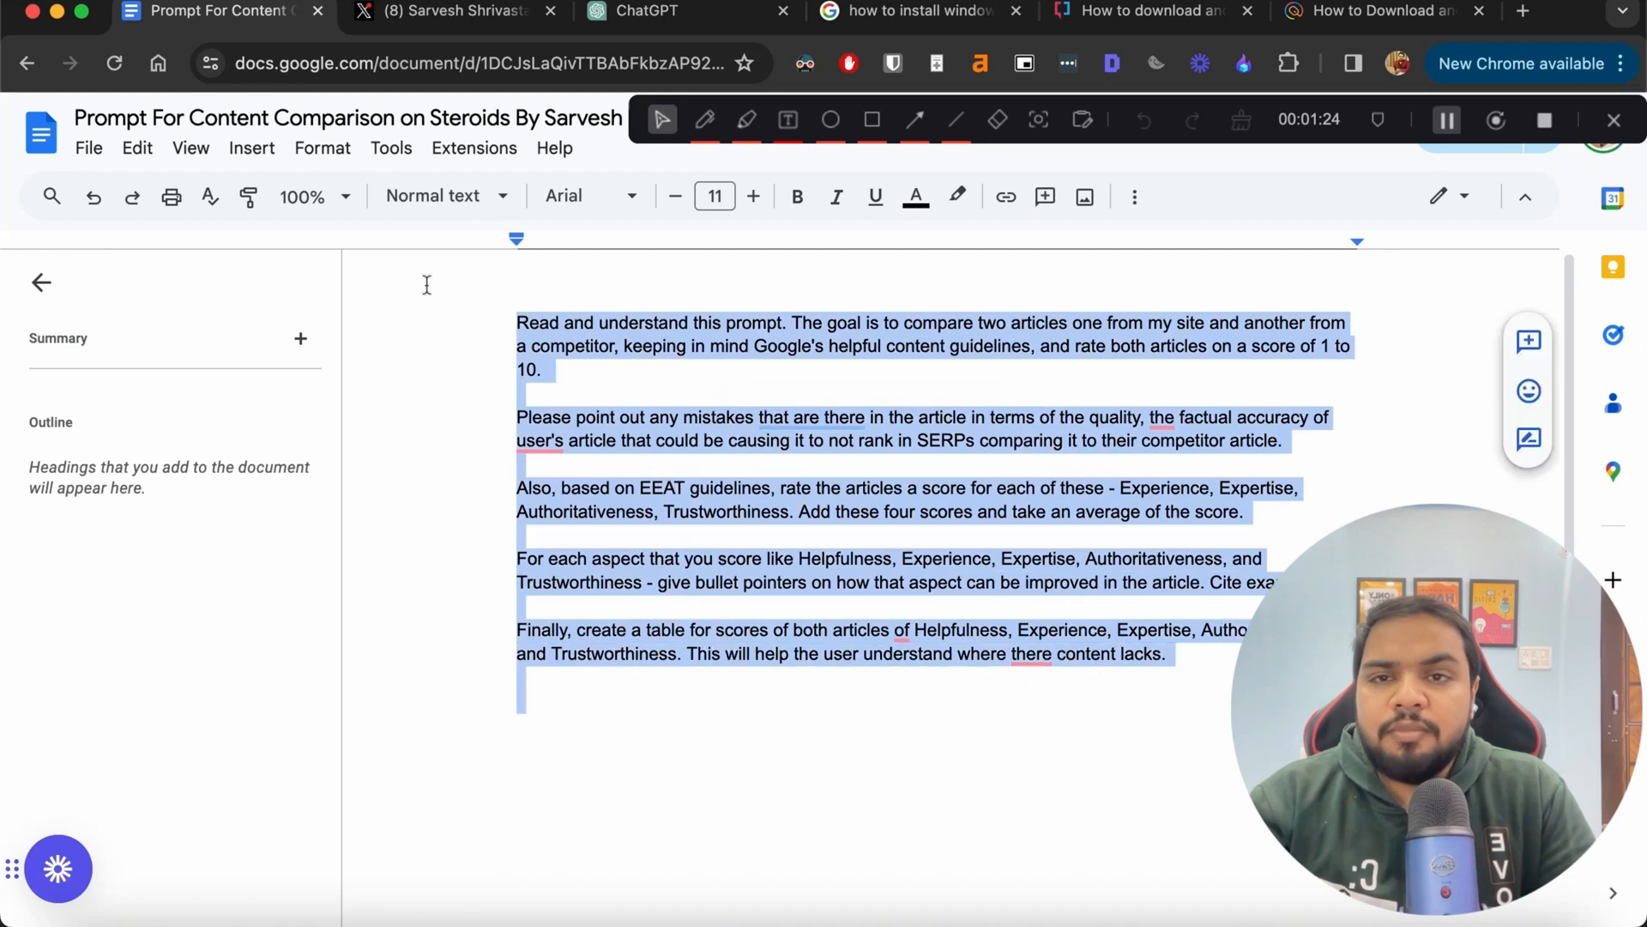
click(640, 12)
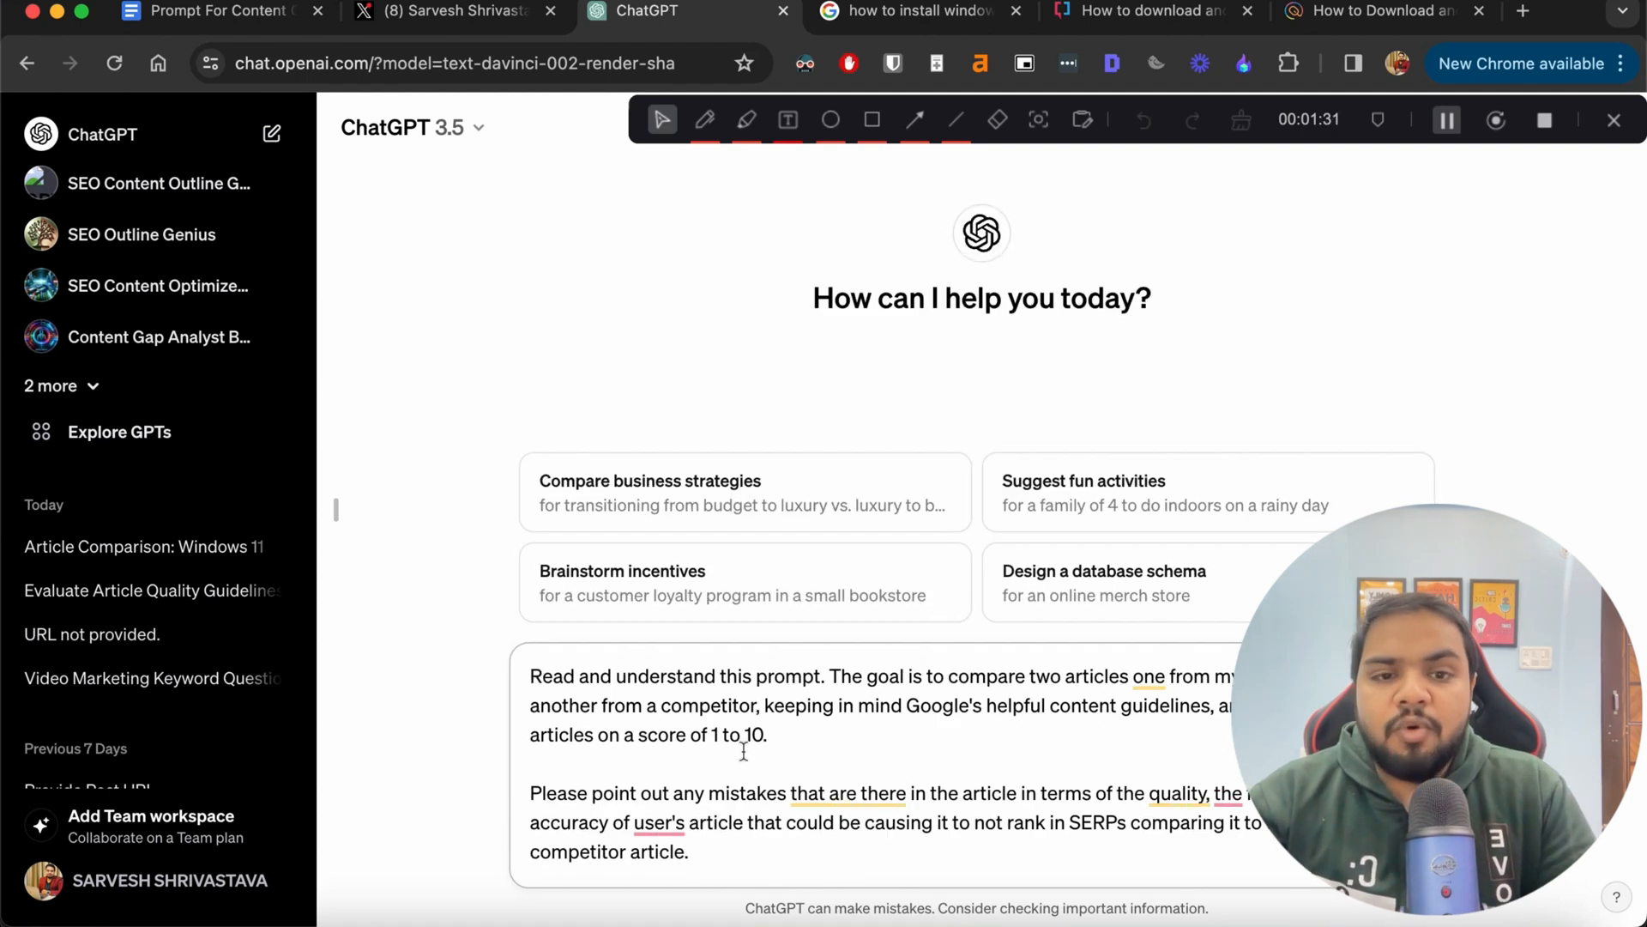
Paste the comparison prompt into a new ChatGPT message and bring up the Techjockey Windows 11 article
scroll(down, 3)
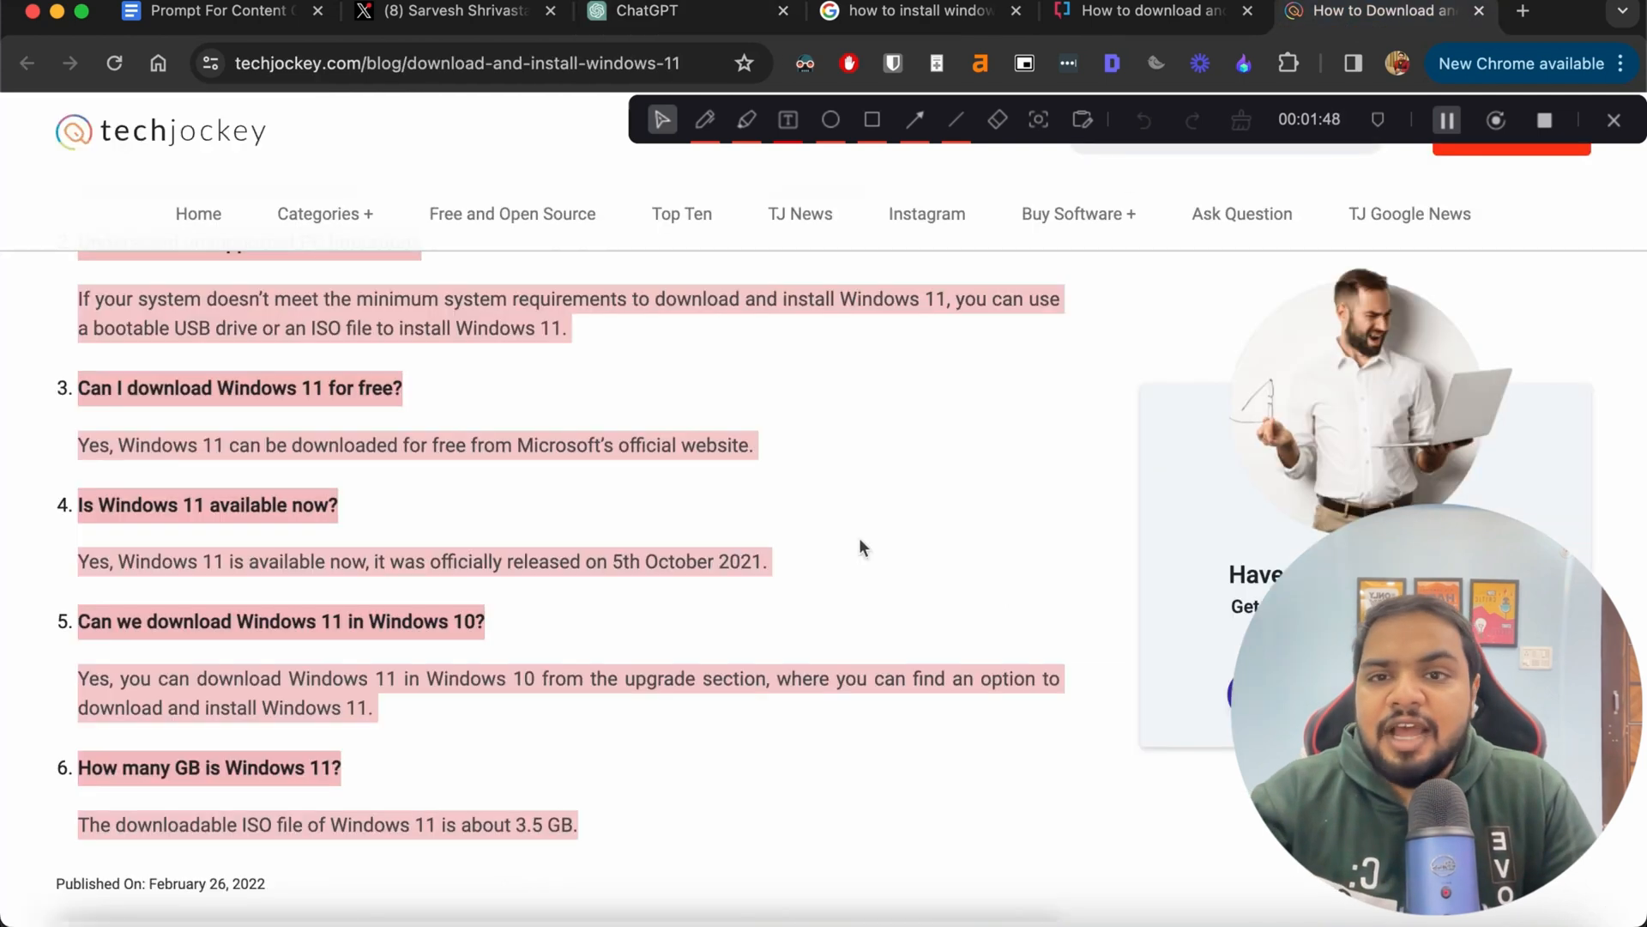
Select and copy the full Techjockey Windows 11 install article, then return to ChatGPT
scroll(up, 3)
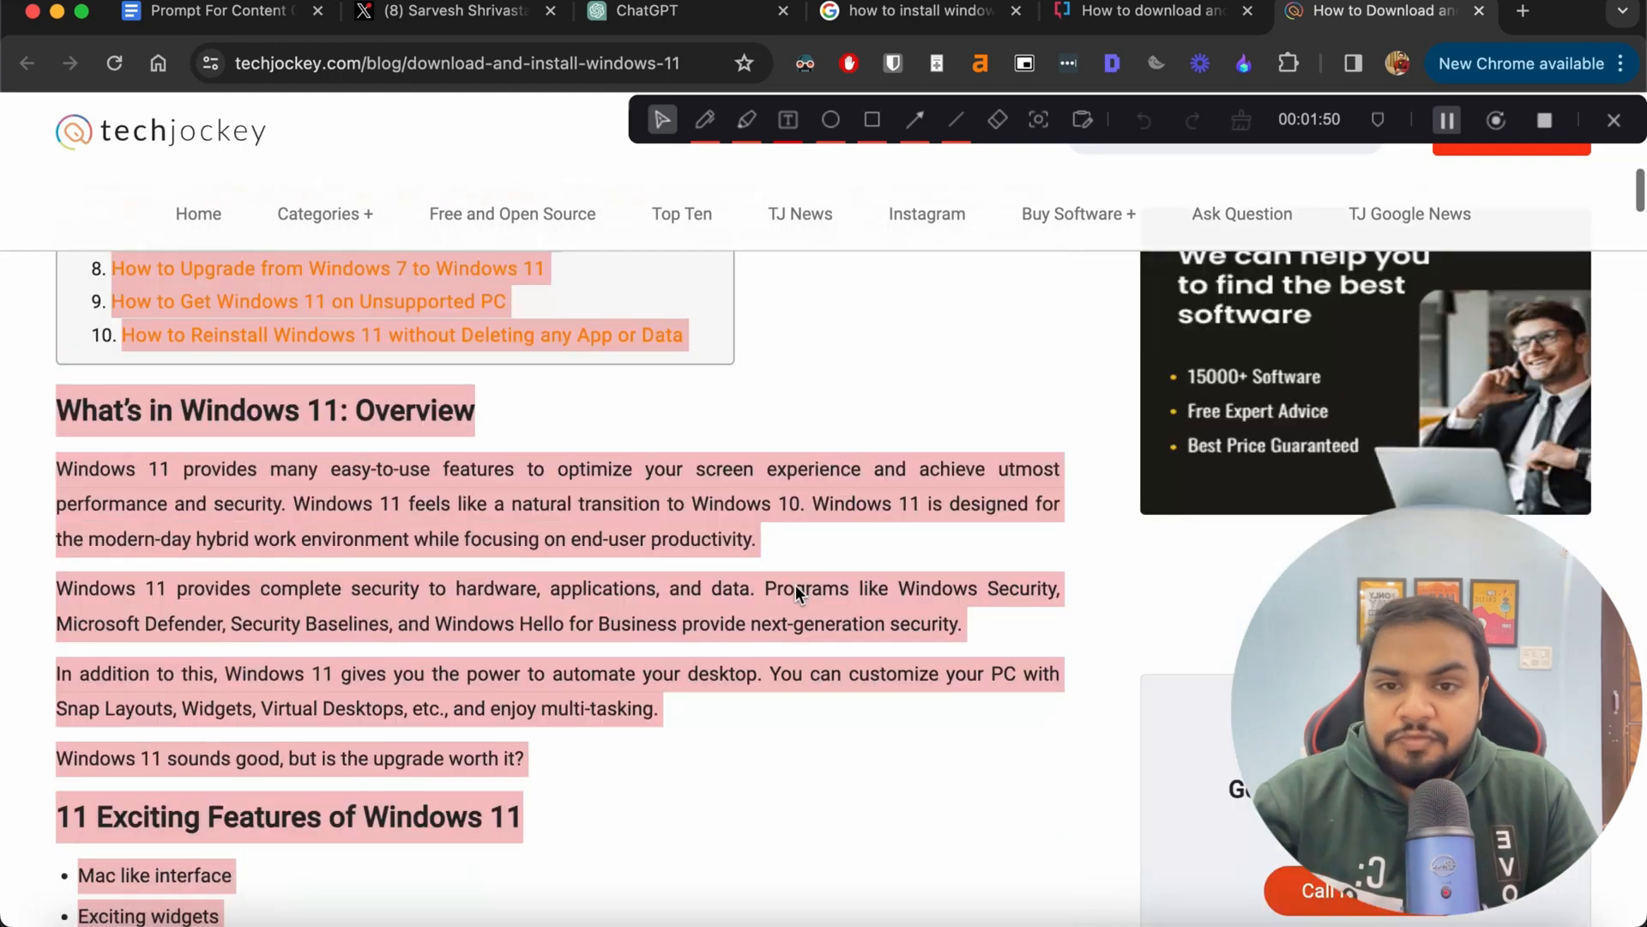
scroll(down, 3)
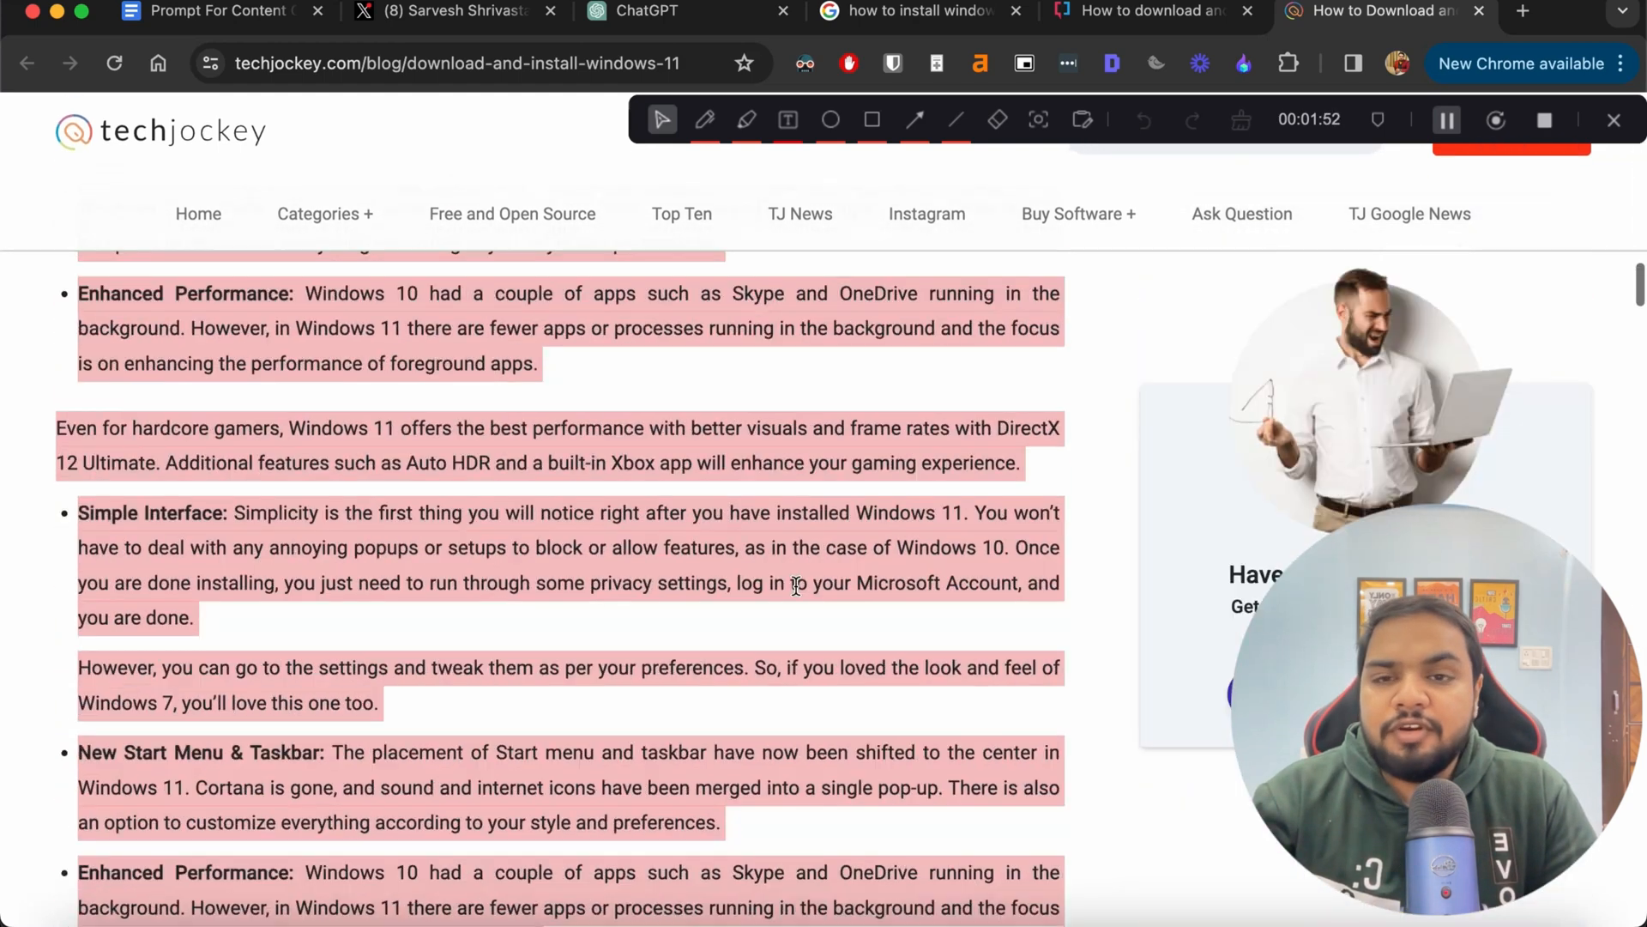
scroll(down, 3)
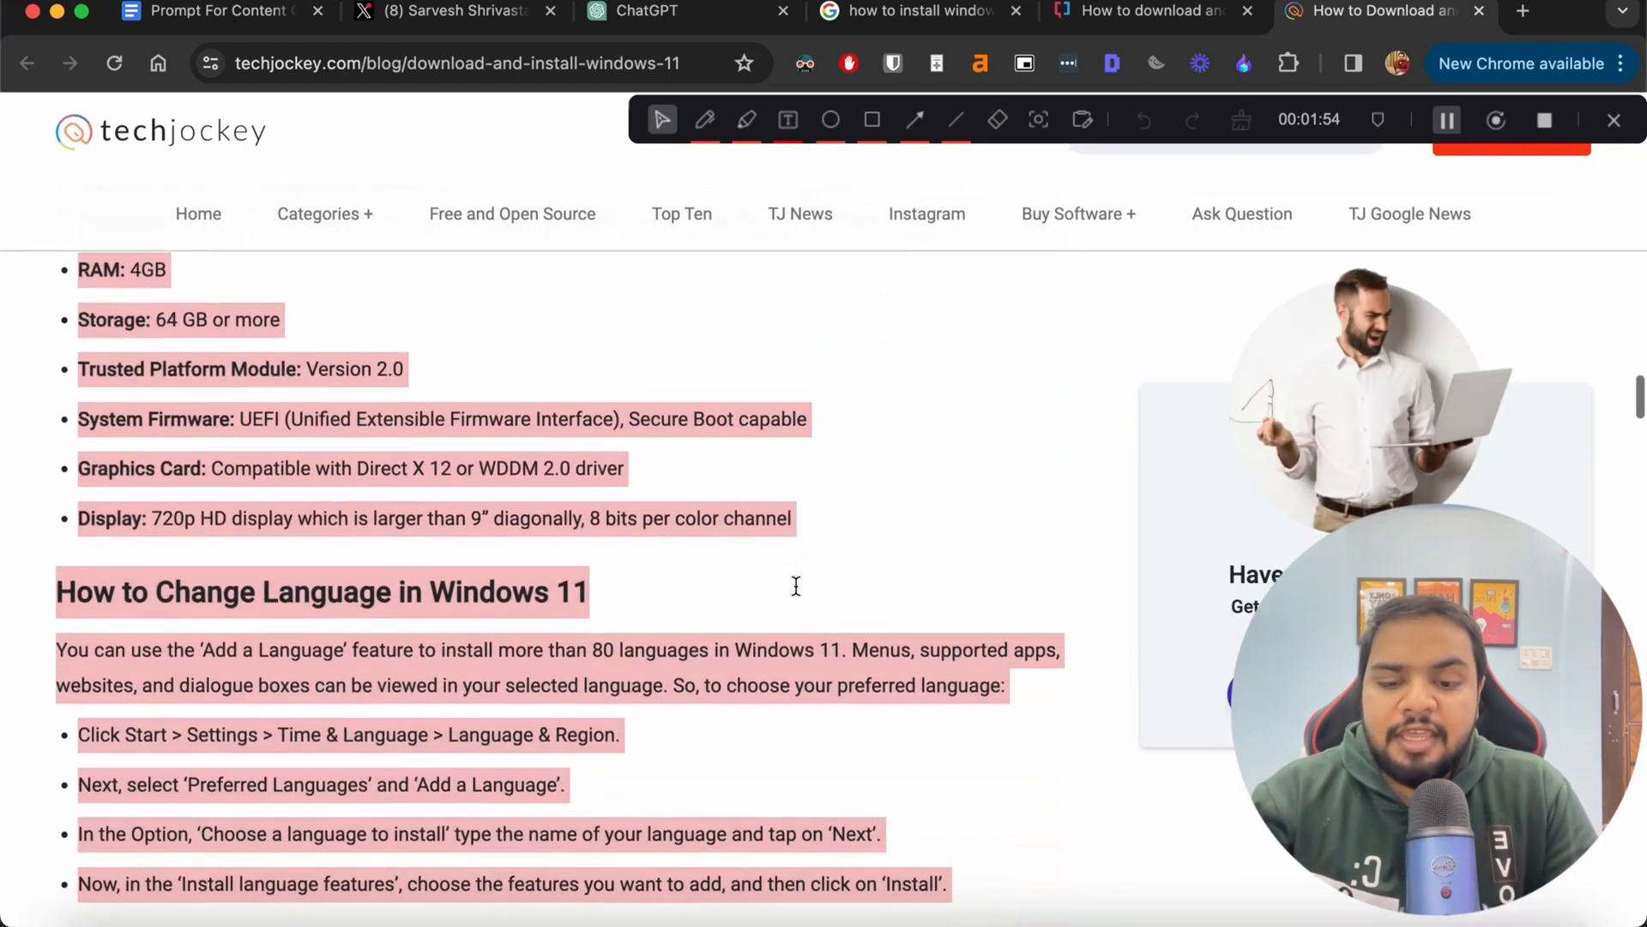
click(639, 10)
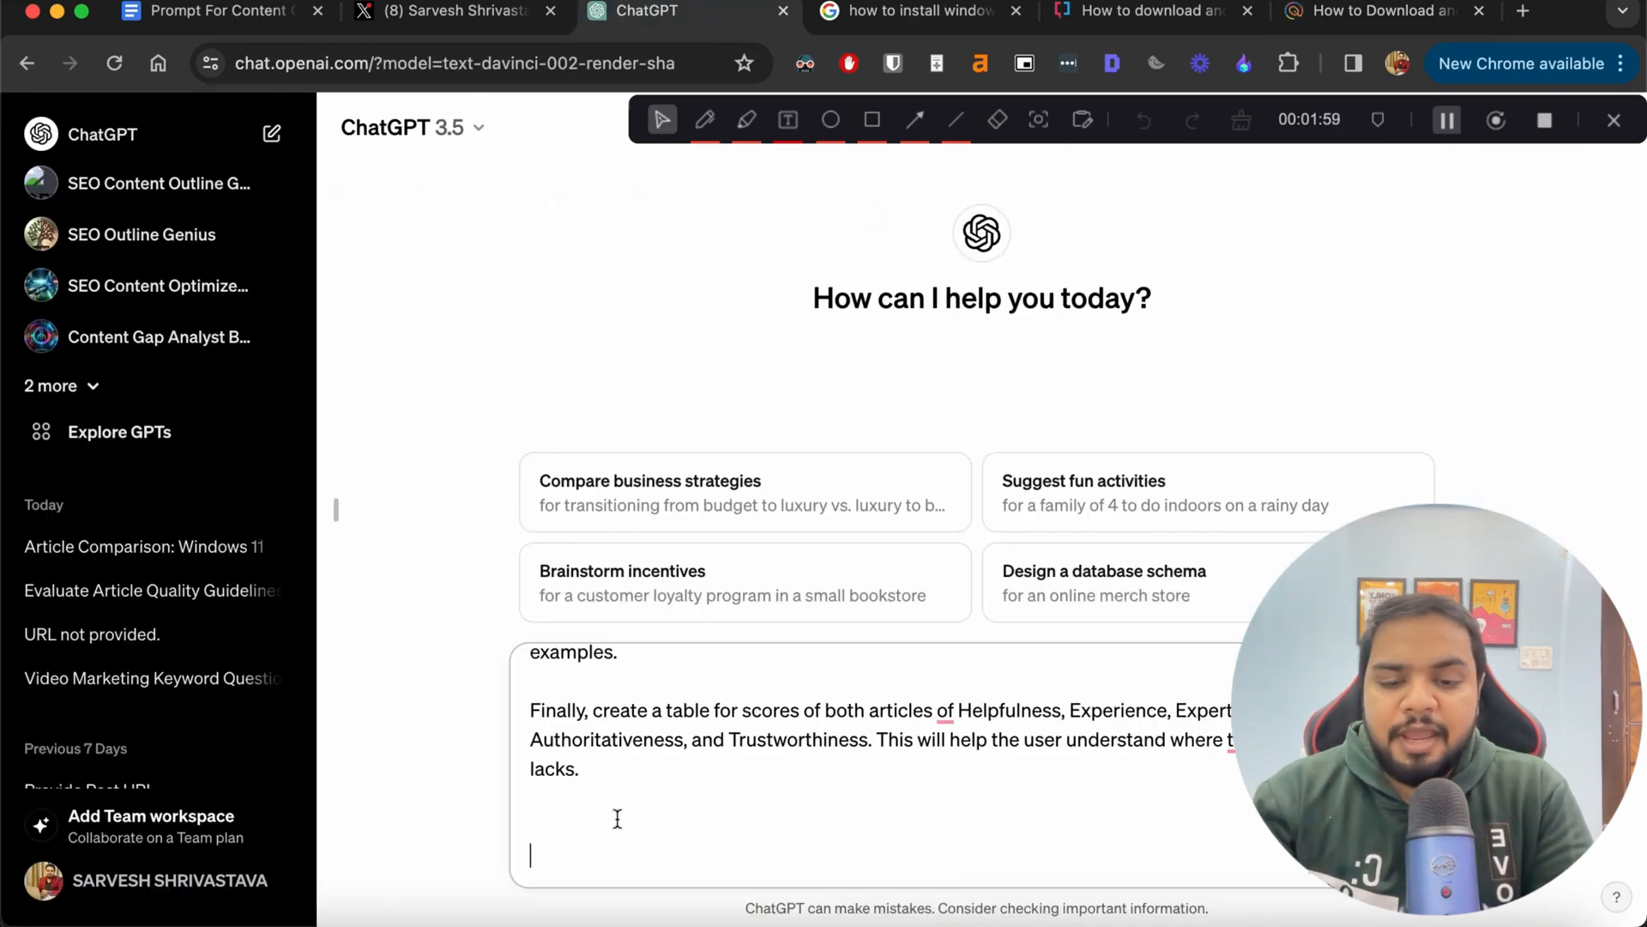
Label the message 'My article:', paste the Techjockey article and start the competitor label
text(My article:)
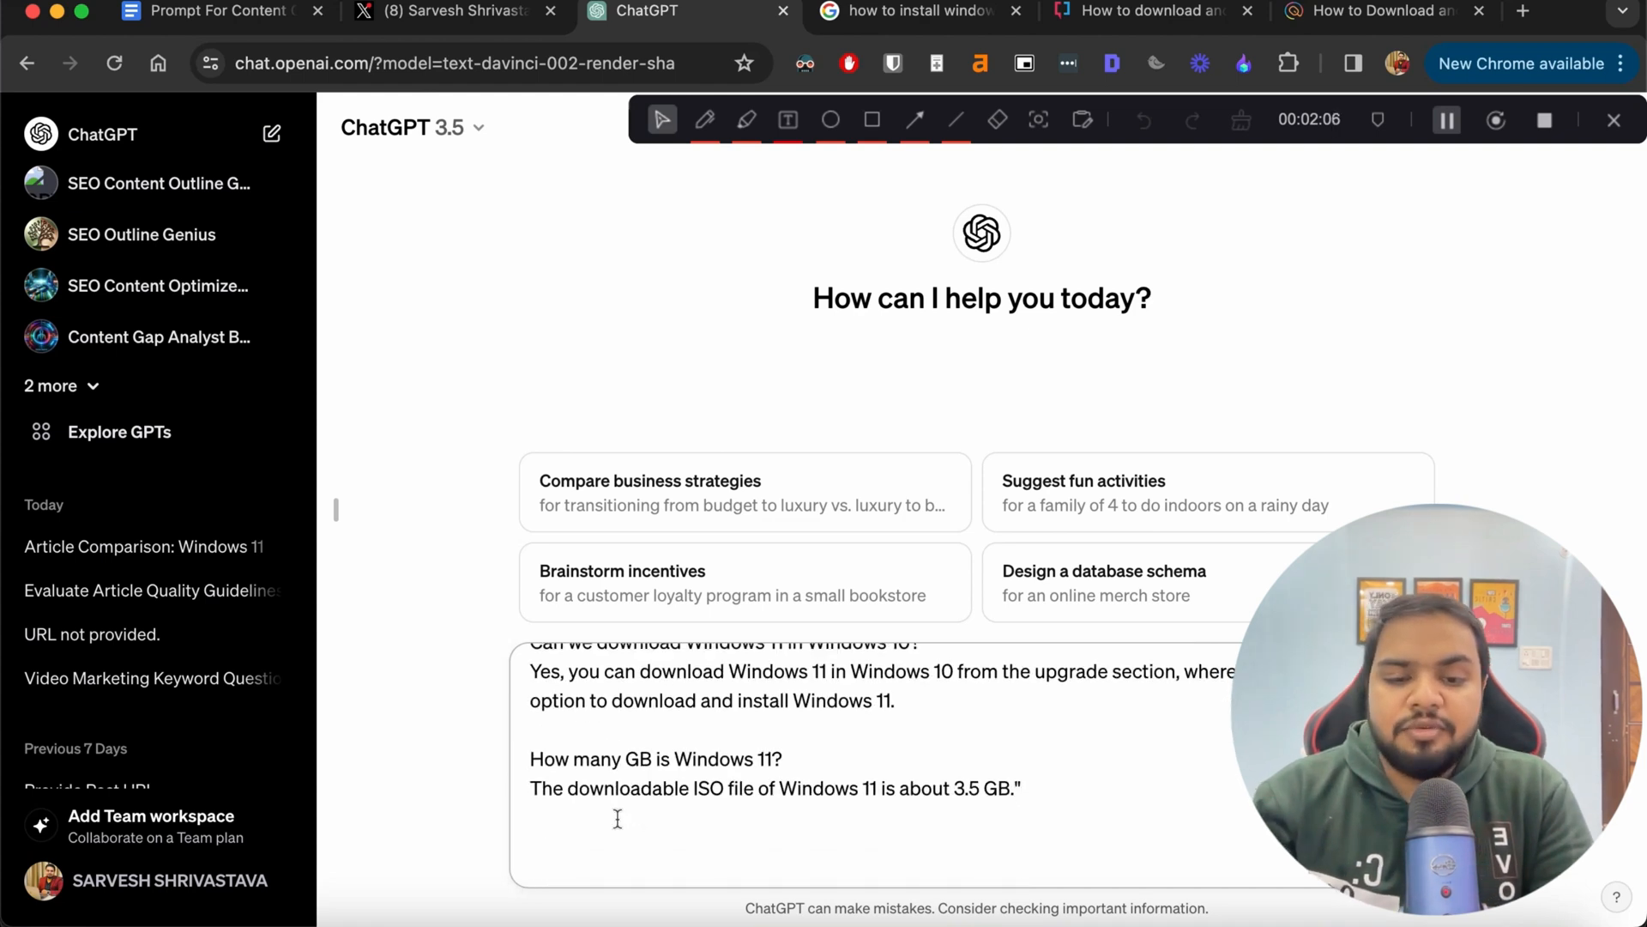
text(Com)
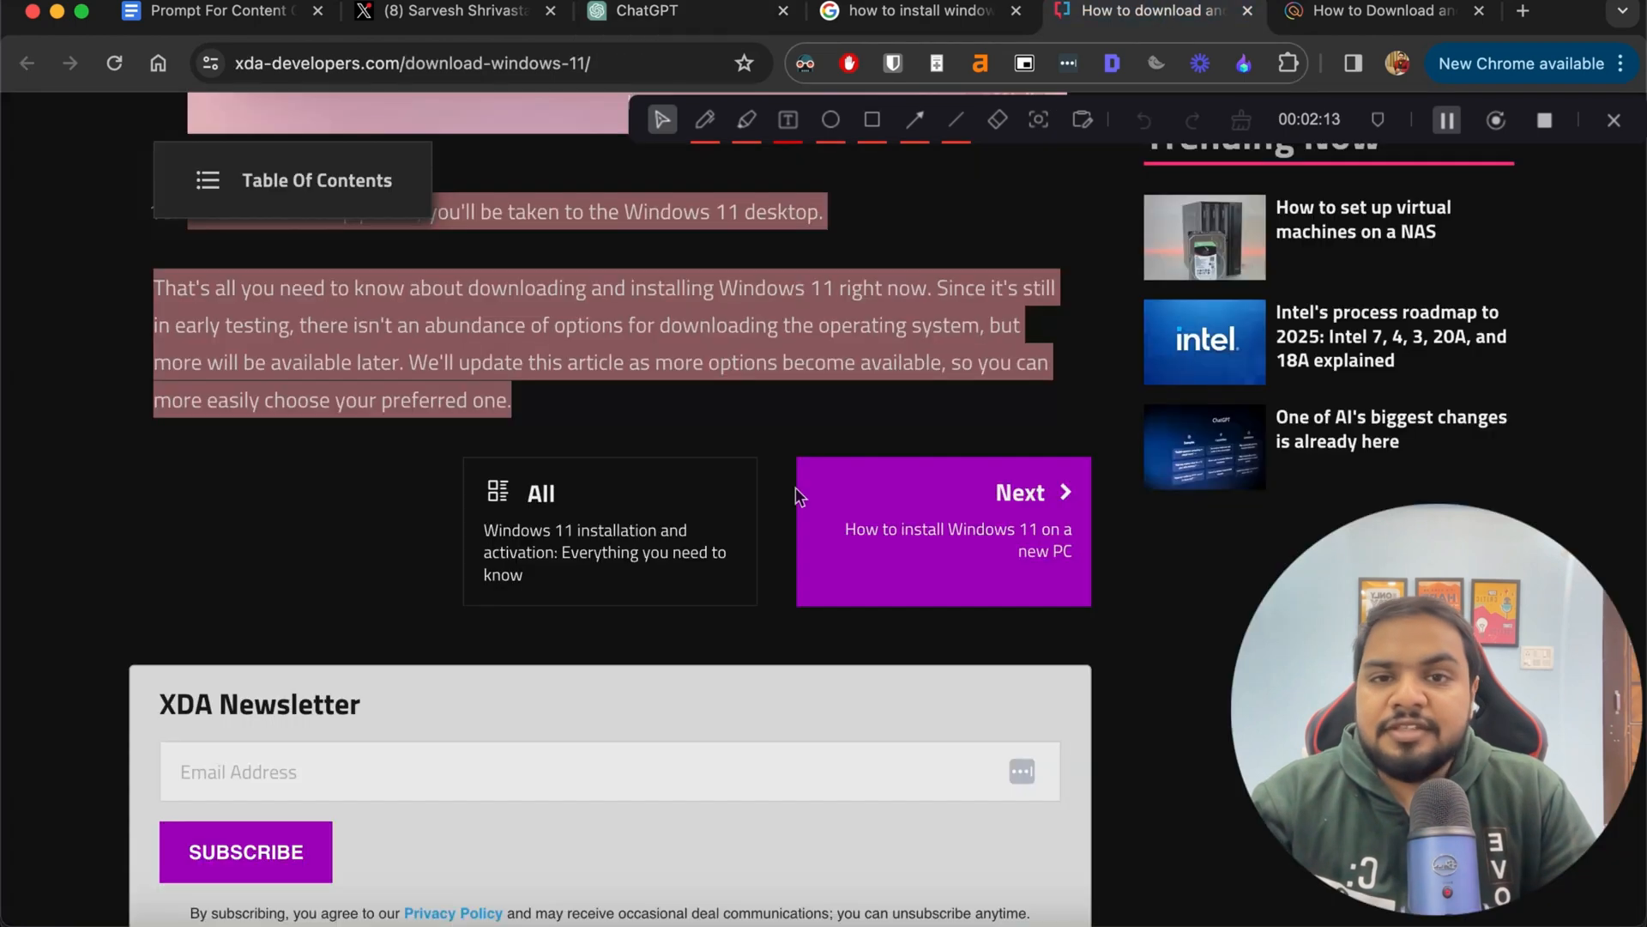
Copy the full XDA Developers Windows 11 download article and return to ChatGPT
scroll(up, 3)
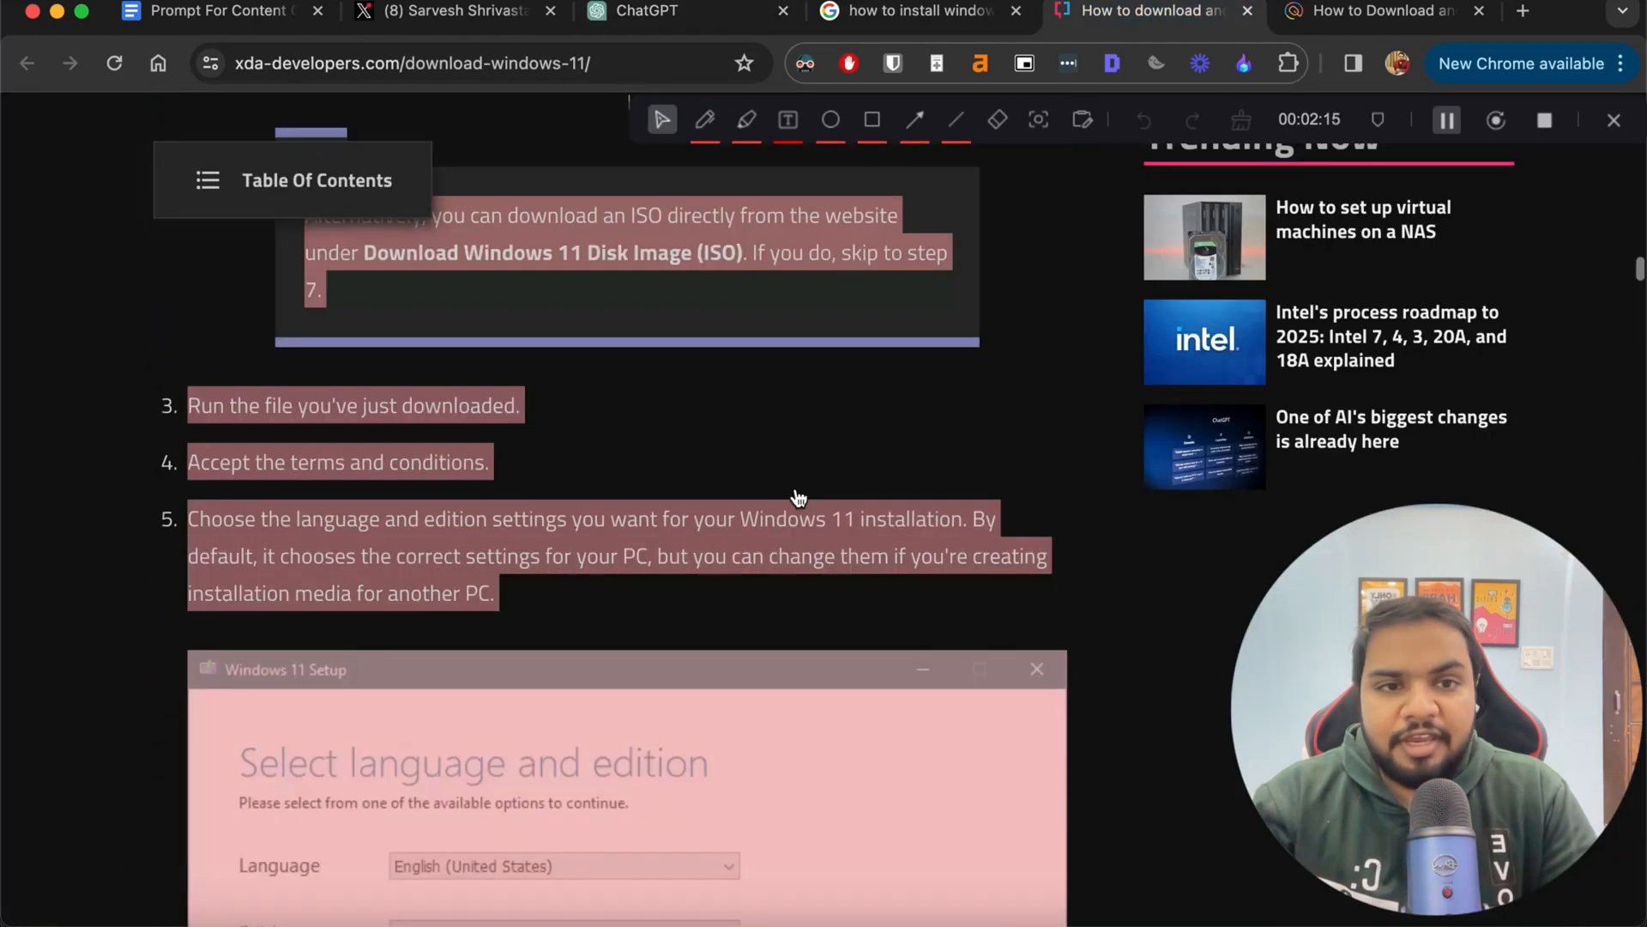
scroll(up, 3)
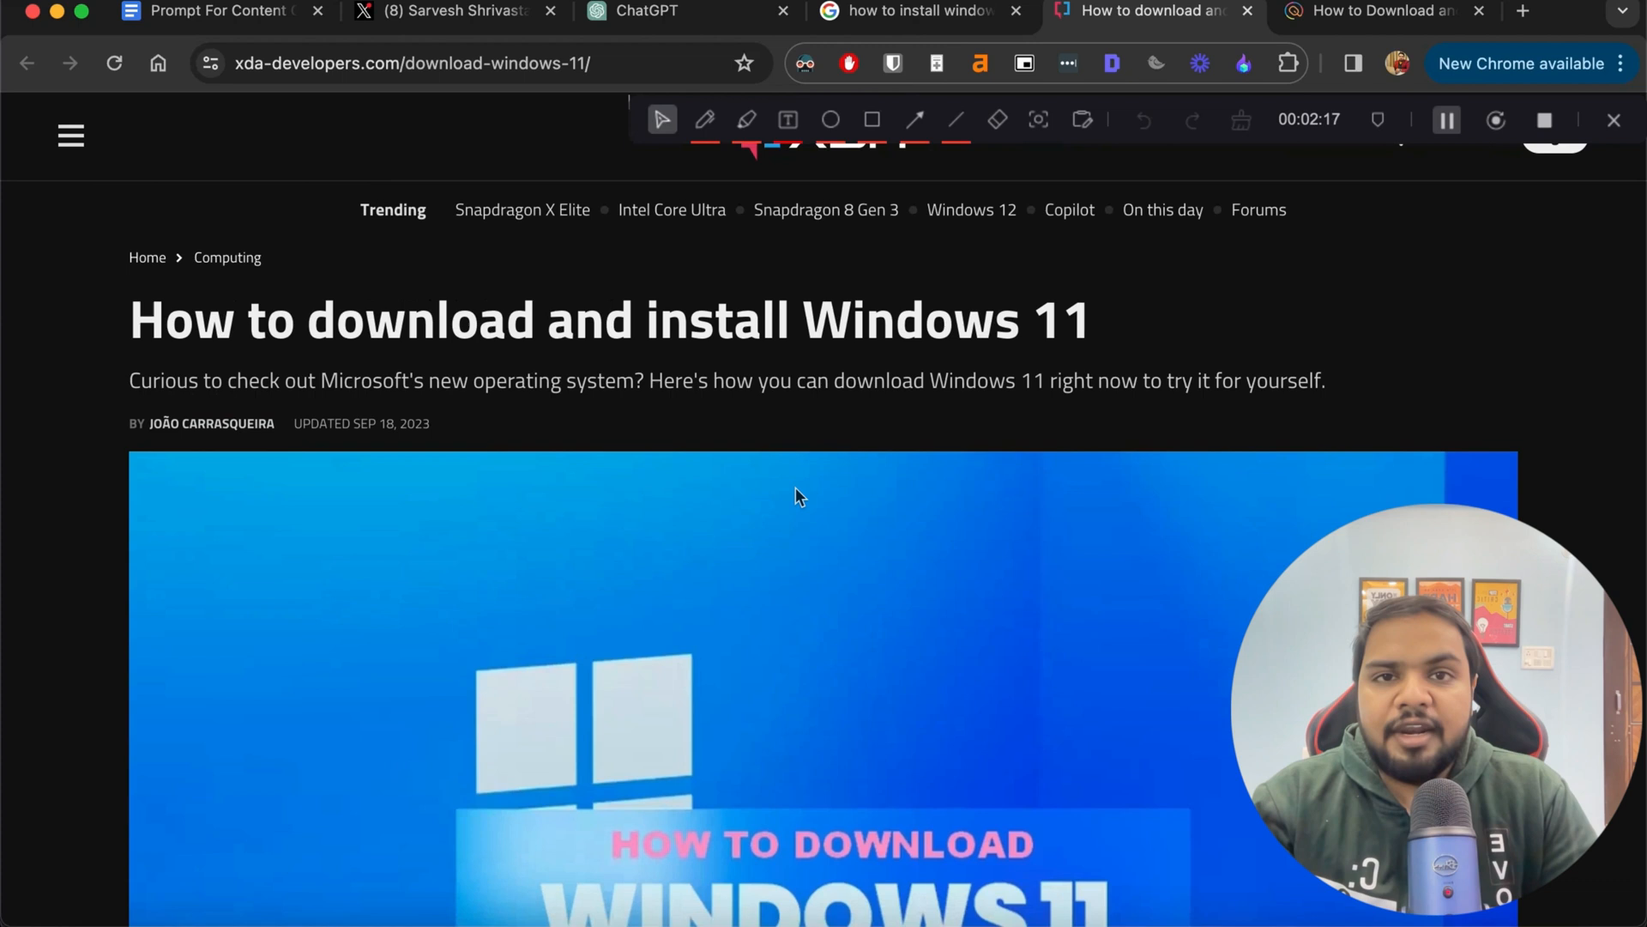
click(640, 12)
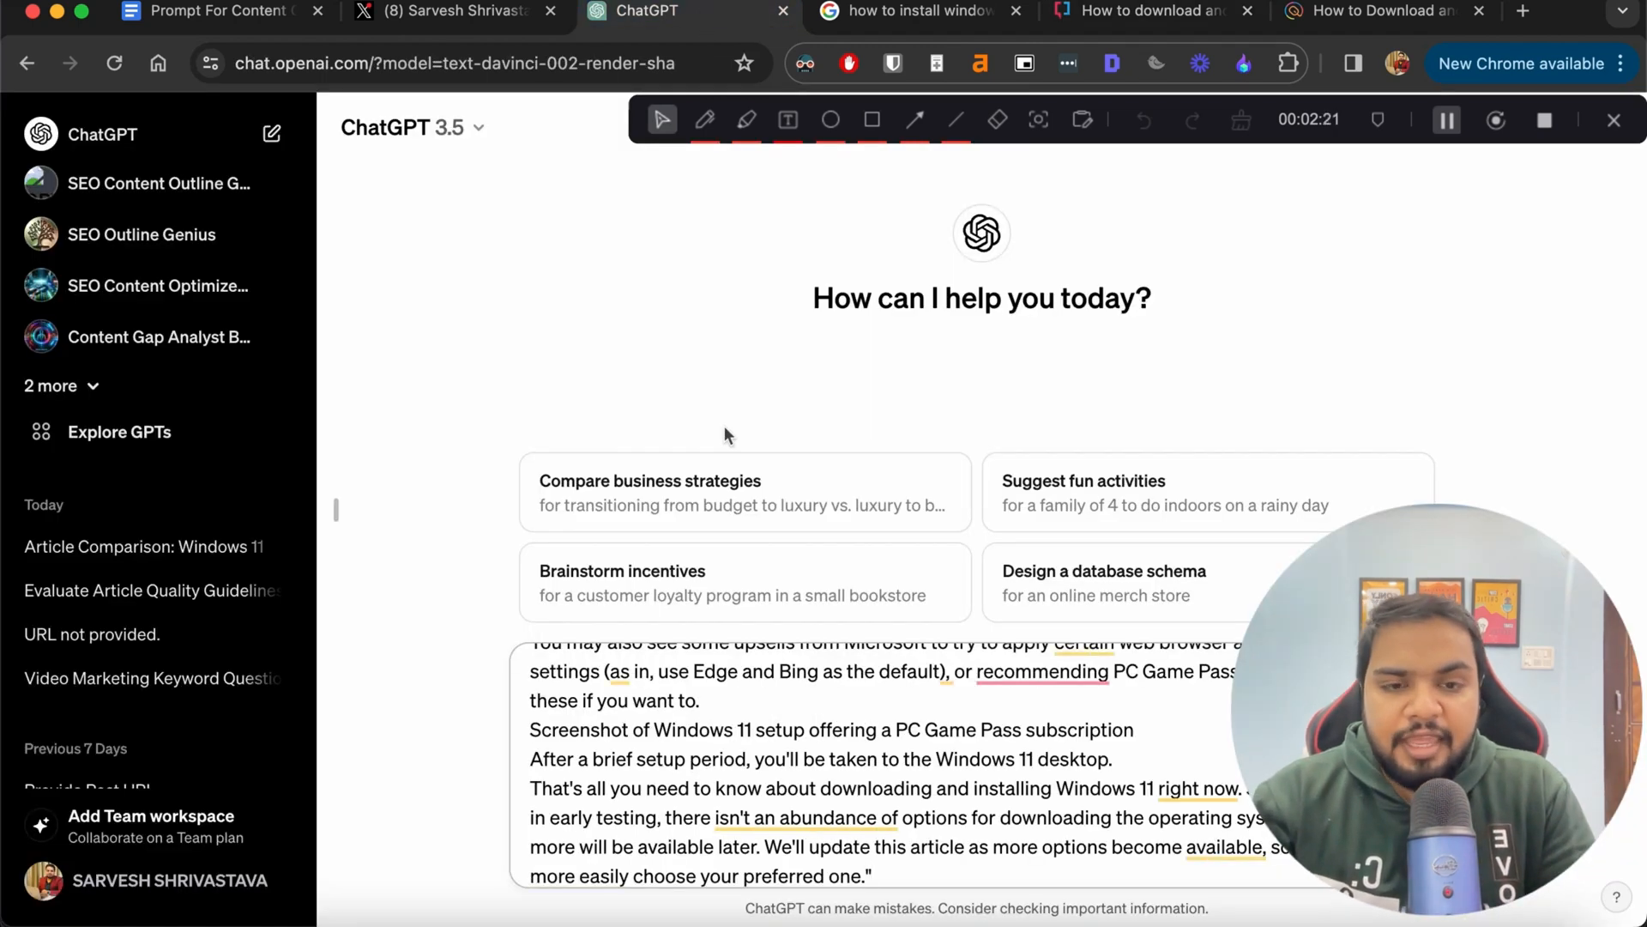
Paste the competitor article under its label and send the combined prompt for evaluation
scroll(down, 3)
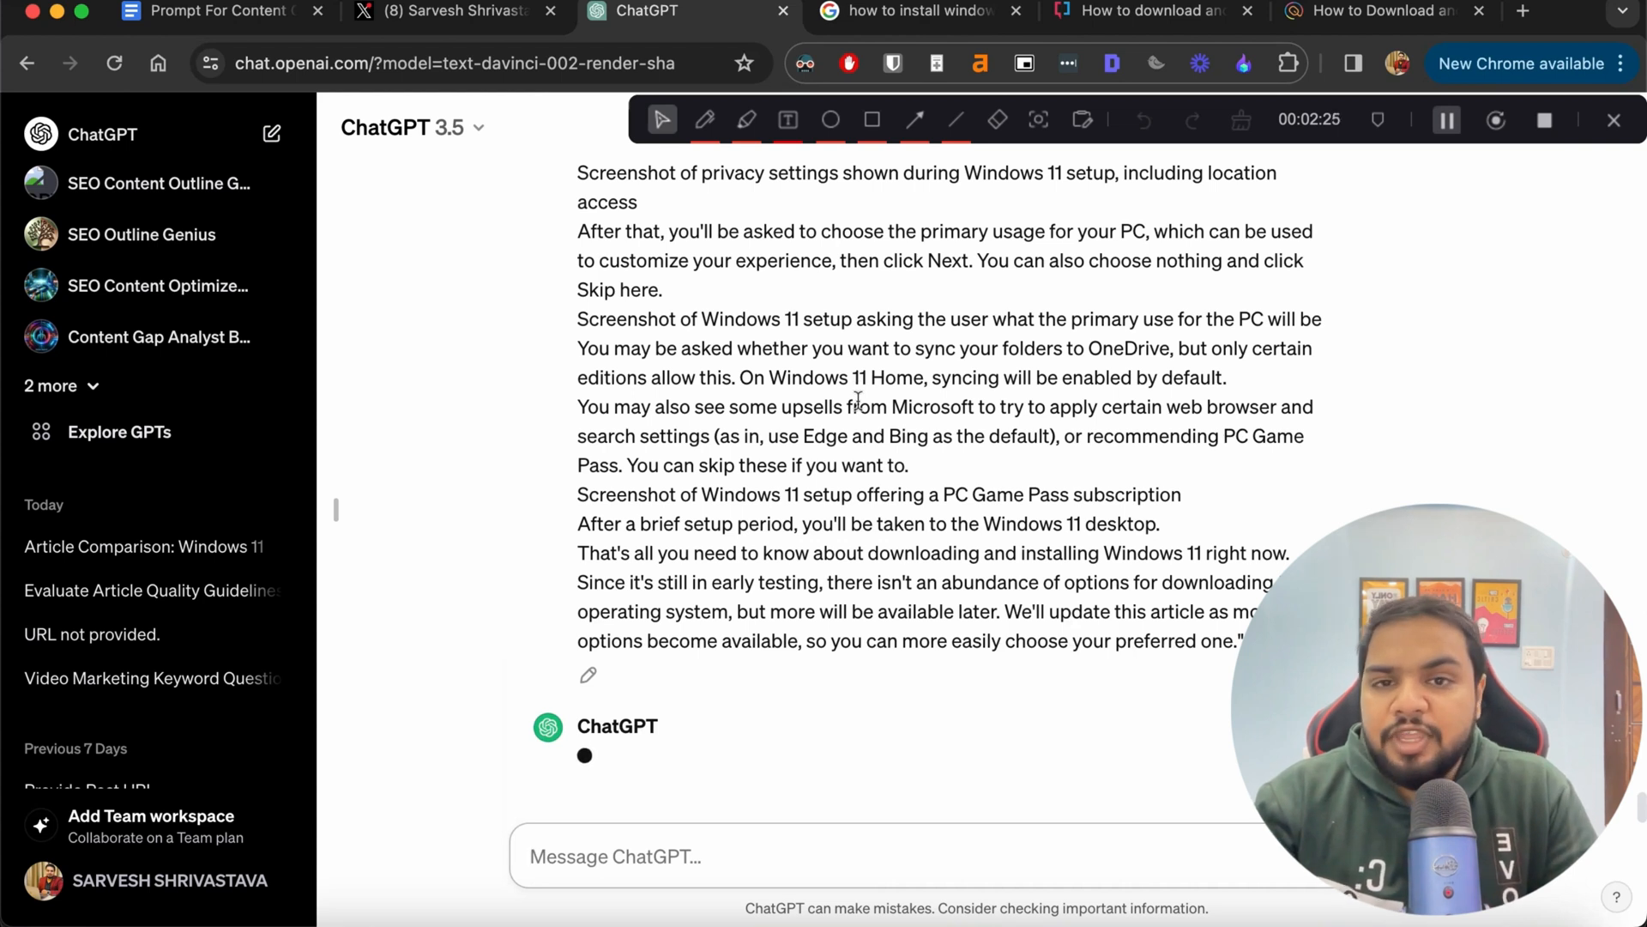
scroll(down, 3)
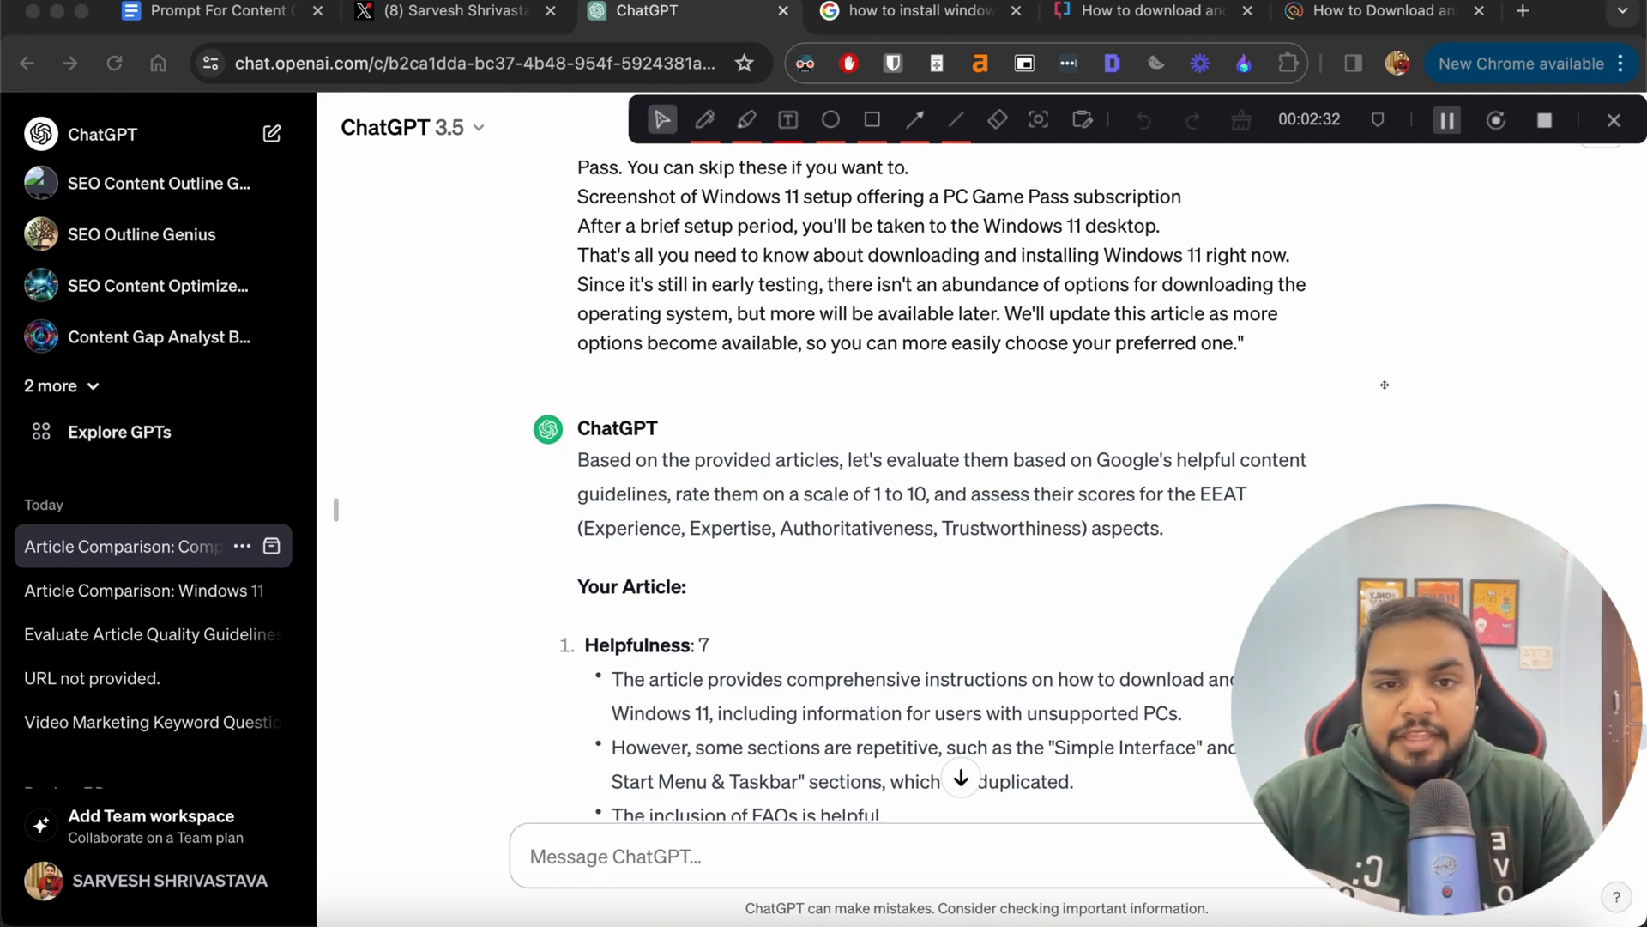
Scroll through ChatGPT's helpfulness and E-E-A-T scores for both articles, including the competitor's 8/7 ratings
scroll(down, 3)
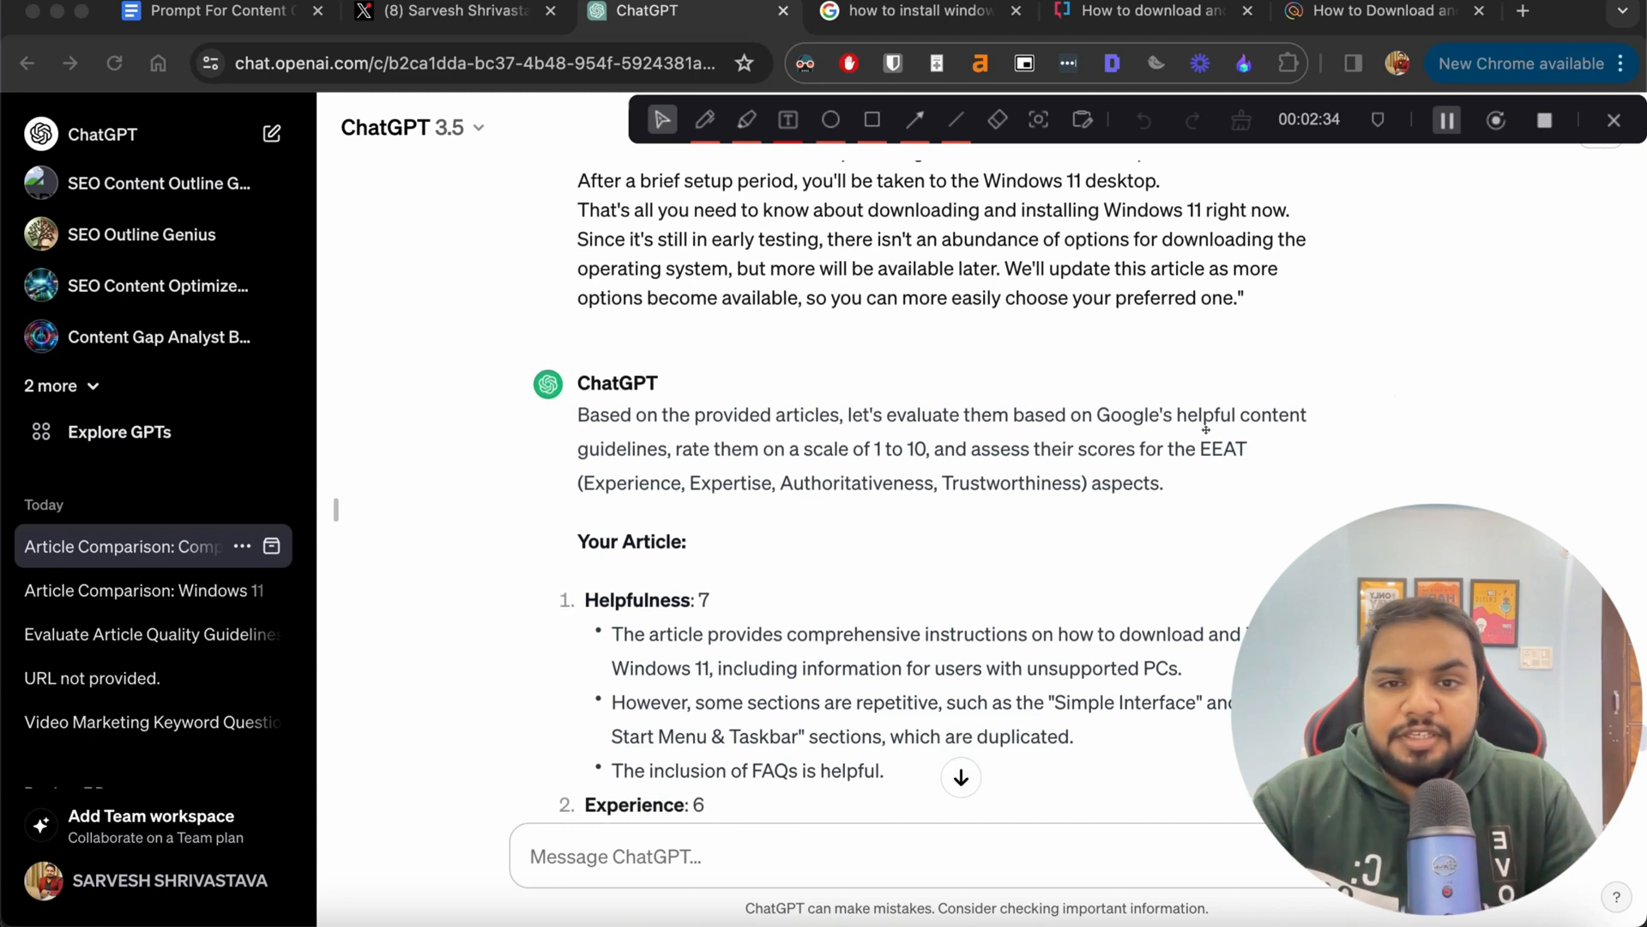
scroll(down, 3)
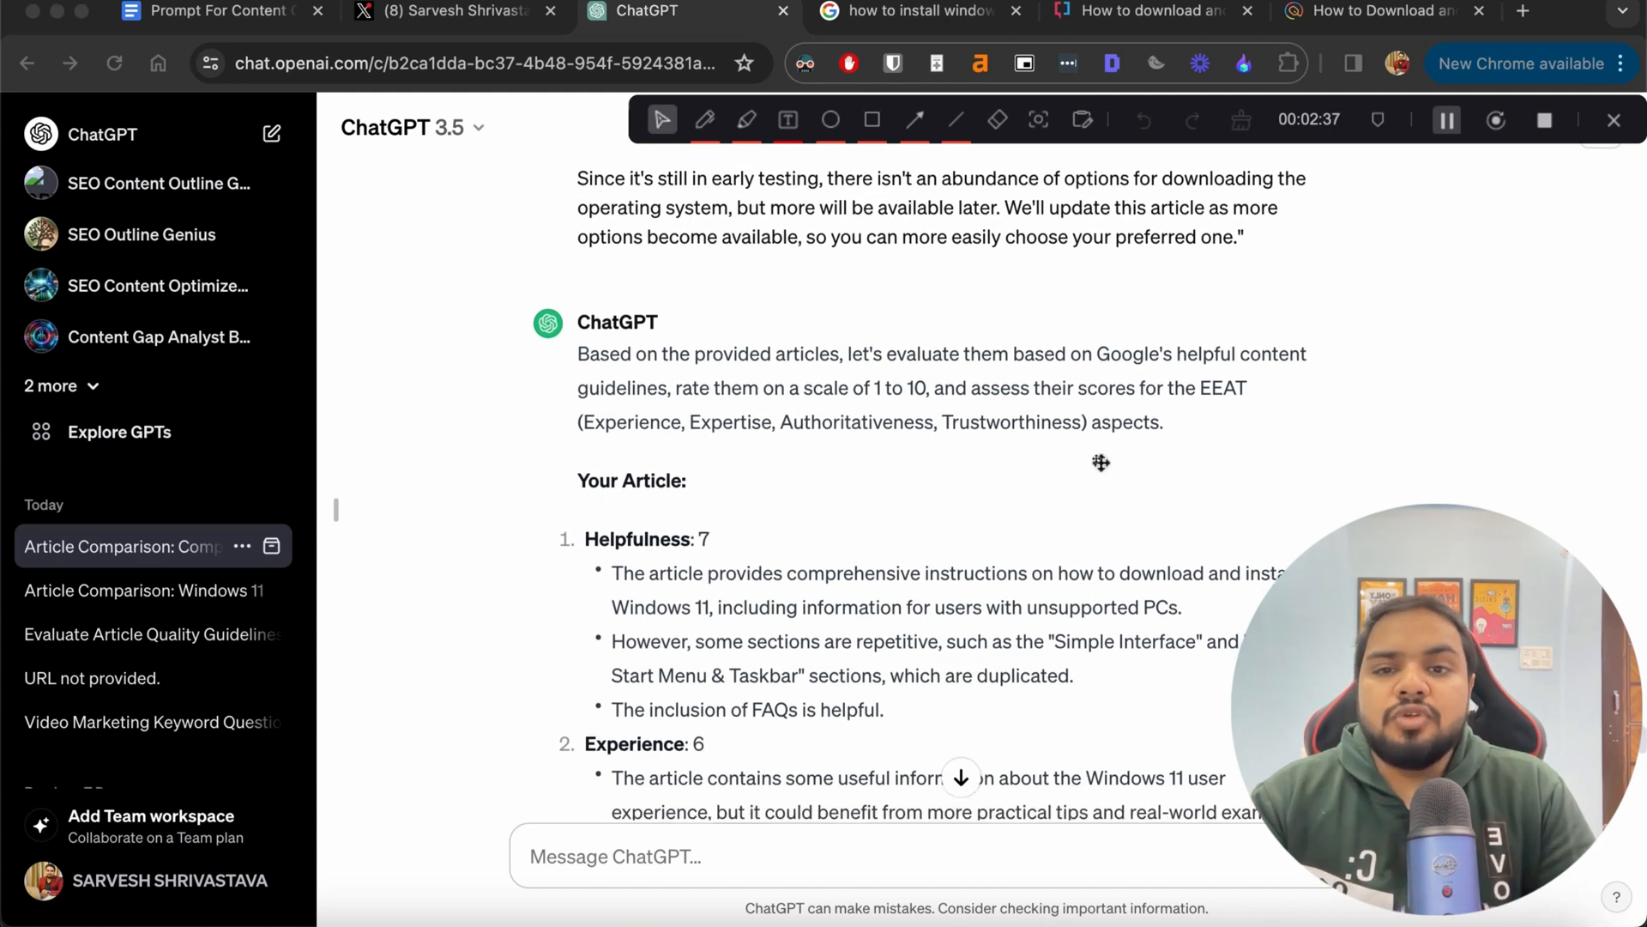
scroll(down, 3)
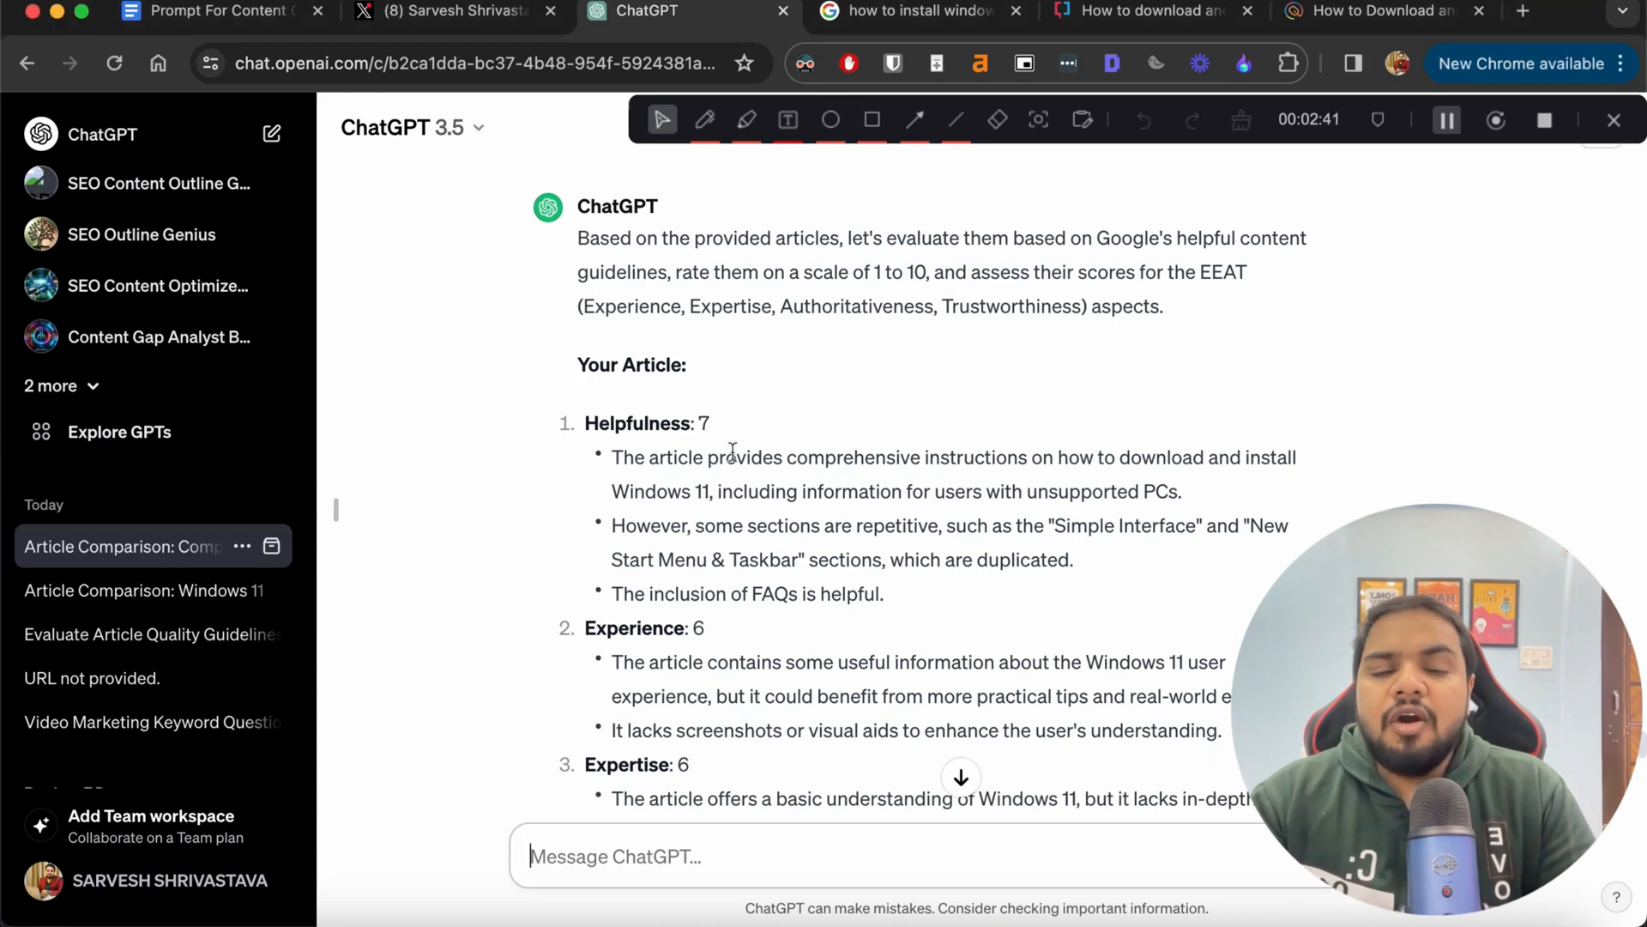
scroll(down, 3)
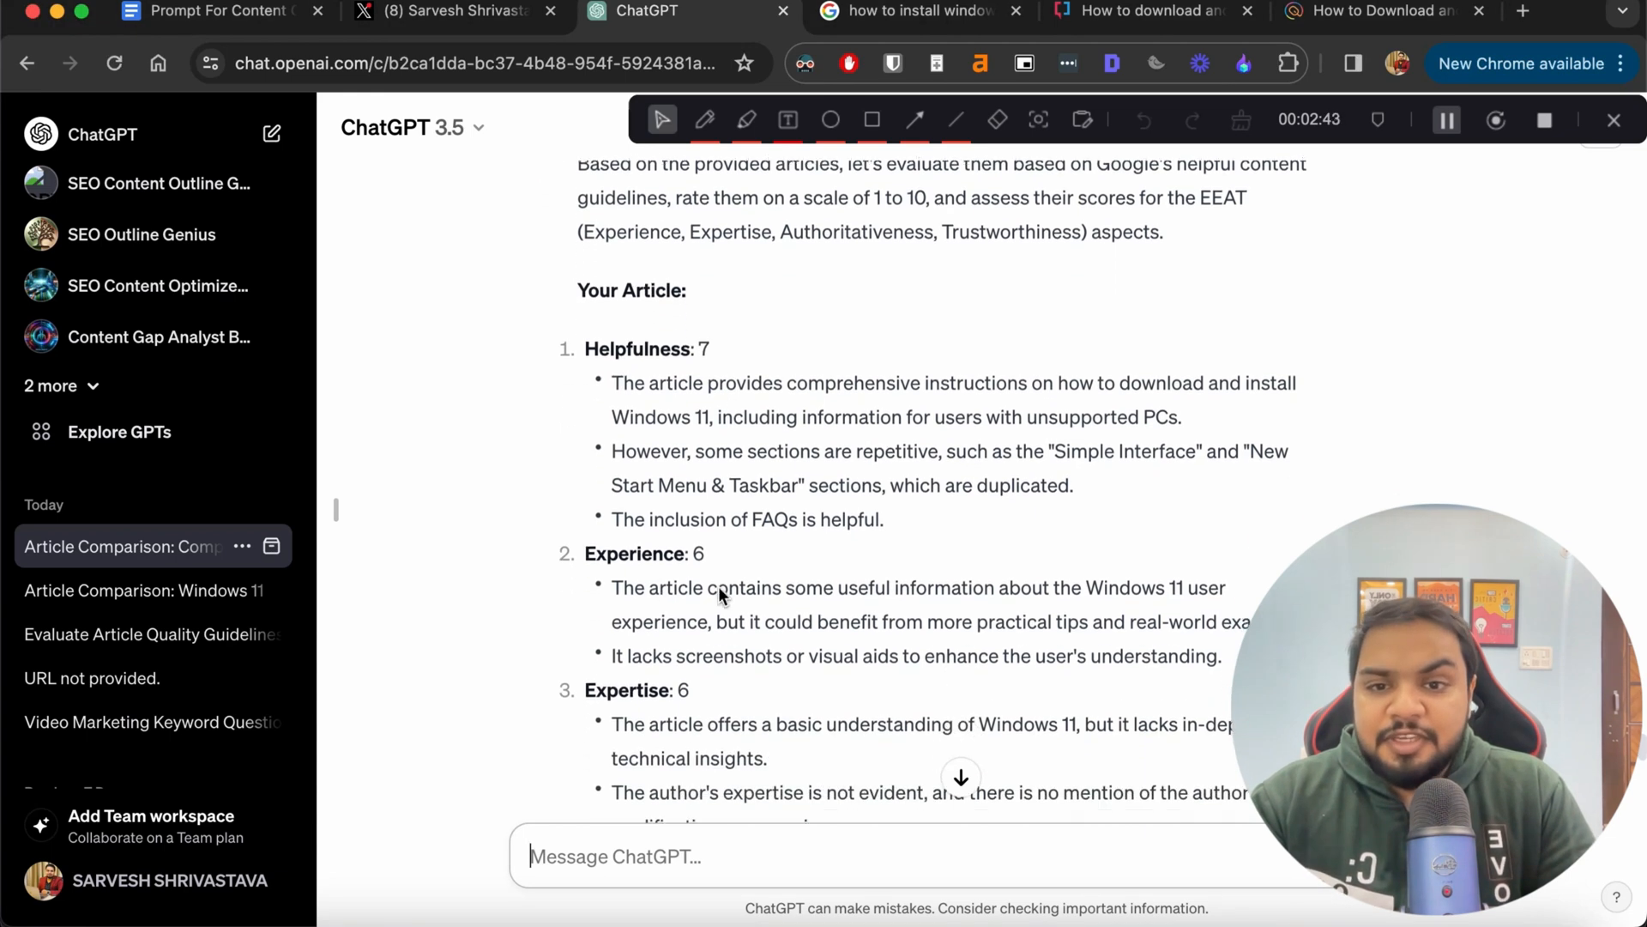
scroll(down, 3)
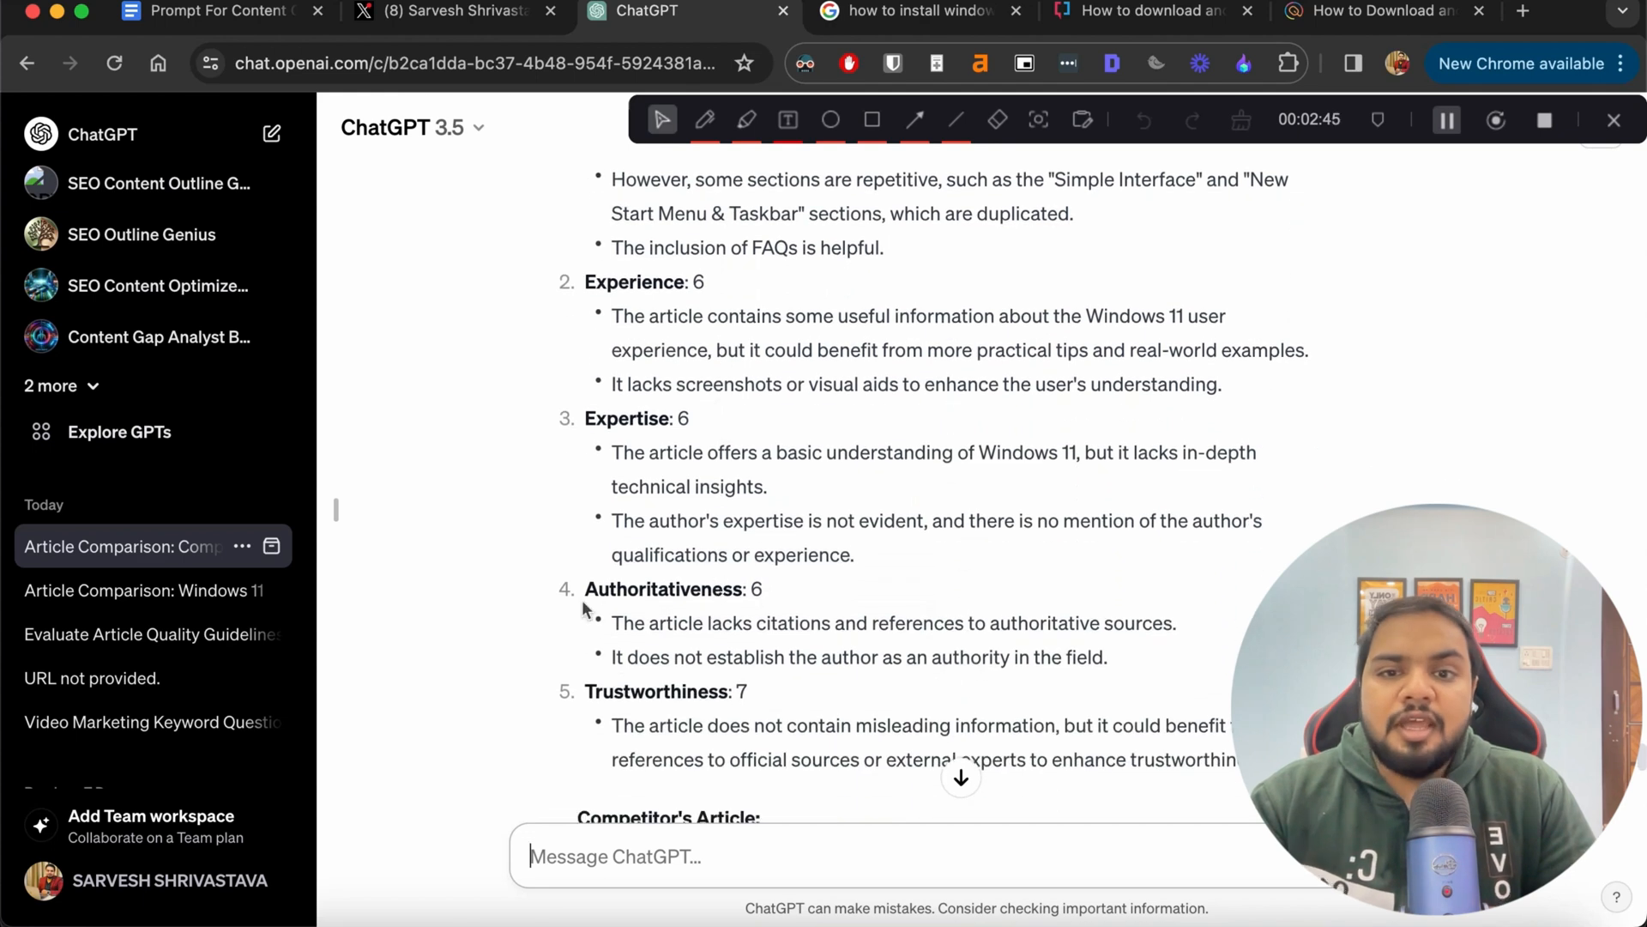
scroll(down, 3)
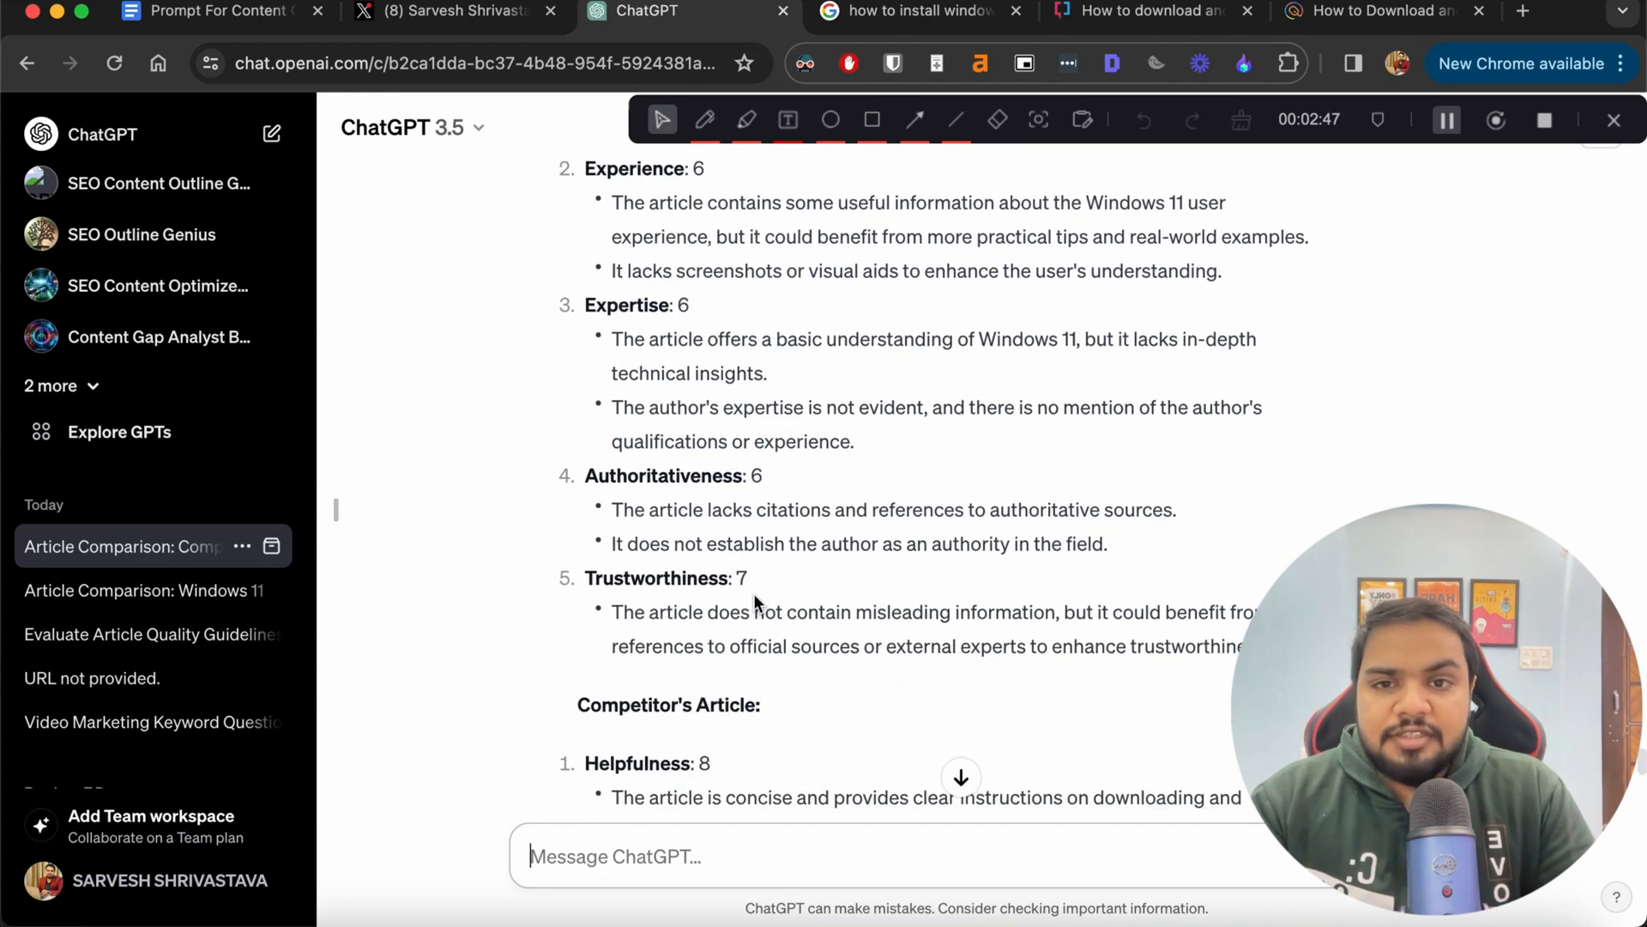
scroll(up, 3)
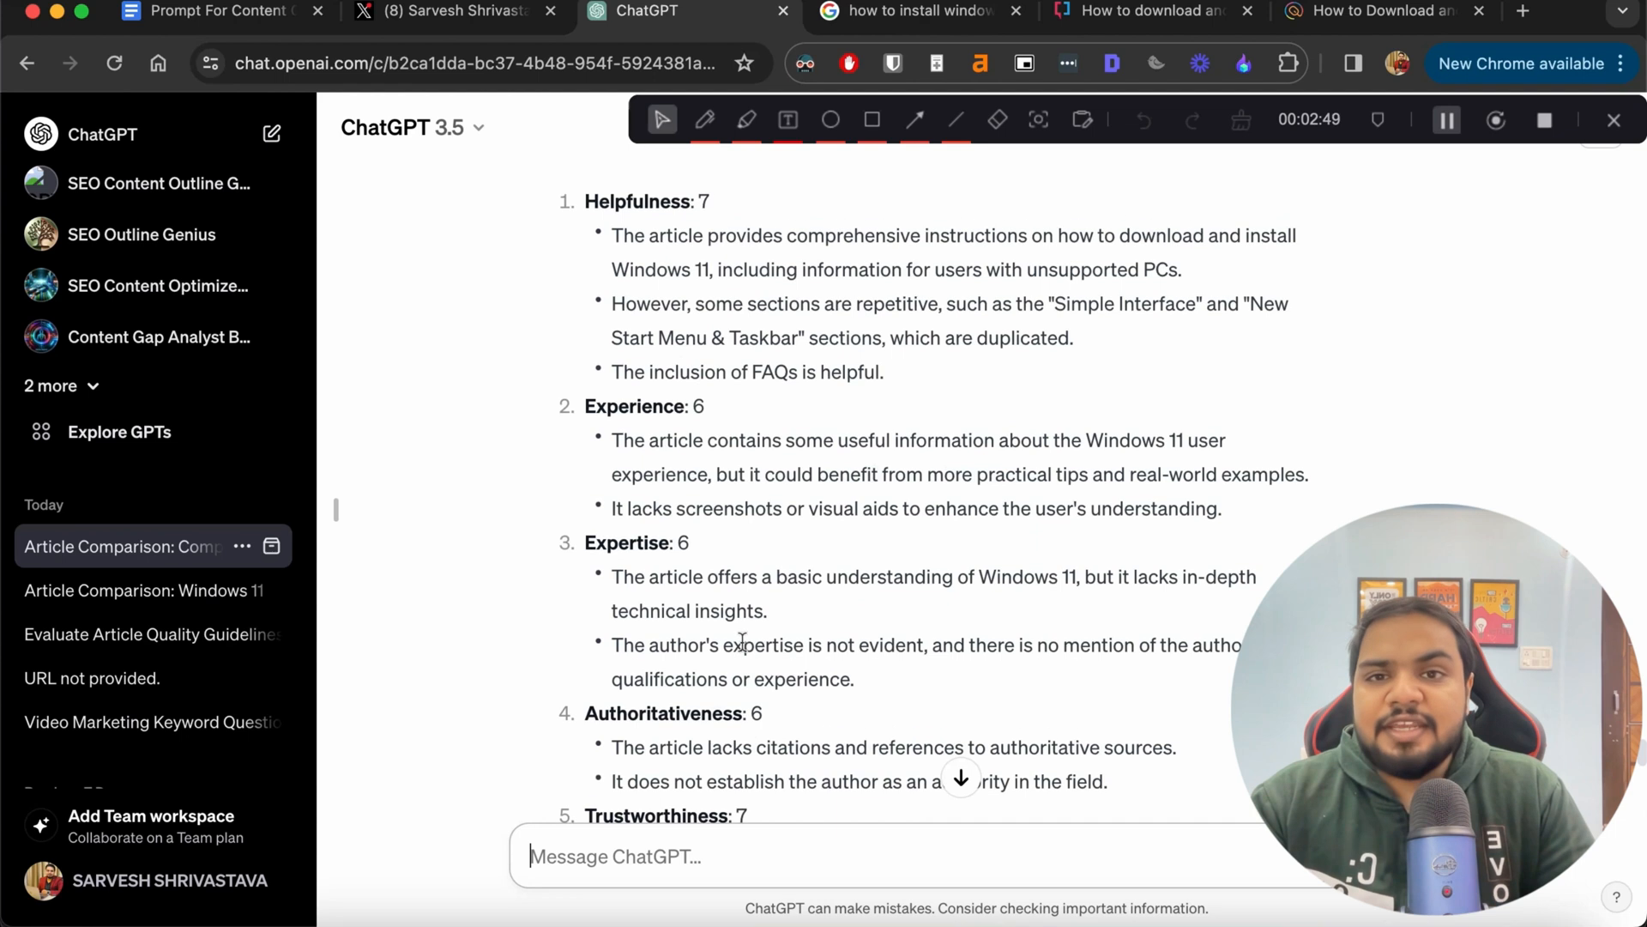
scroll(down, 3)
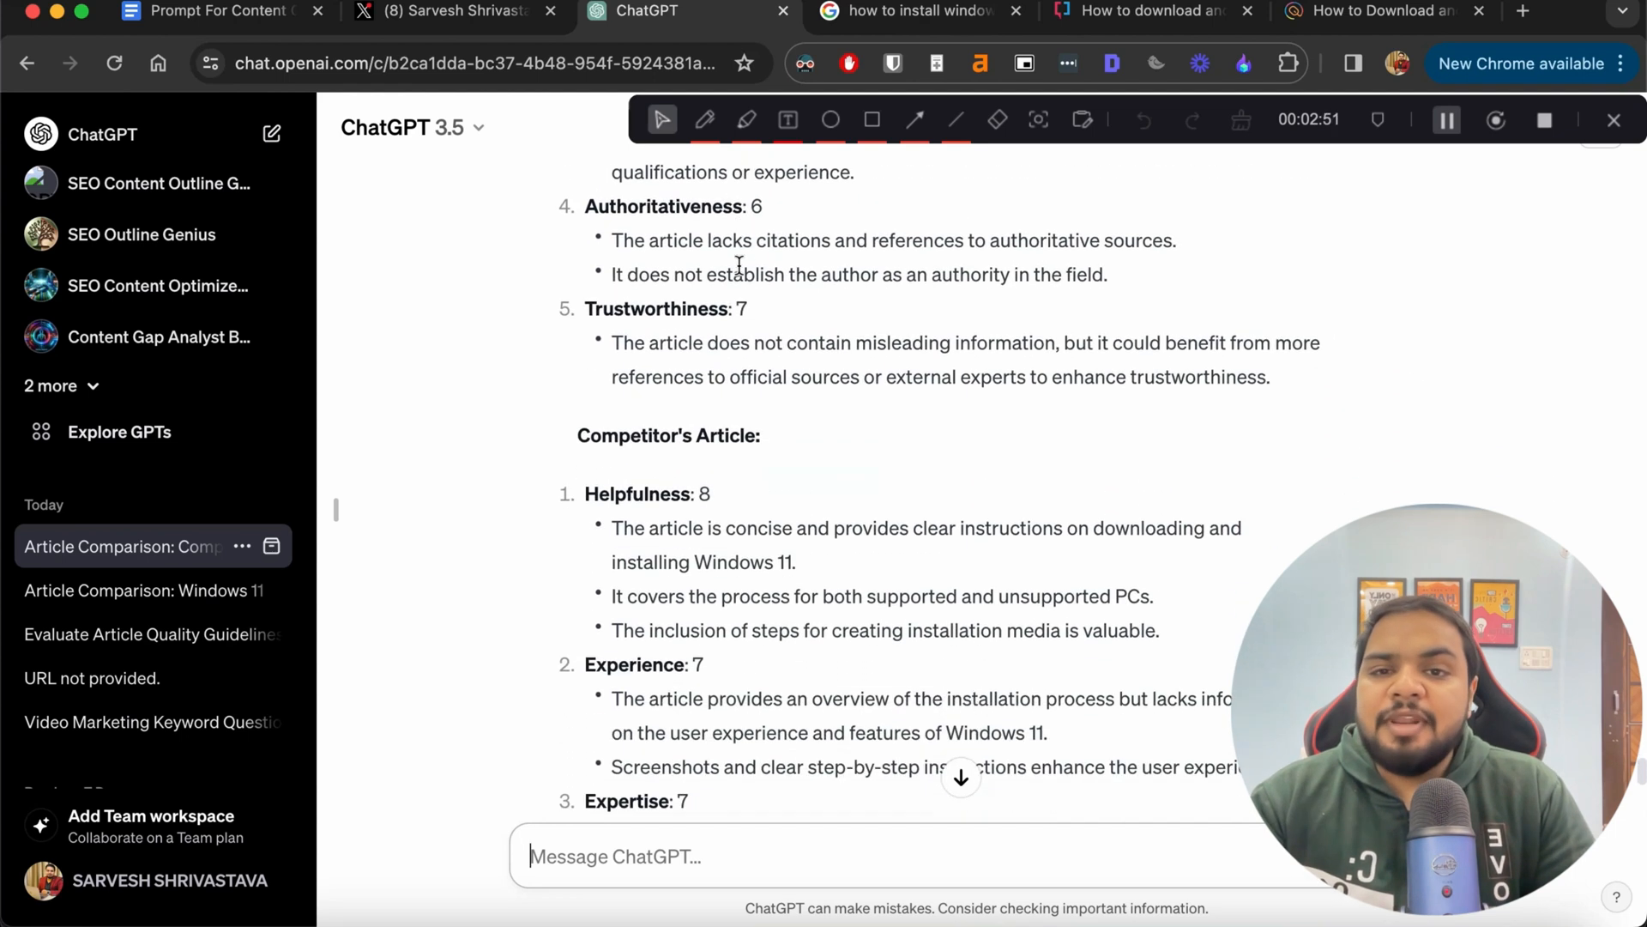
scroll(down, 3)
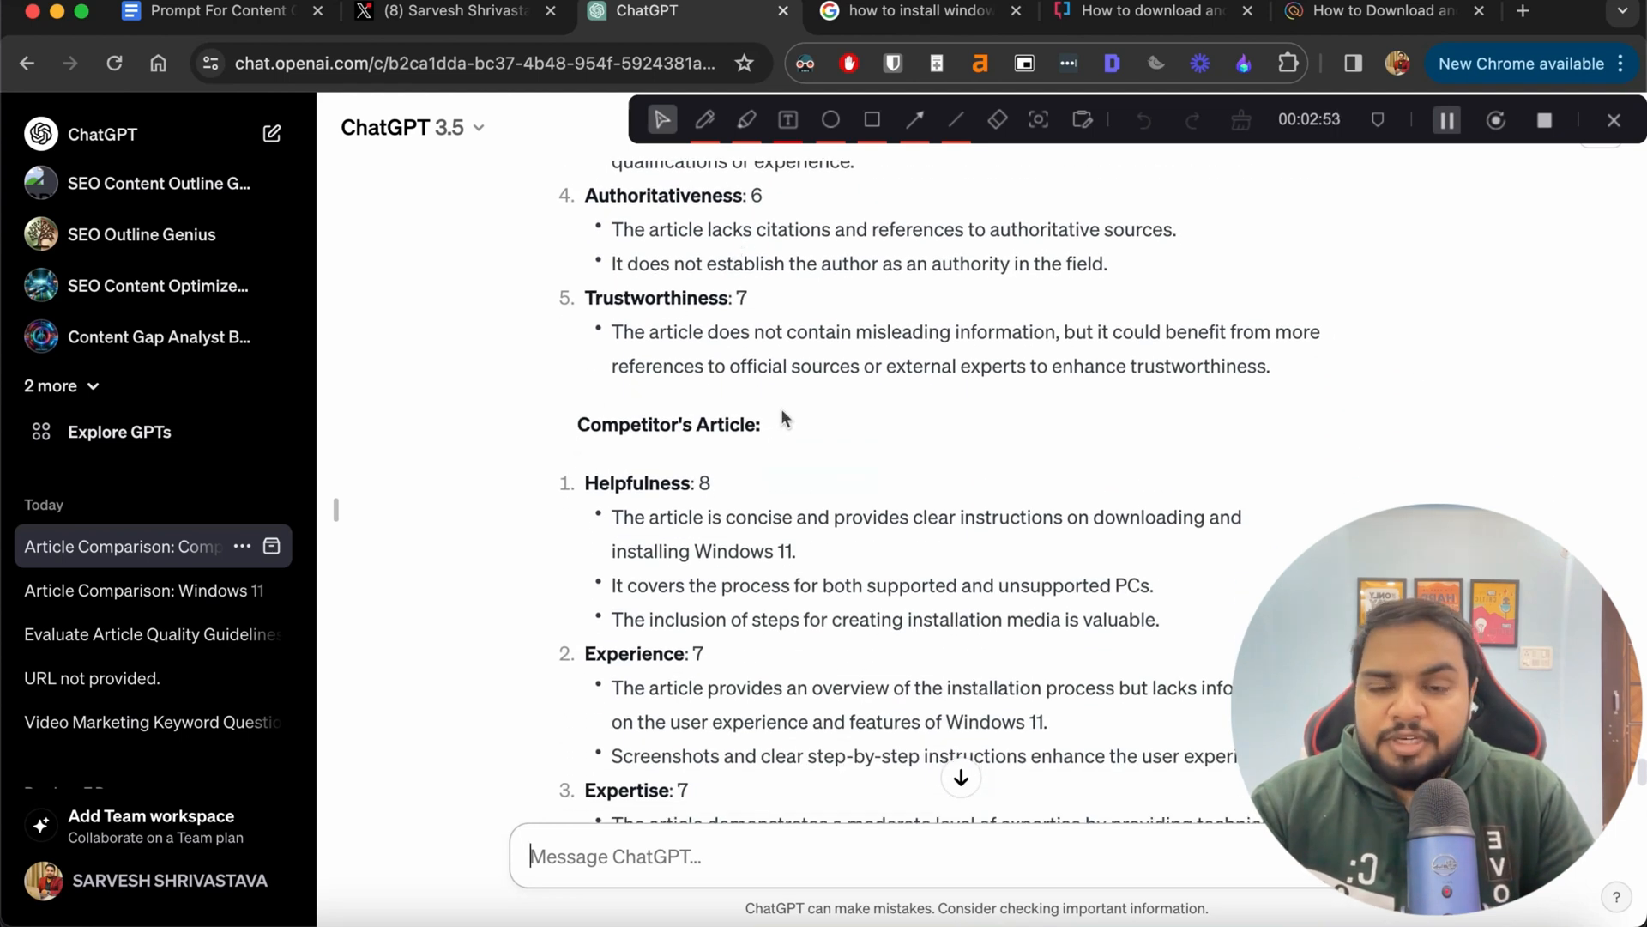
scroll(down, 3)
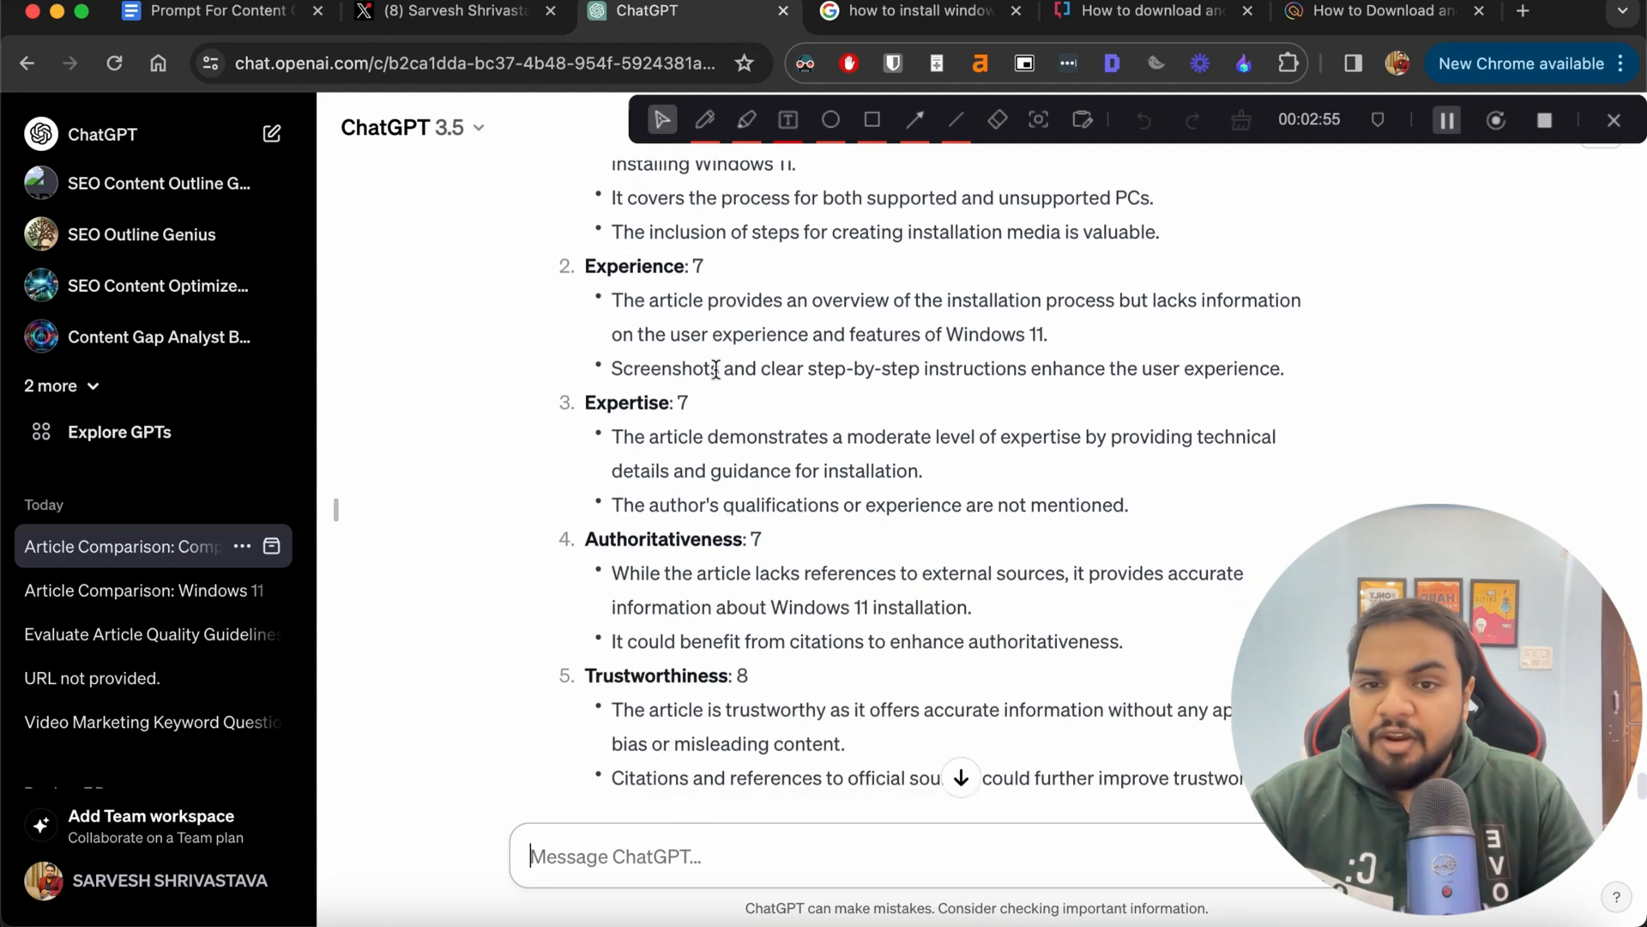
scroll(down, 3)
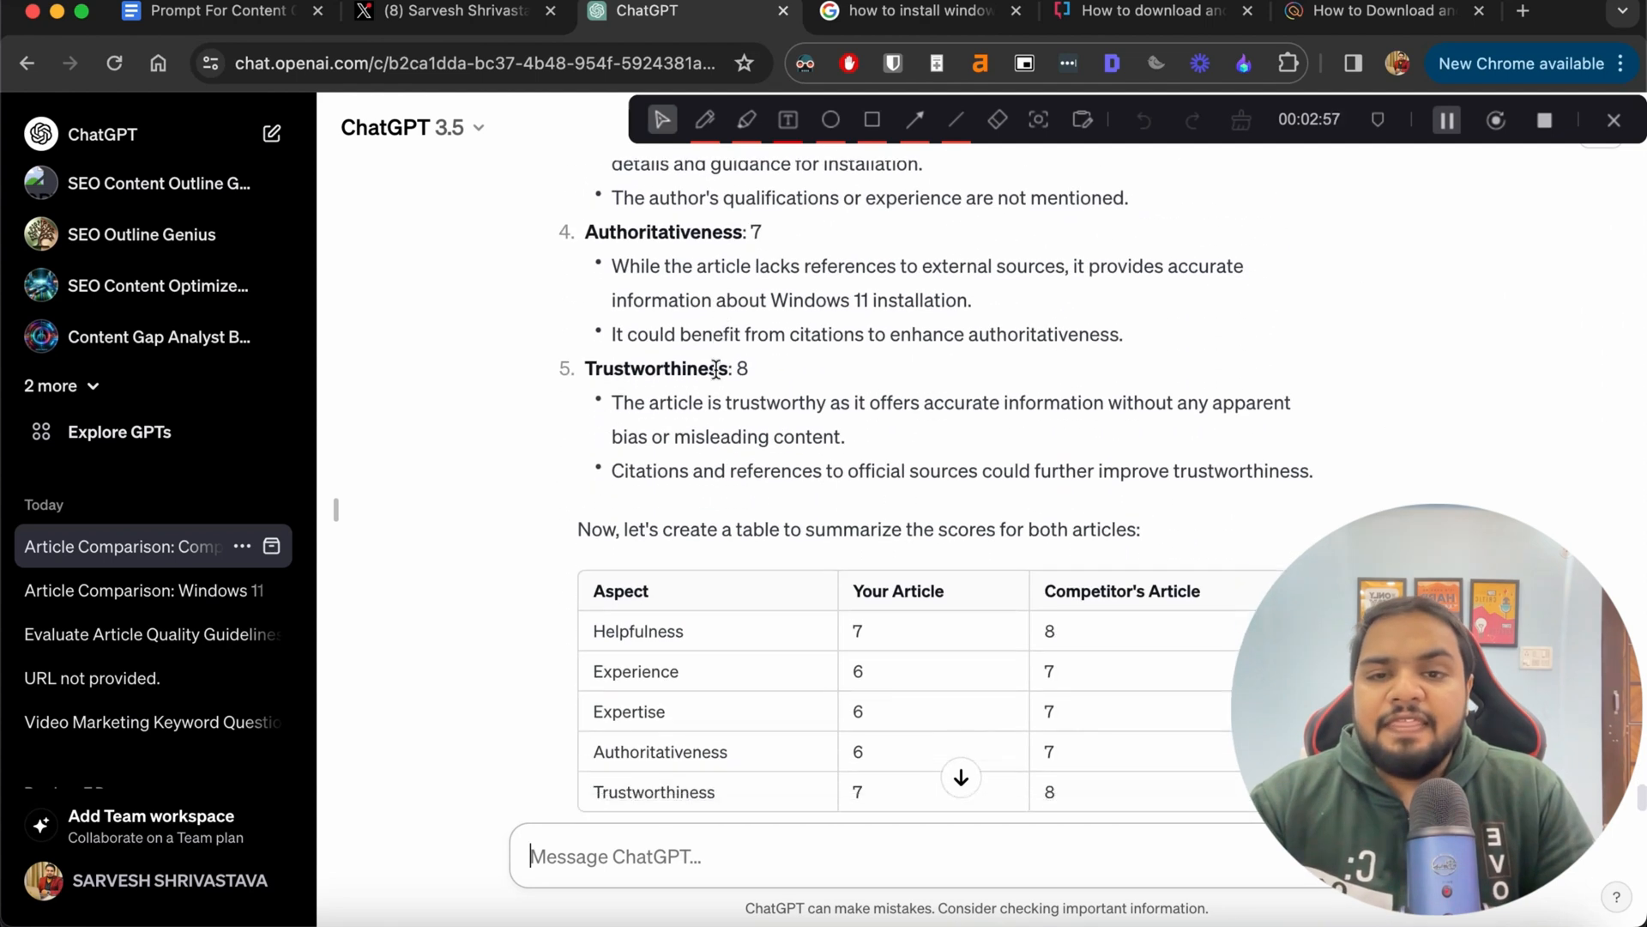
scroll(down, 3)
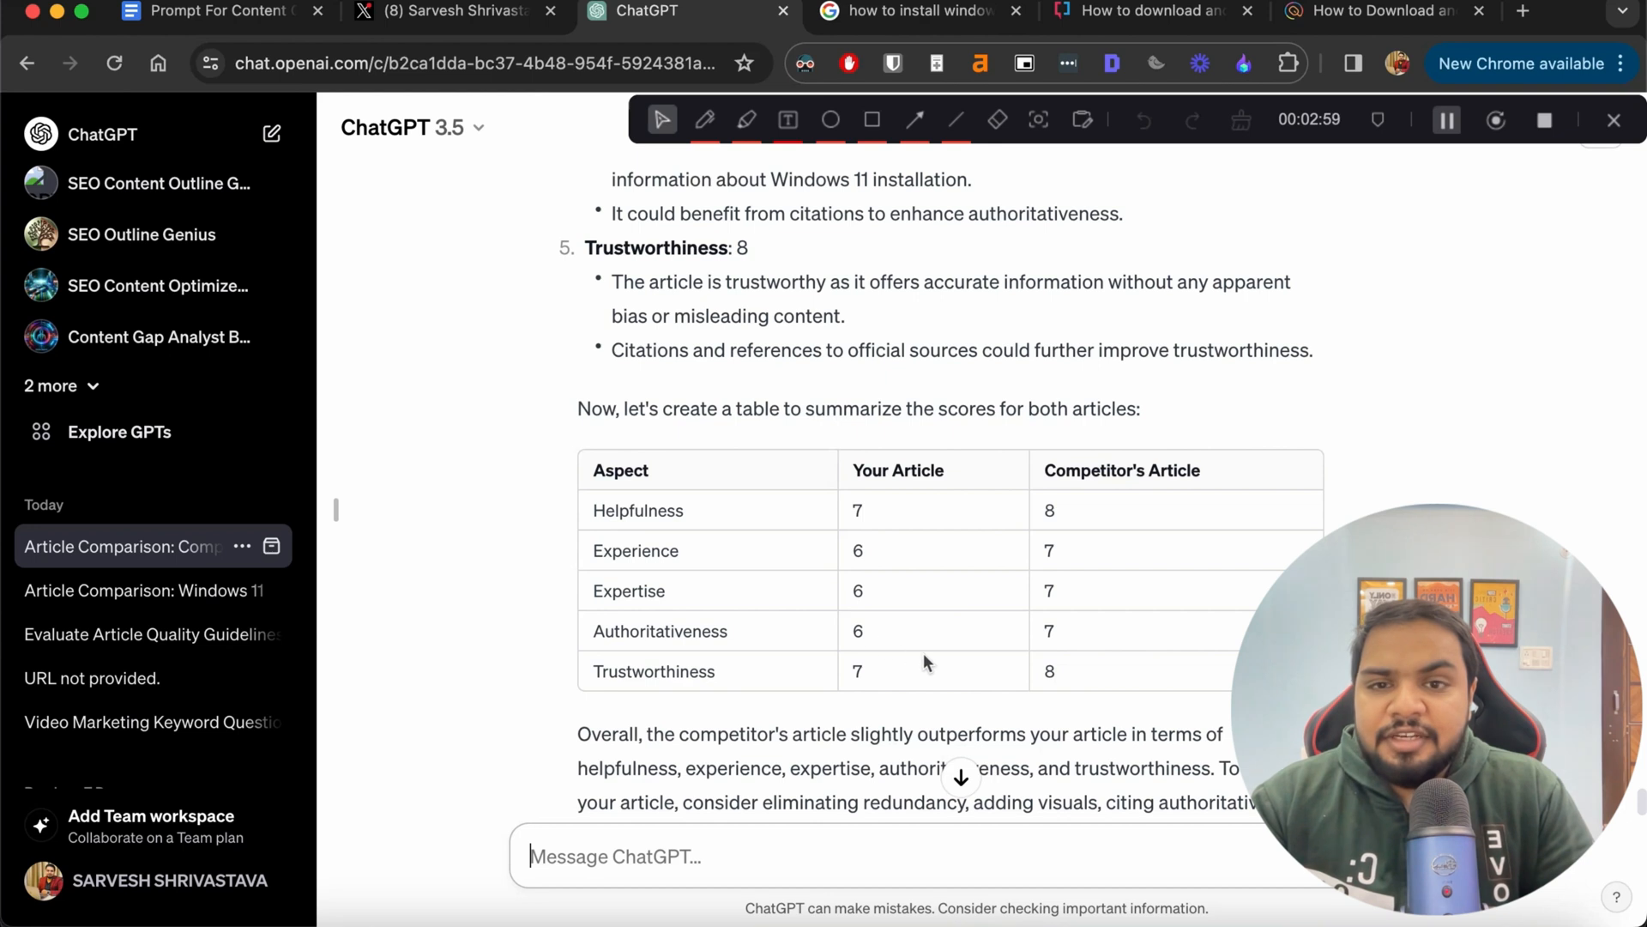
mouse_move(798, 701)
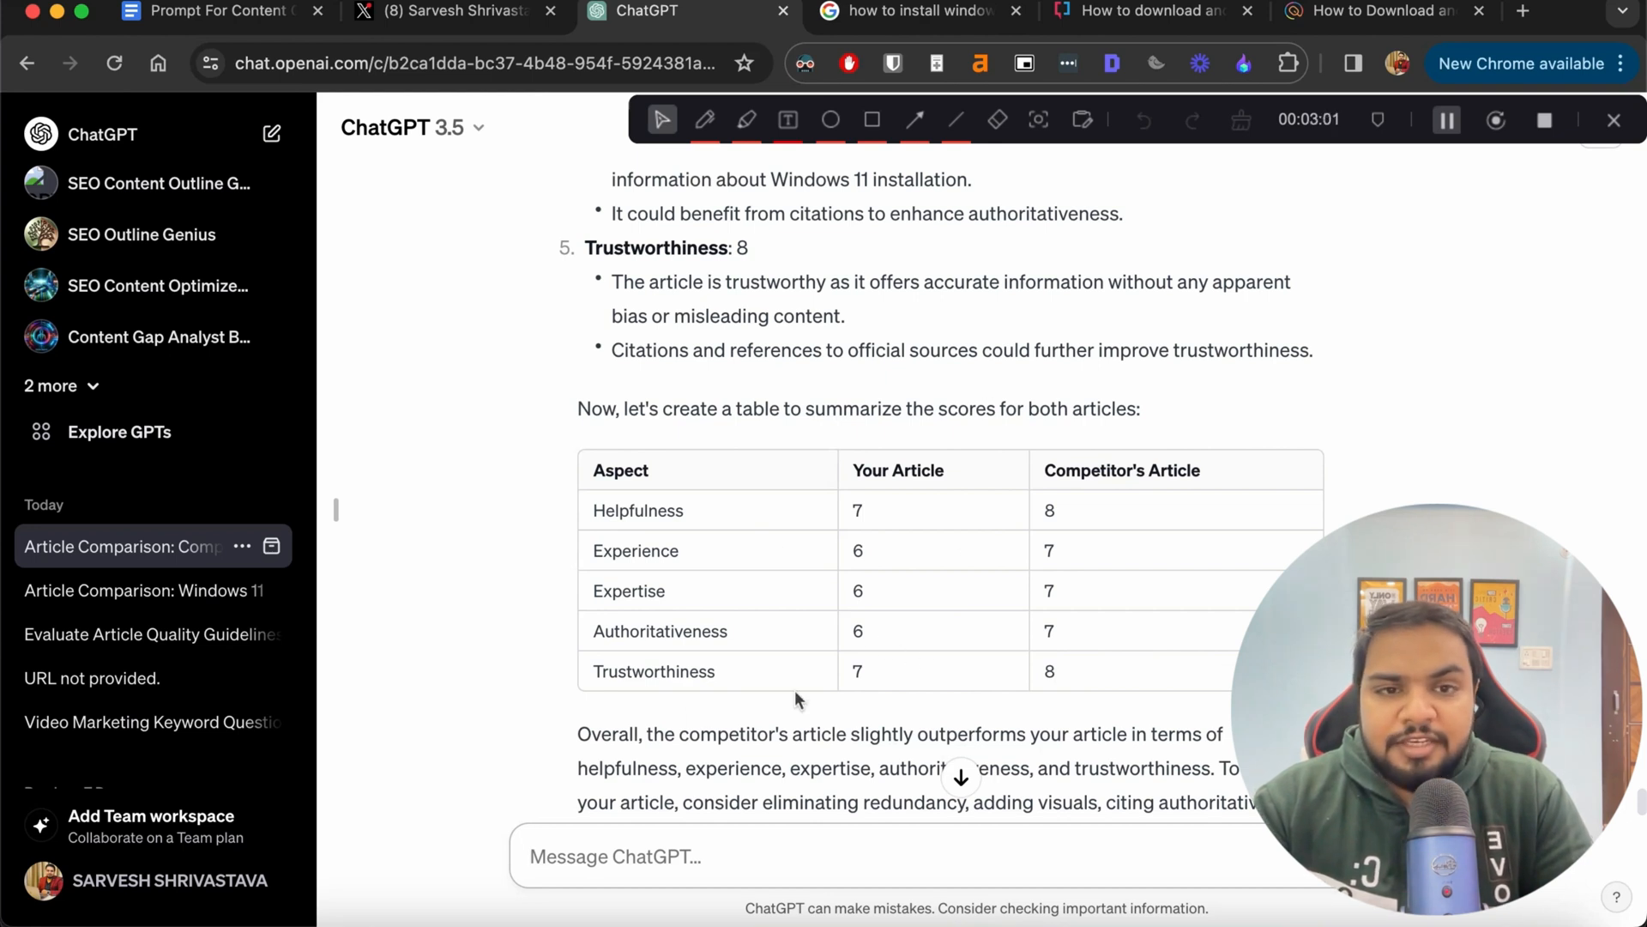
scroll(down, 3)
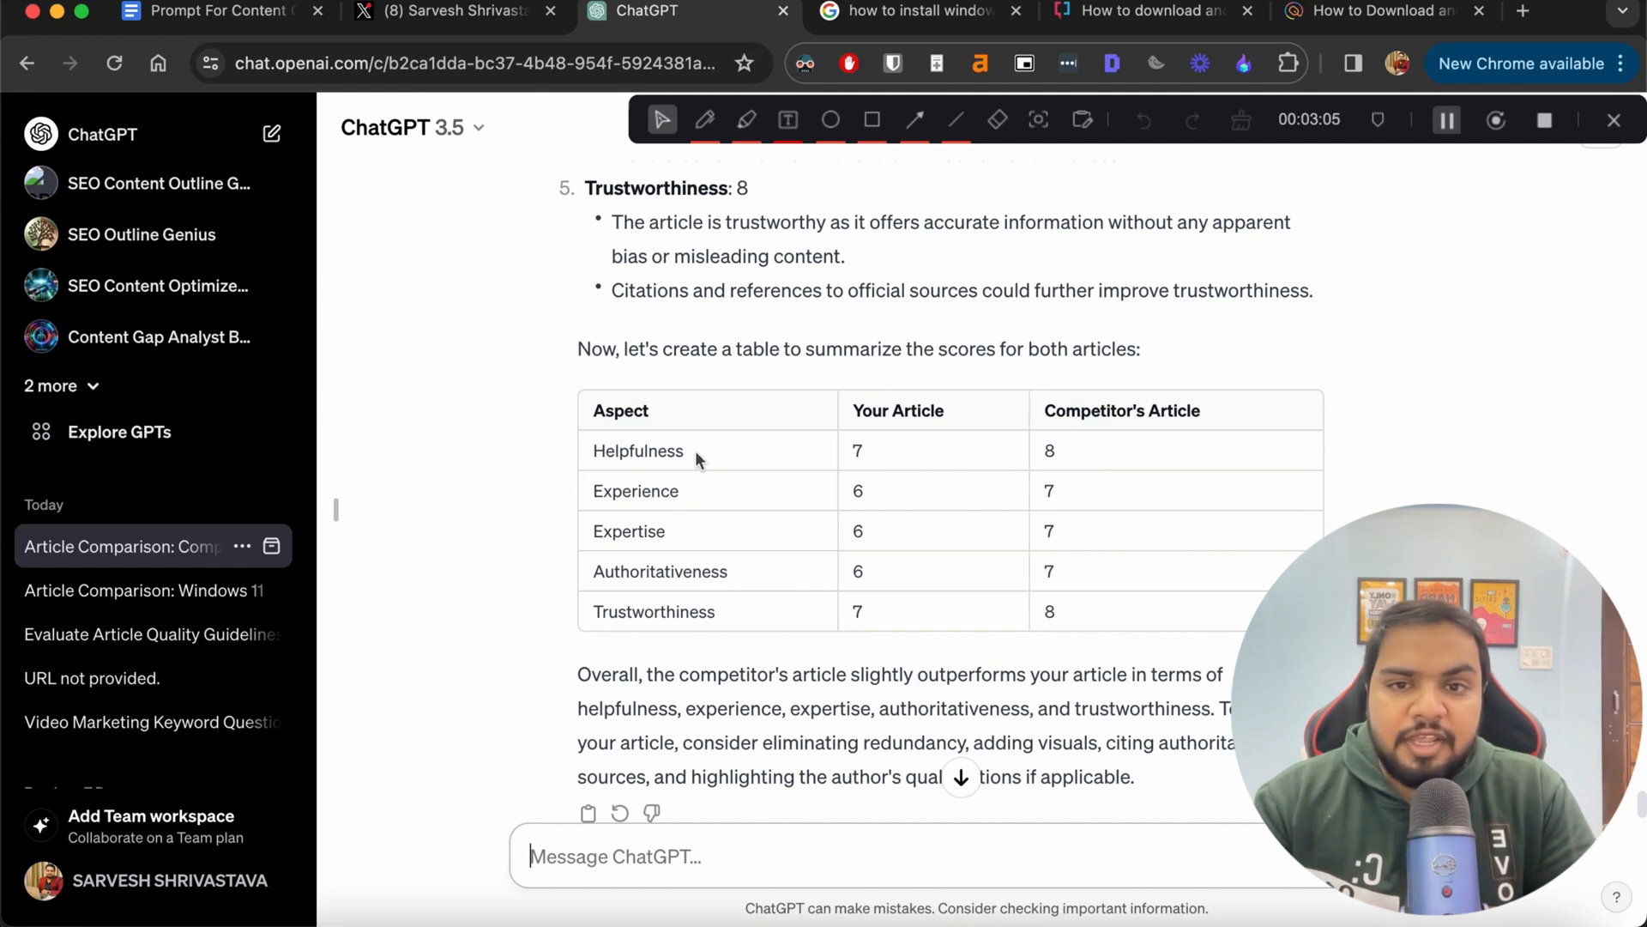
mouse_move(860, 413)
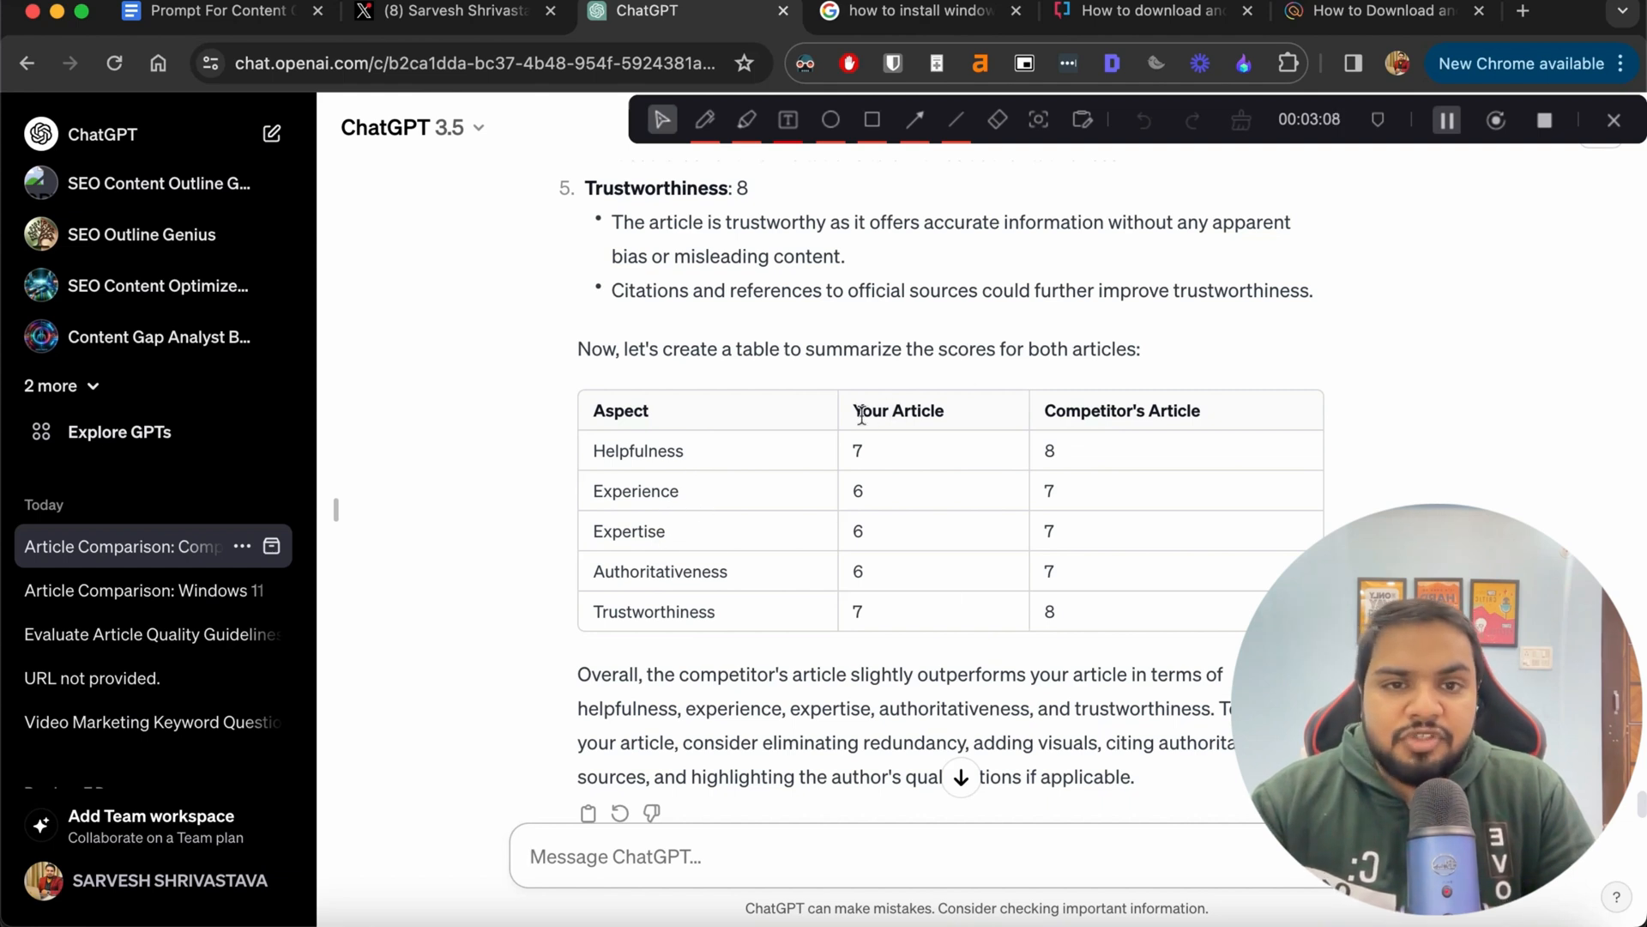
mouse_move(1155, 419)
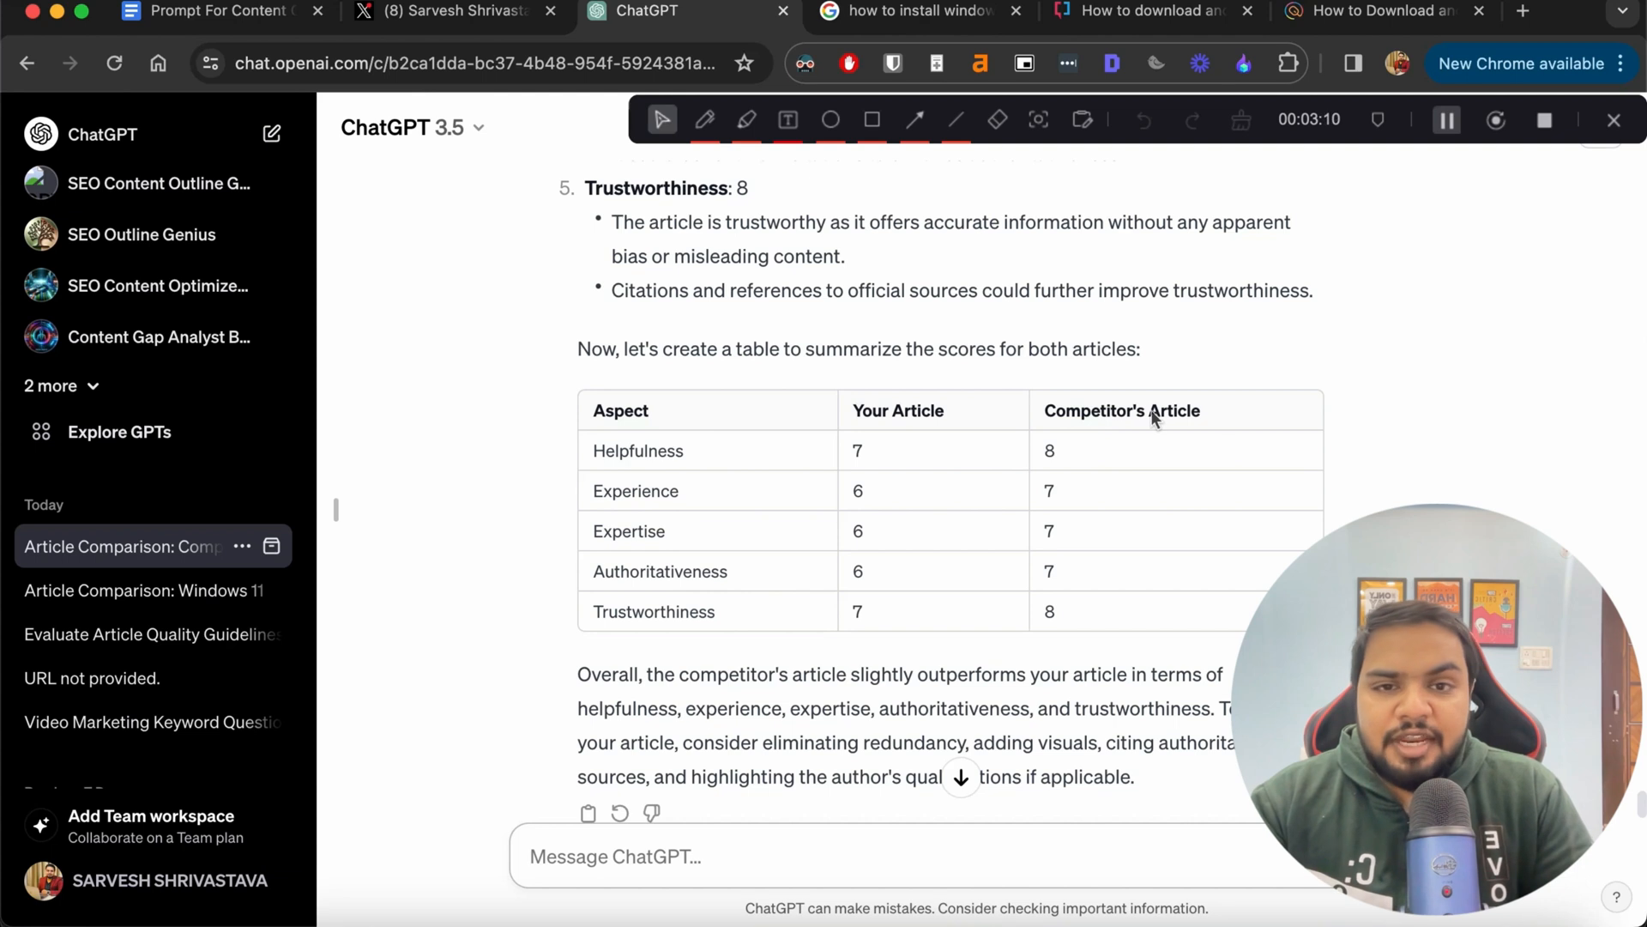
mouse_move(1129, 486)
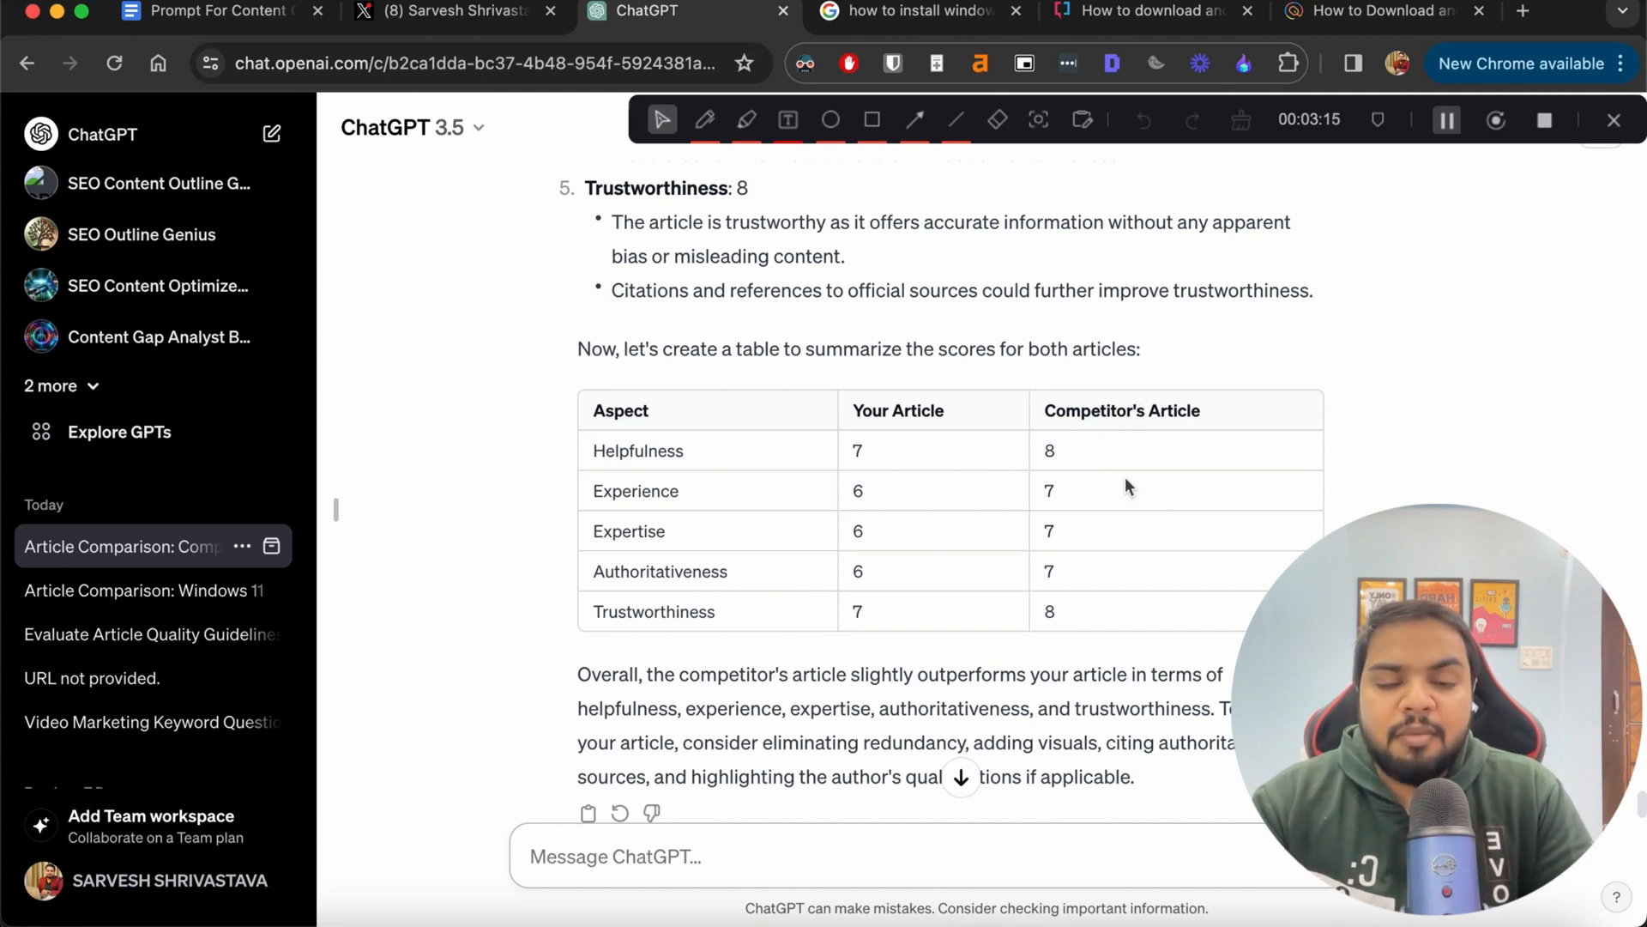
mouse_move(749, 565)
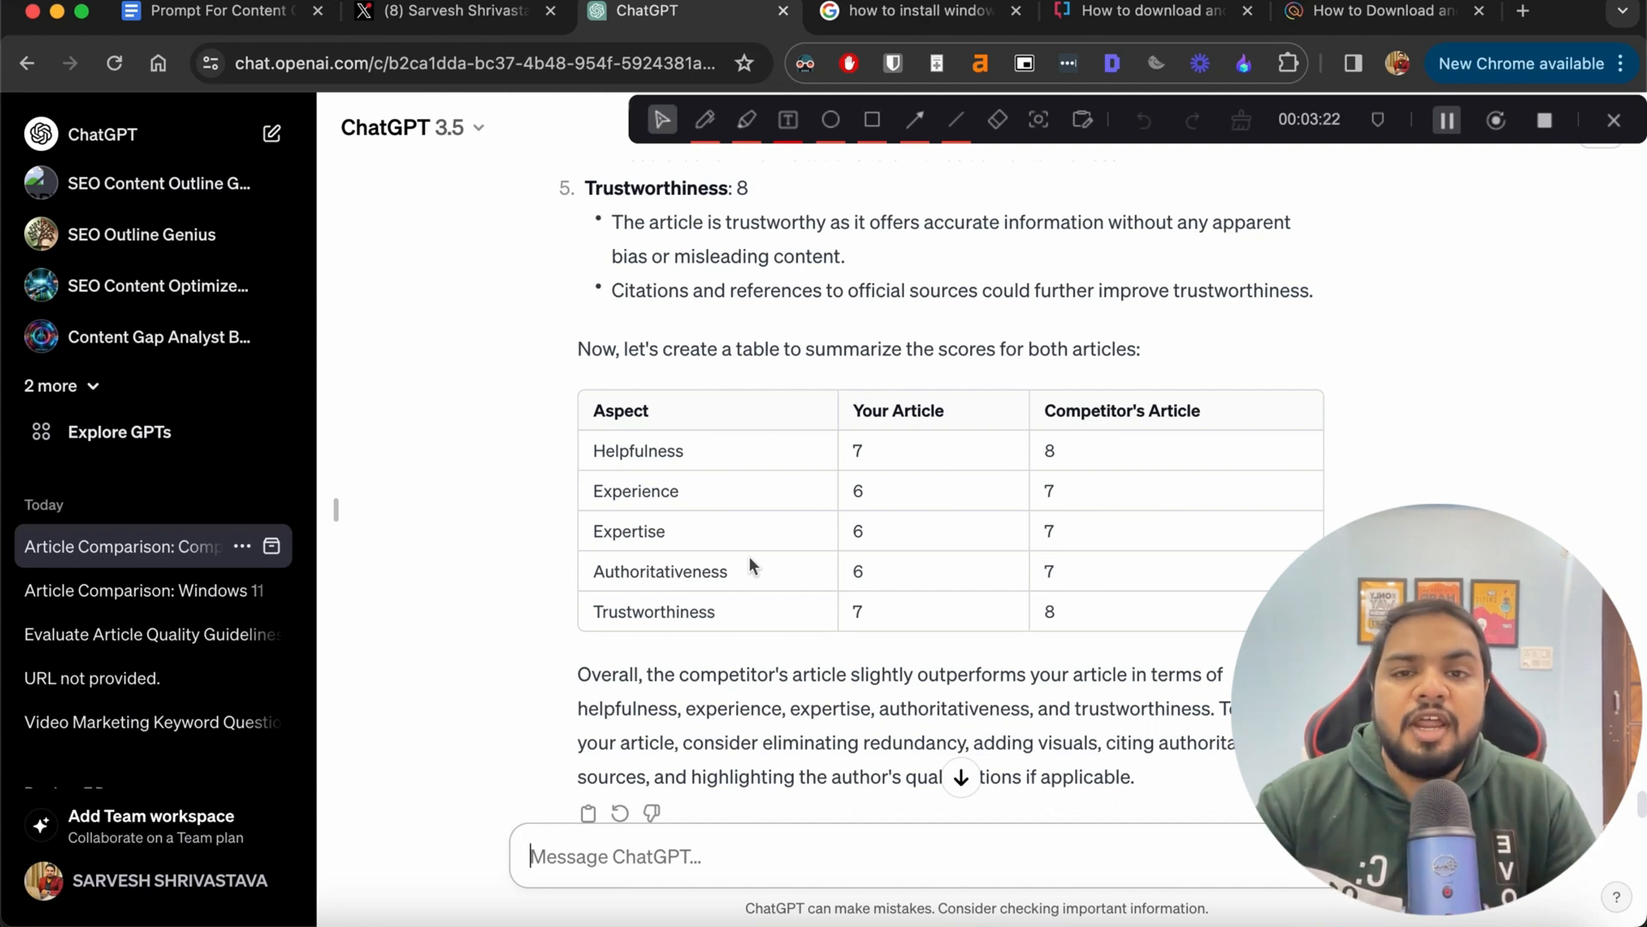
mouse_move(997, 699)
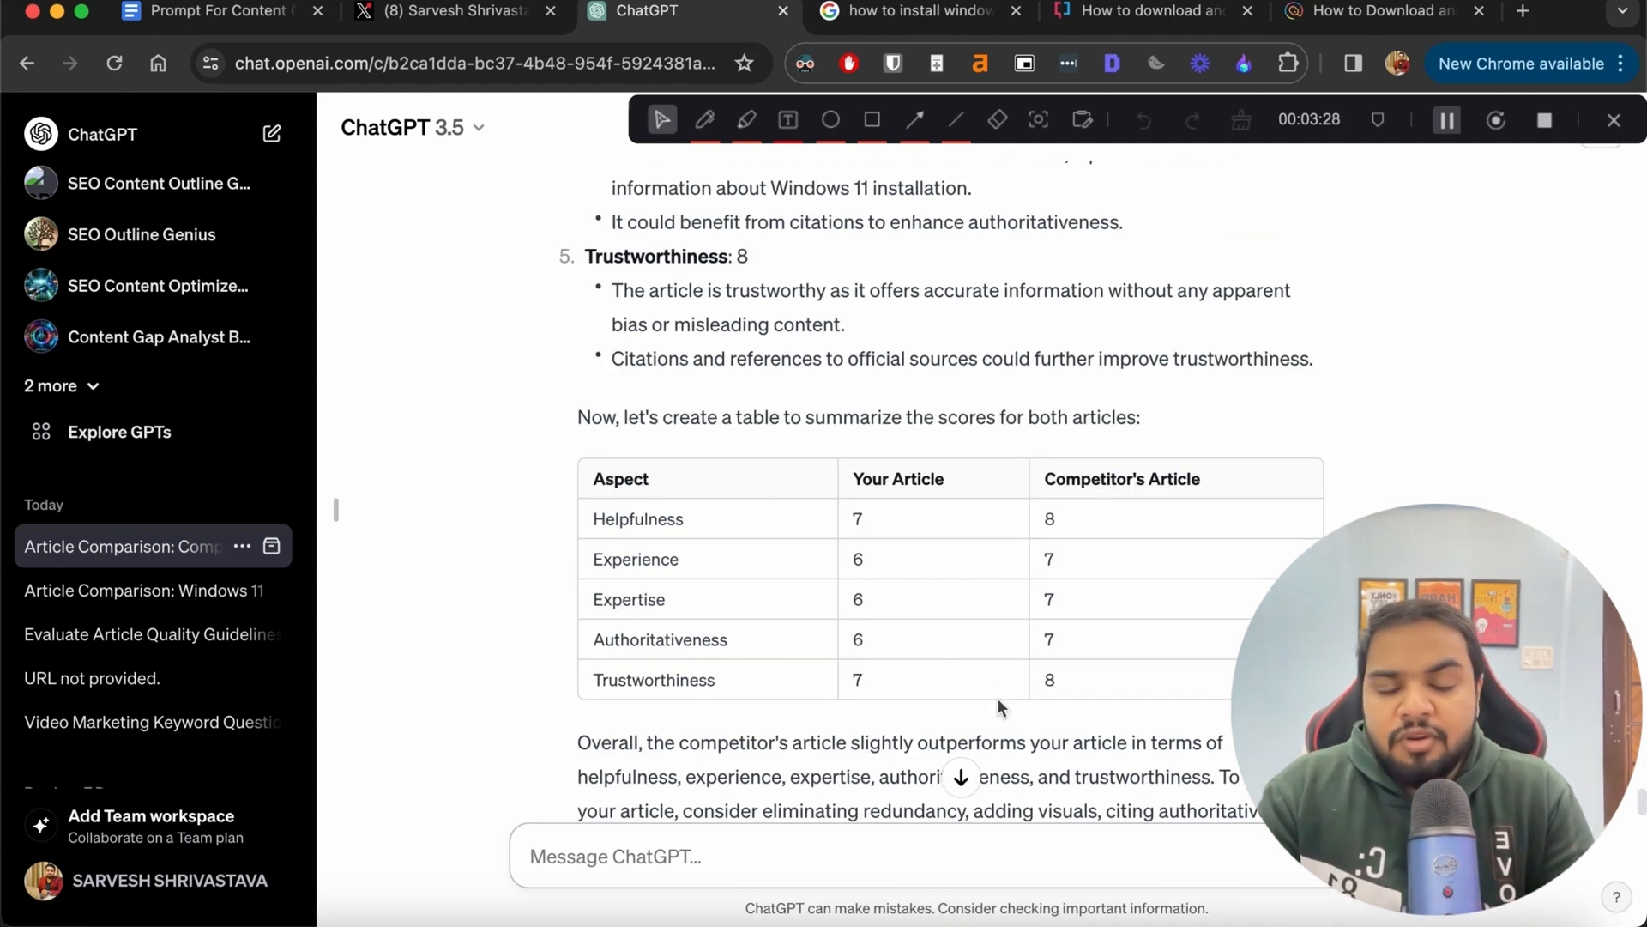
scroll(up, 3)
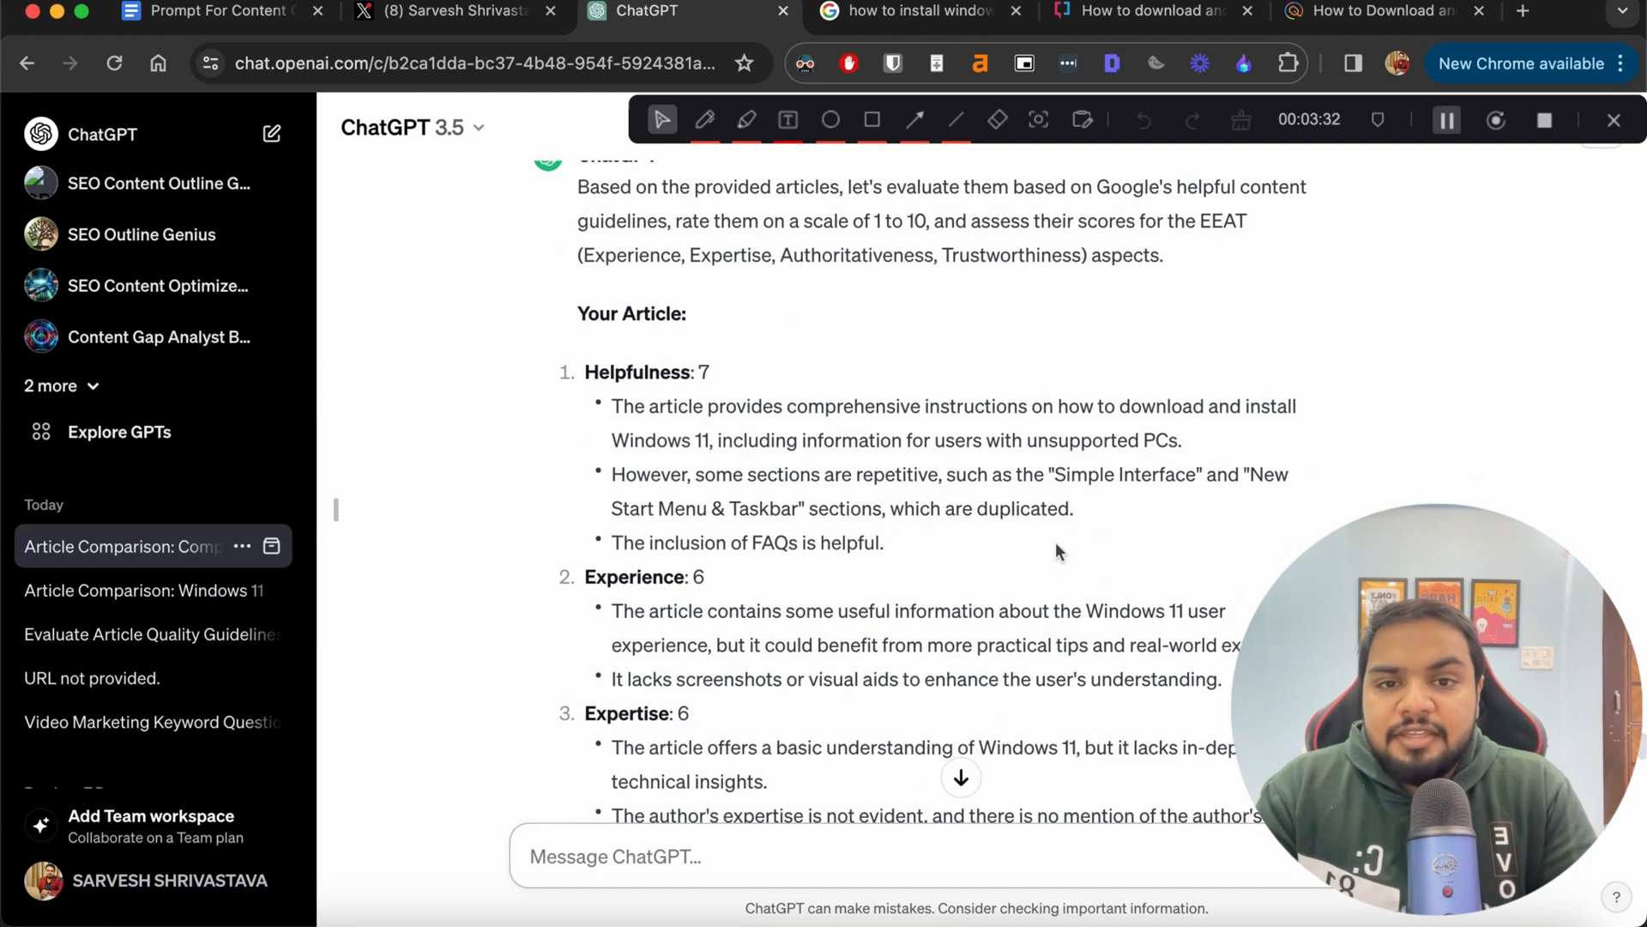
mouse_move(568, 374)
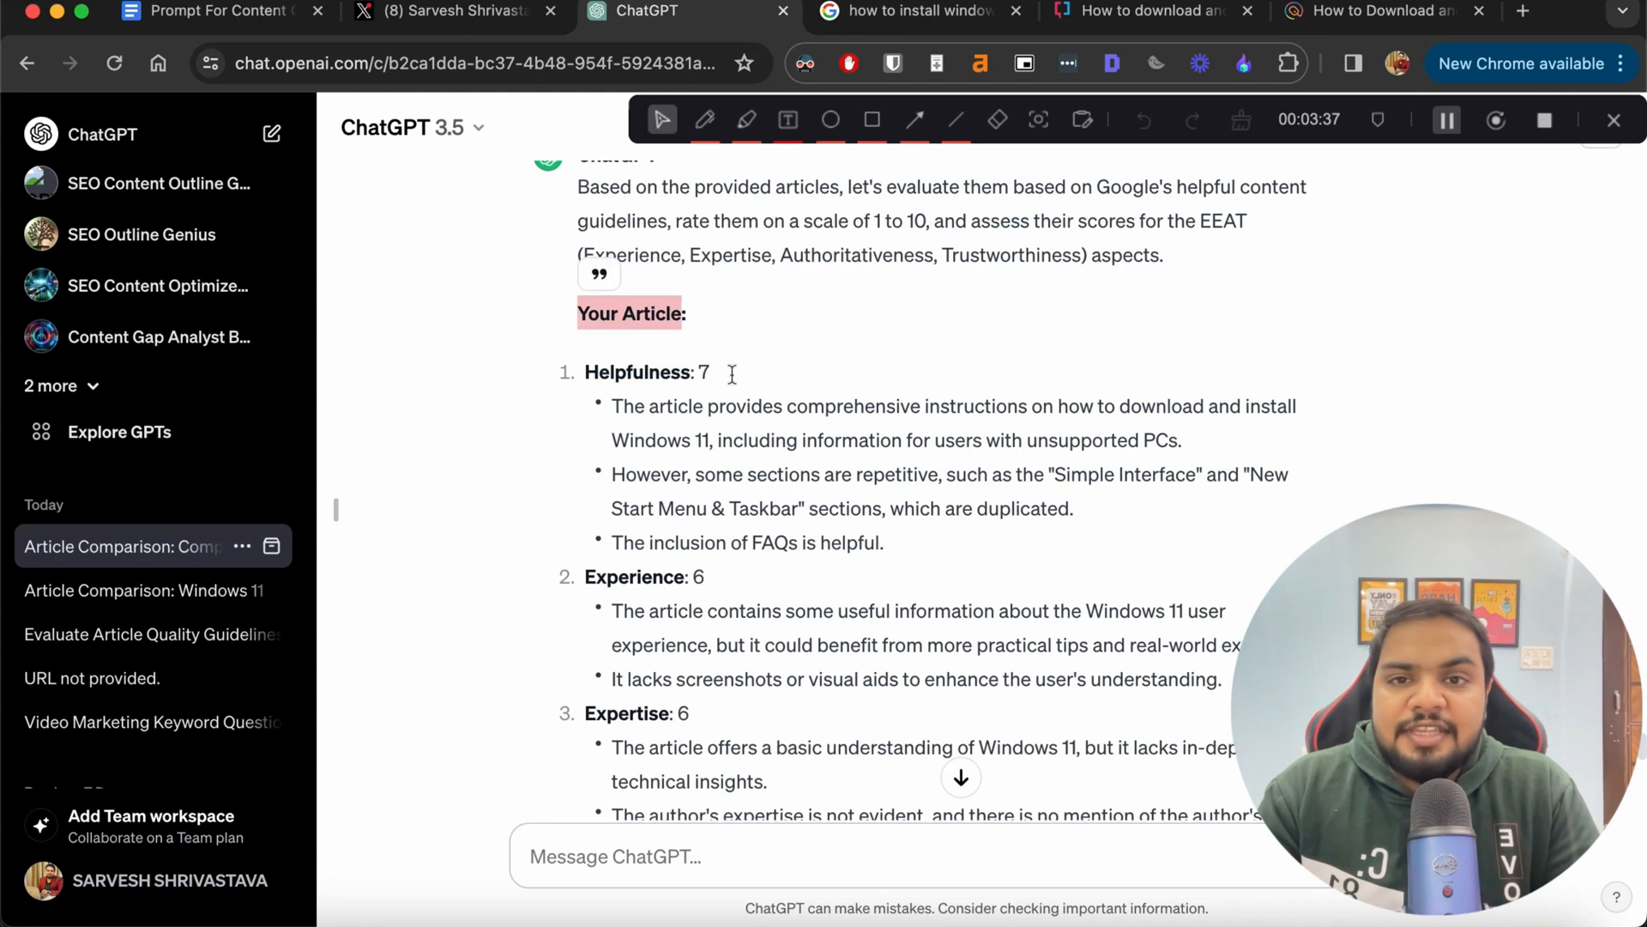
scroll(down, 3)
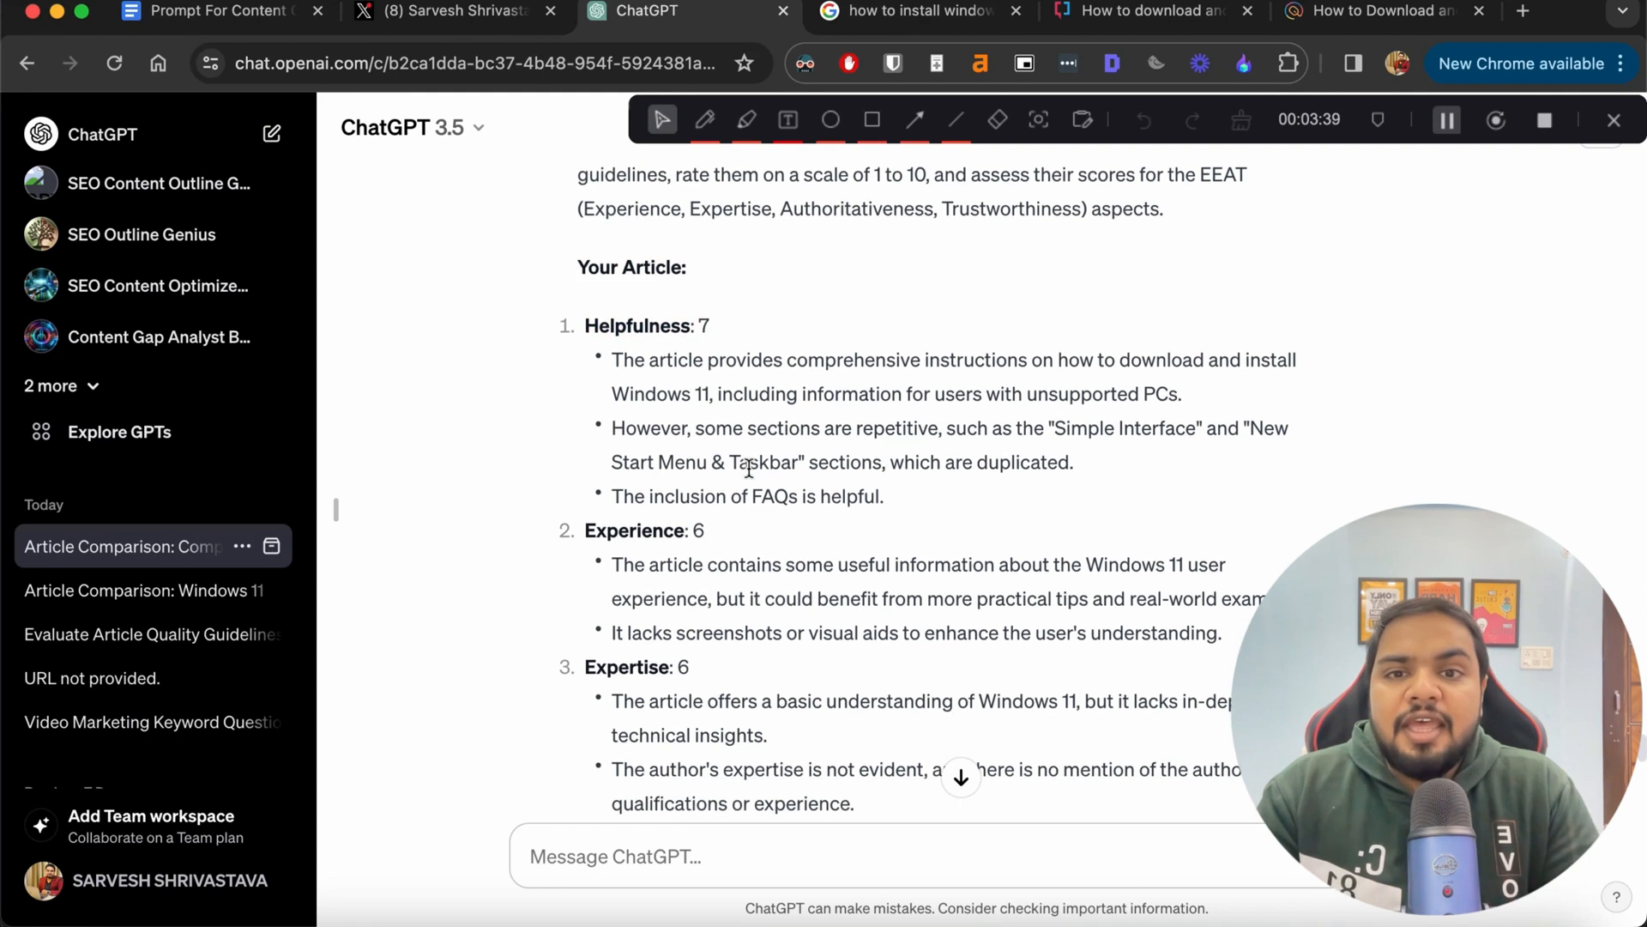
mouse_move(1299, 393)
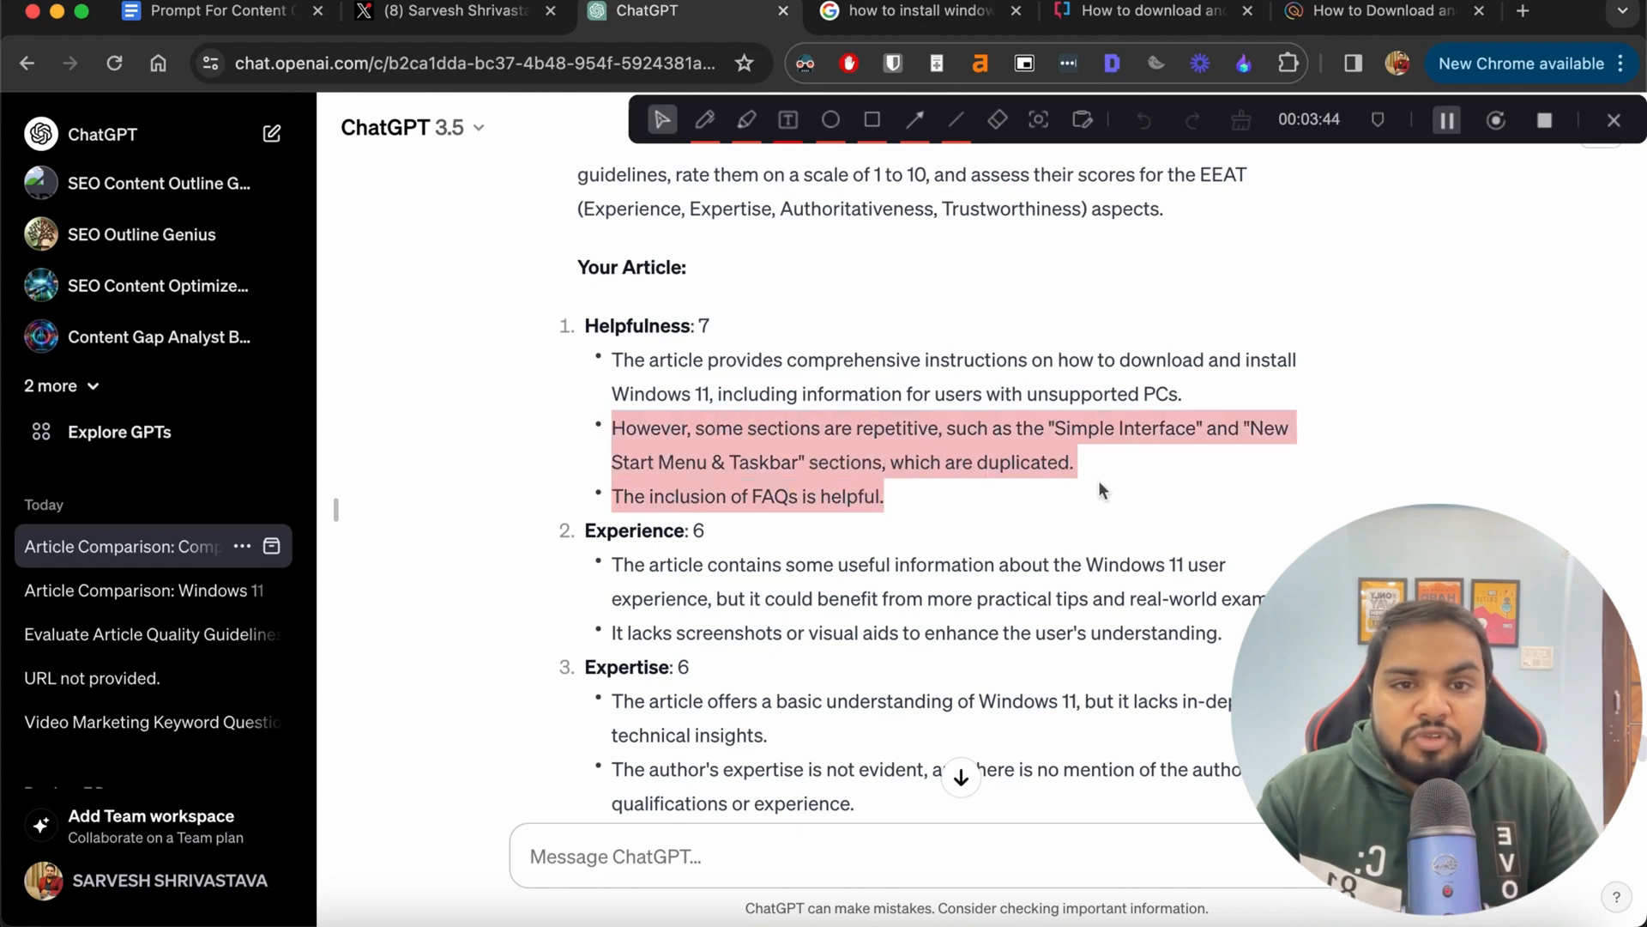
click(1134, 480)
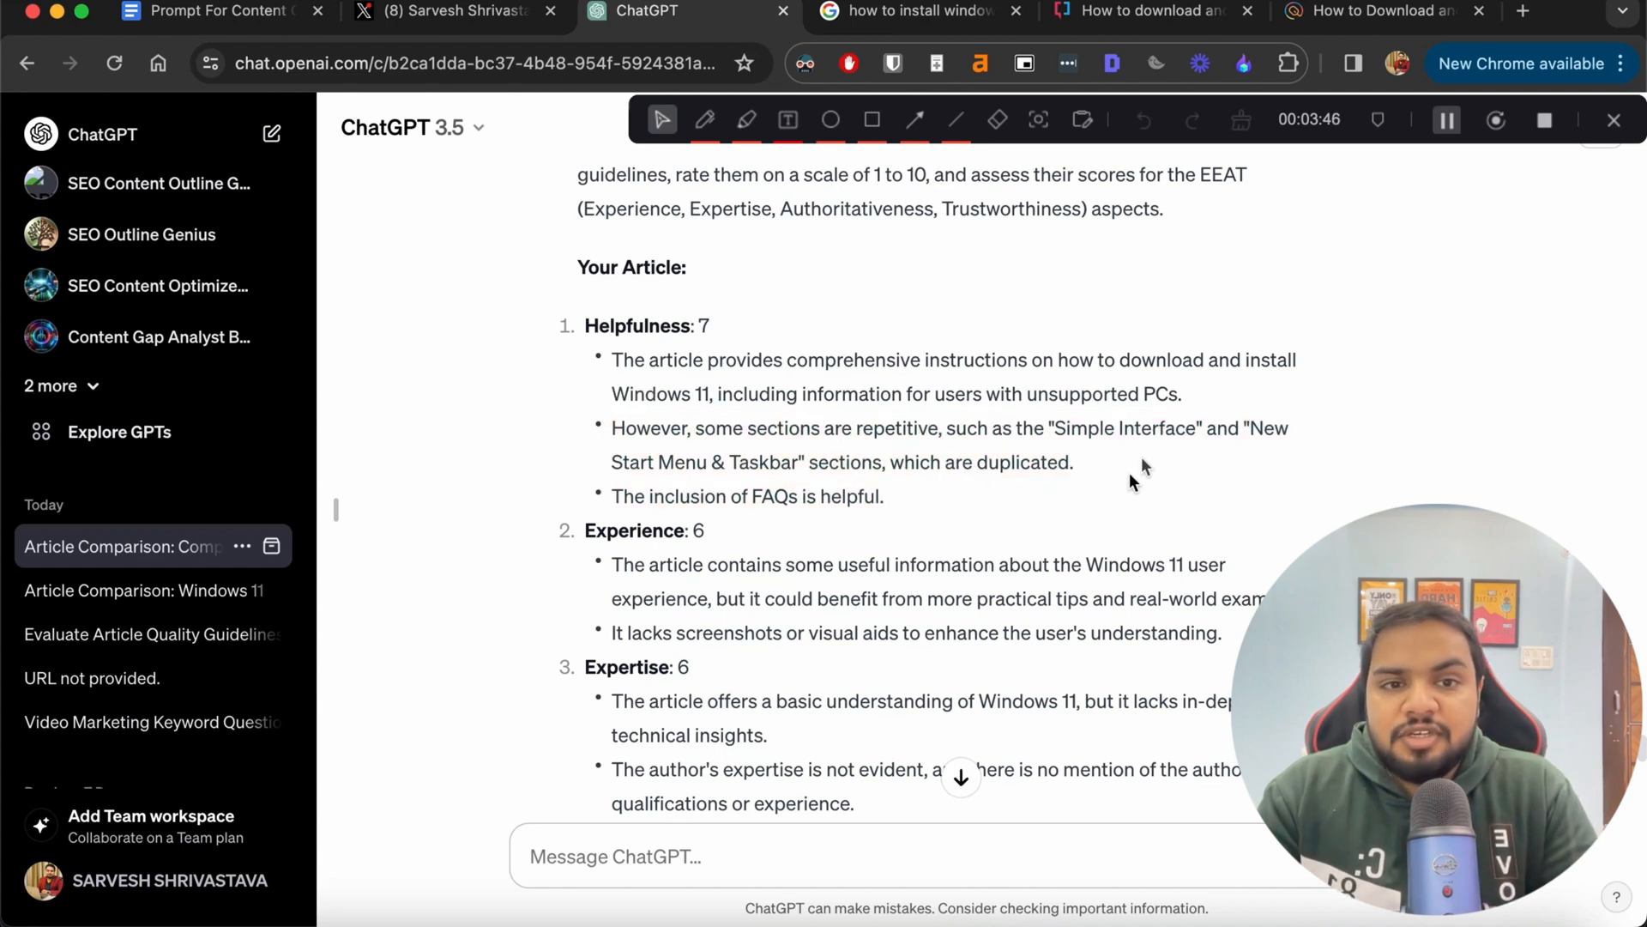
scroll(down, 3)
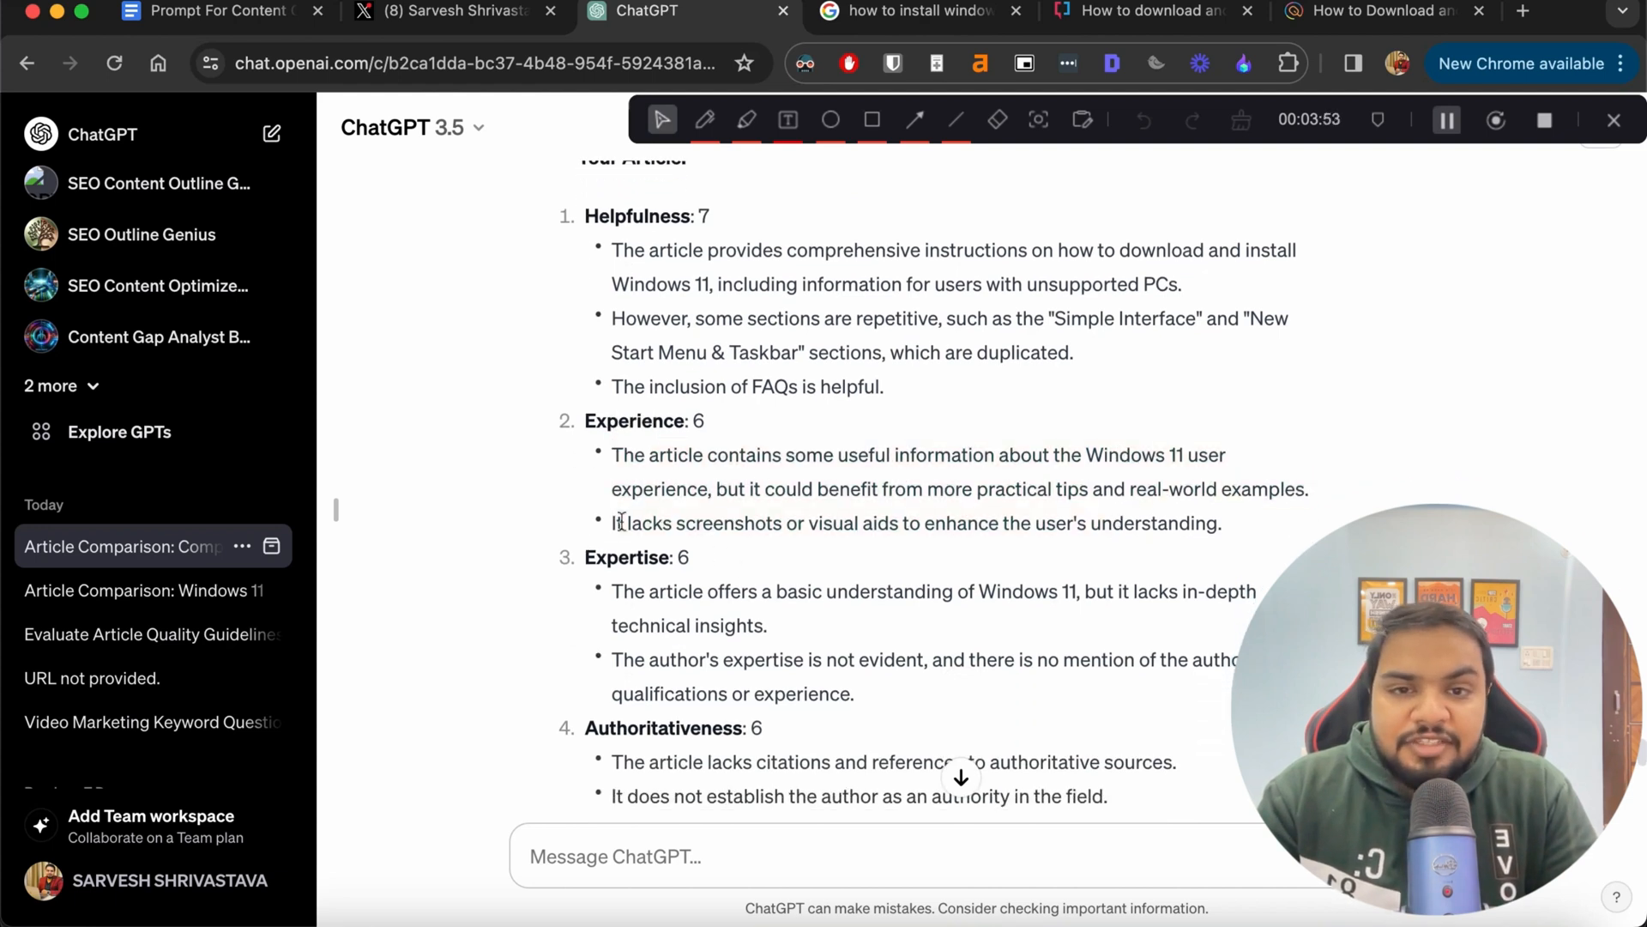
scroll(down, 3)
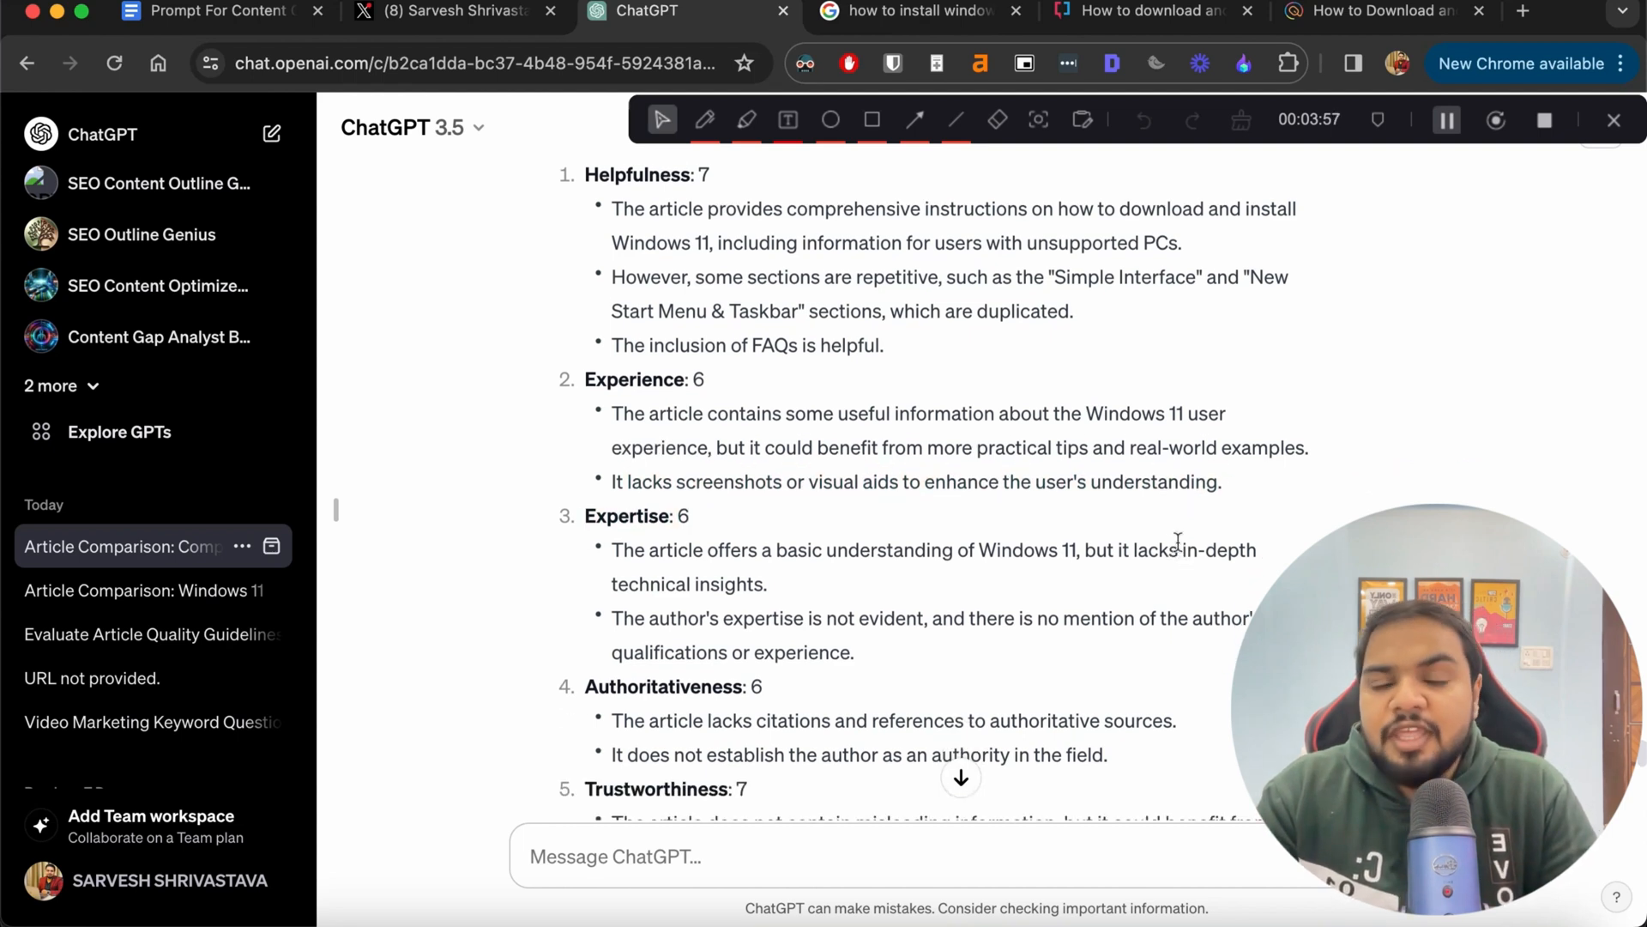
scroll(down, 3)
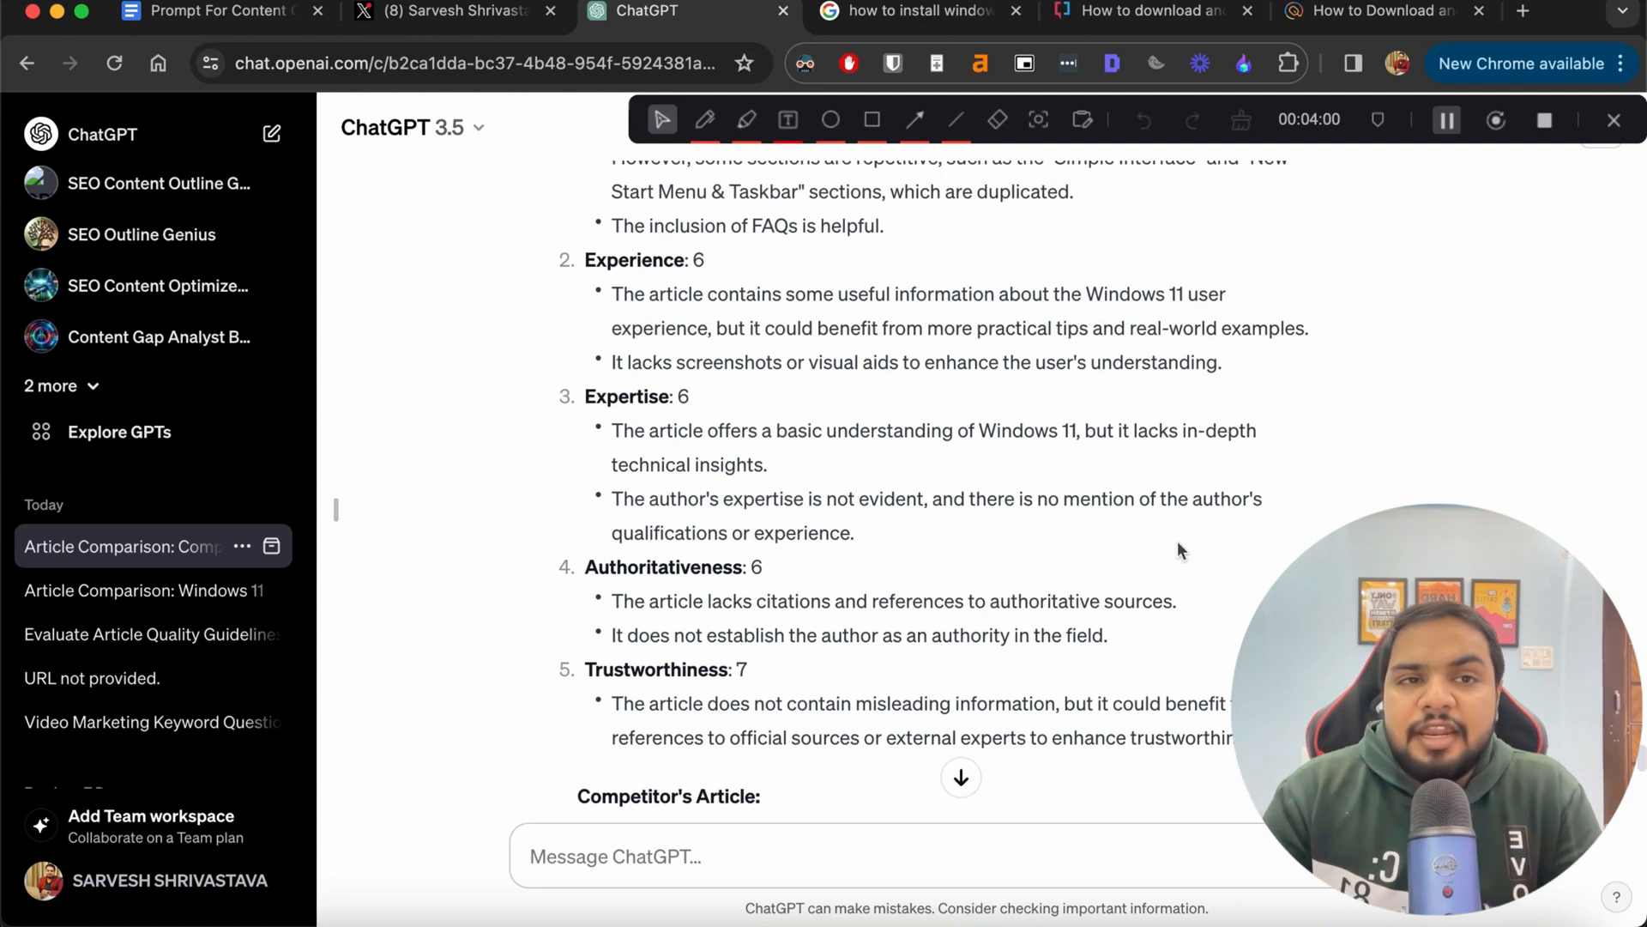
mouse_move(980, 348)
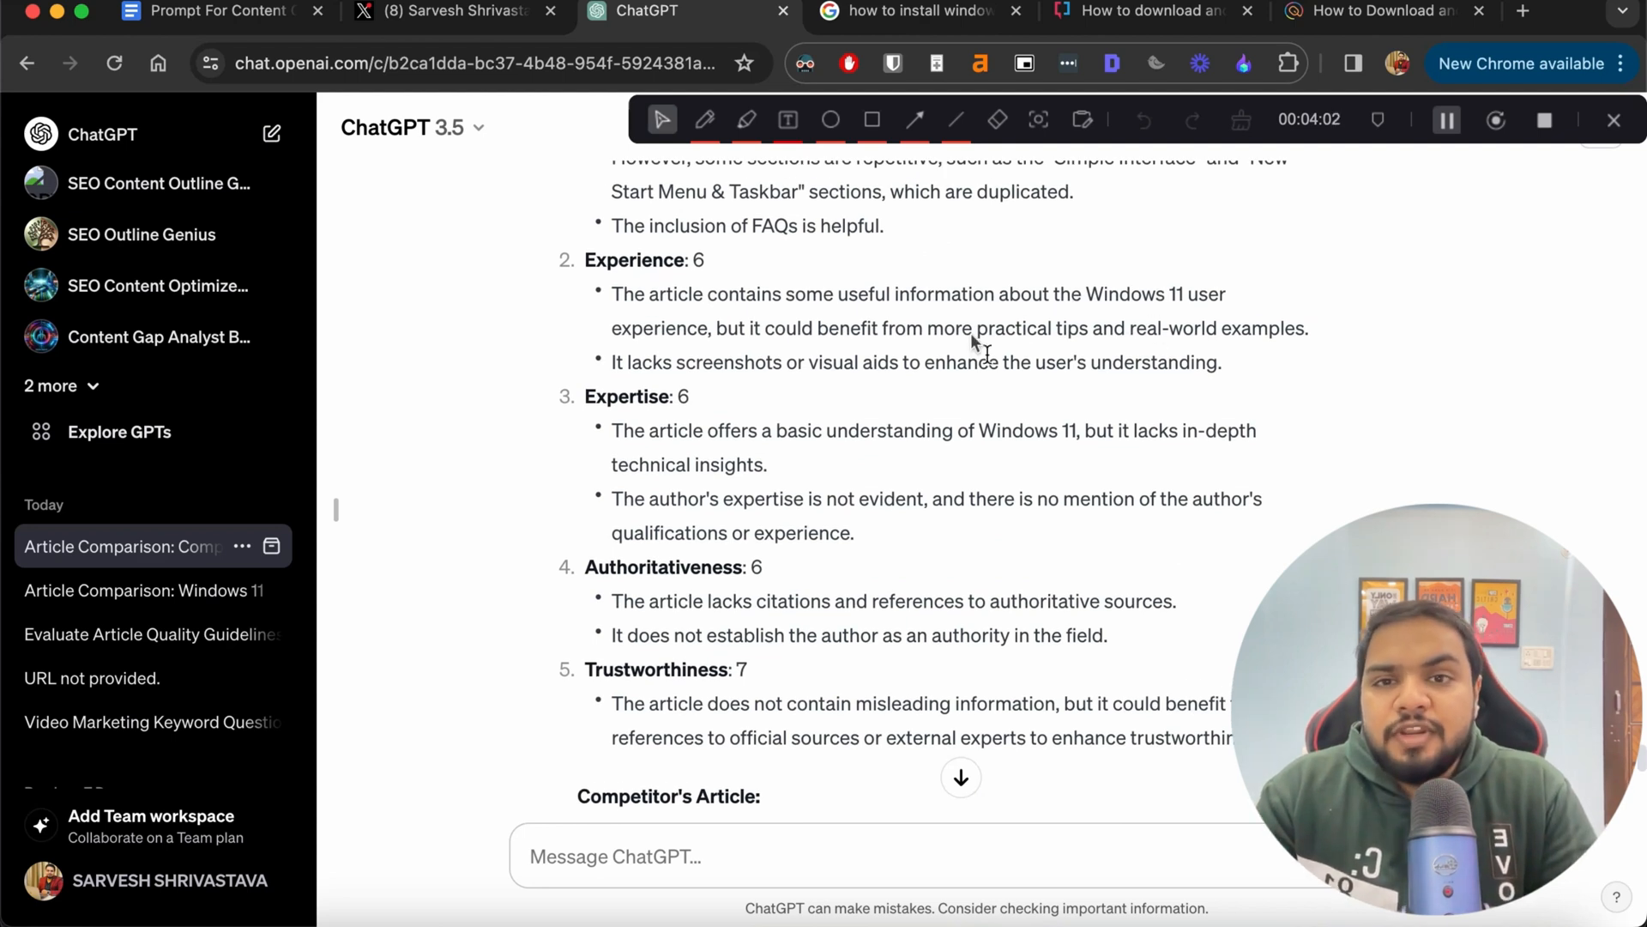
mouse_move(872, 368)
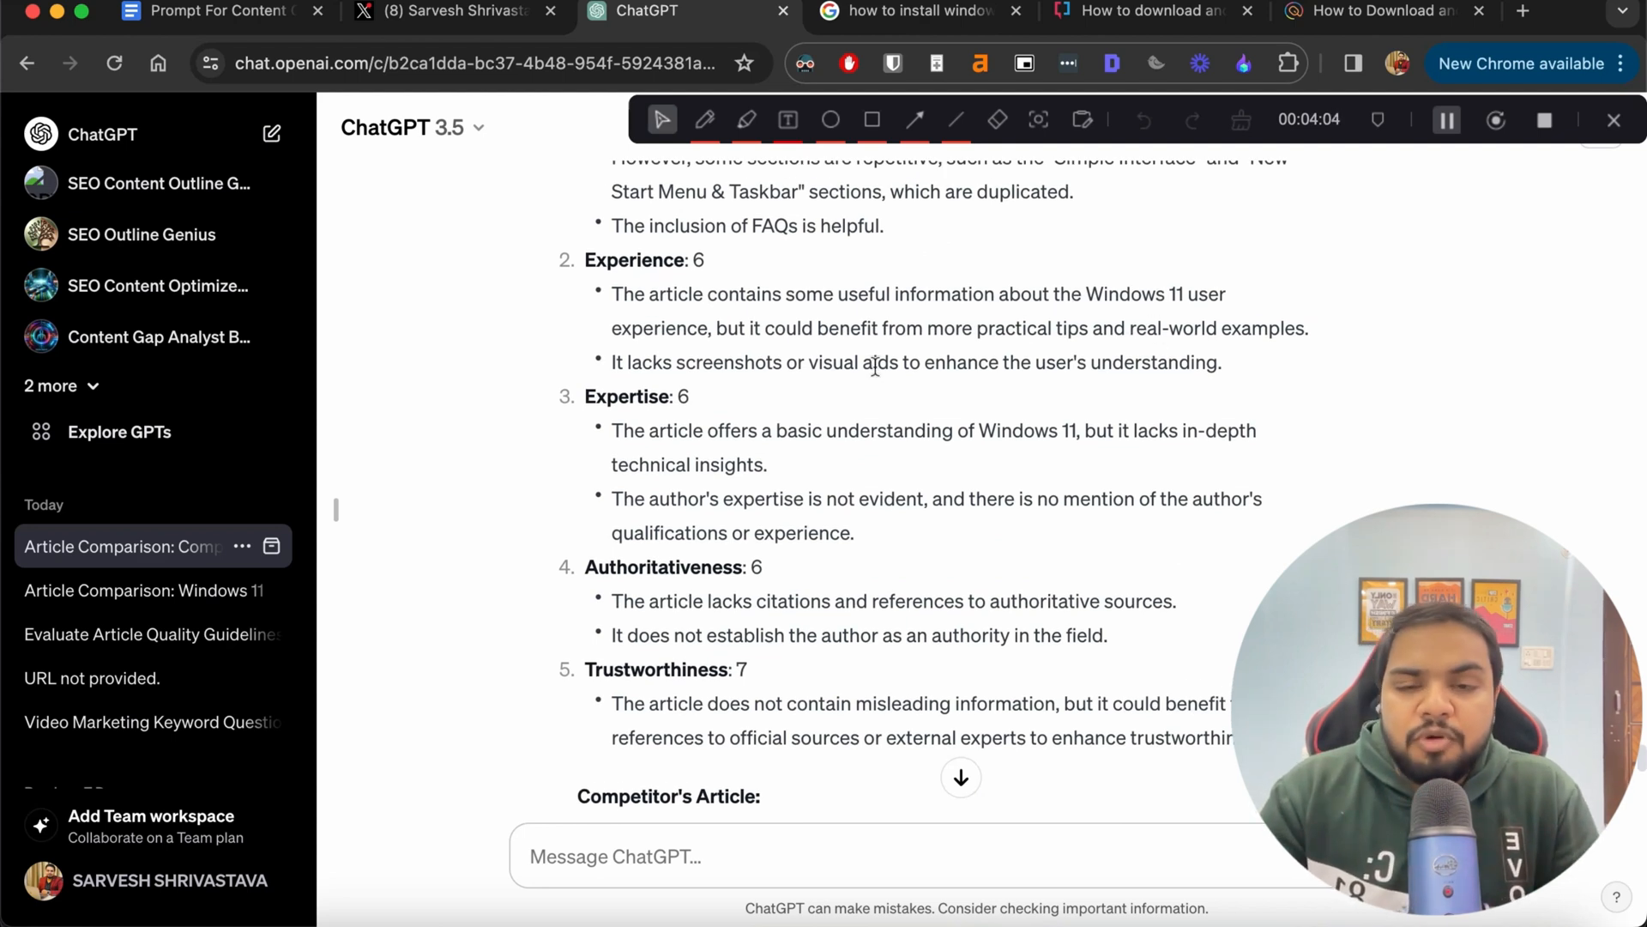
scroll(down, 3)
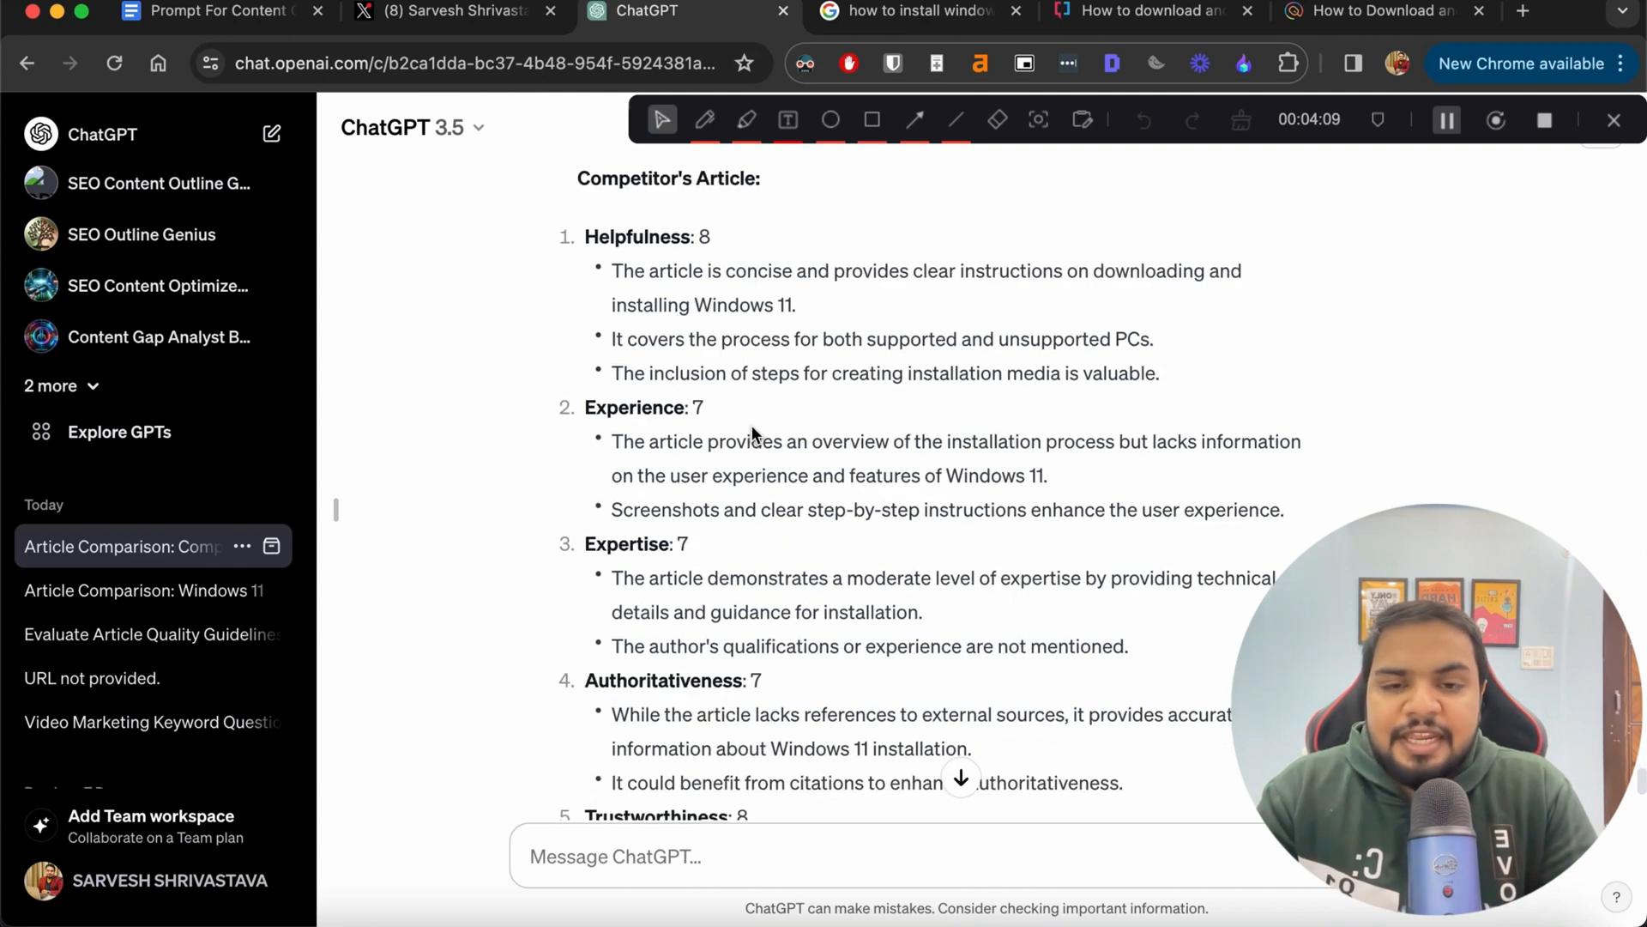
scroll(down, 3)
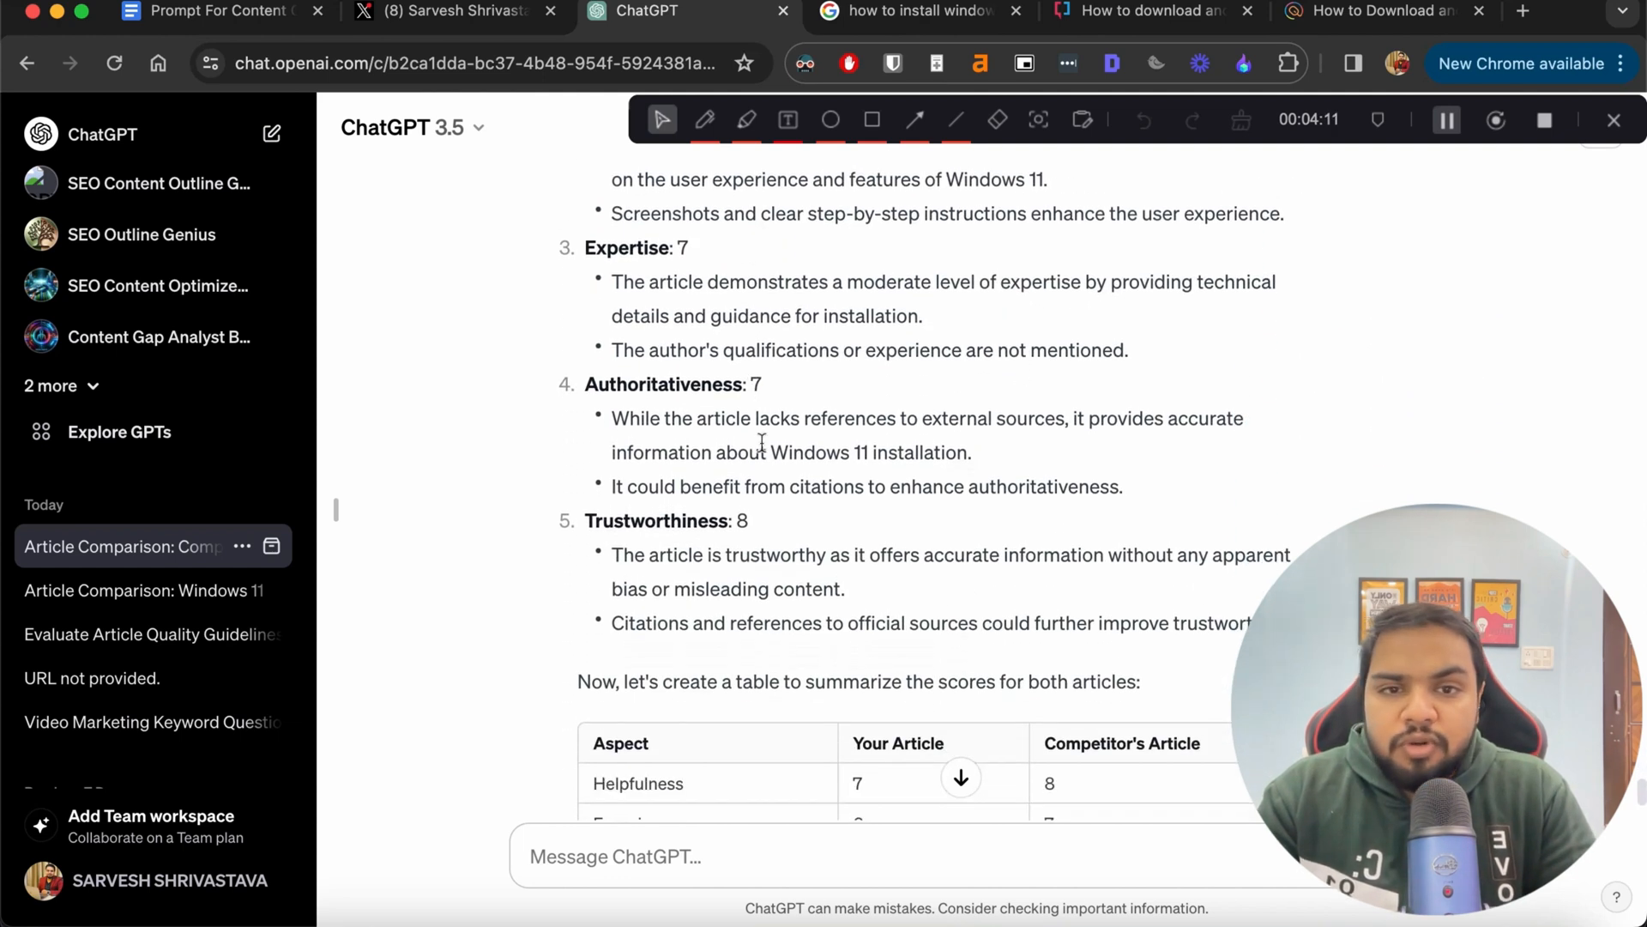
scroll(down, 3)
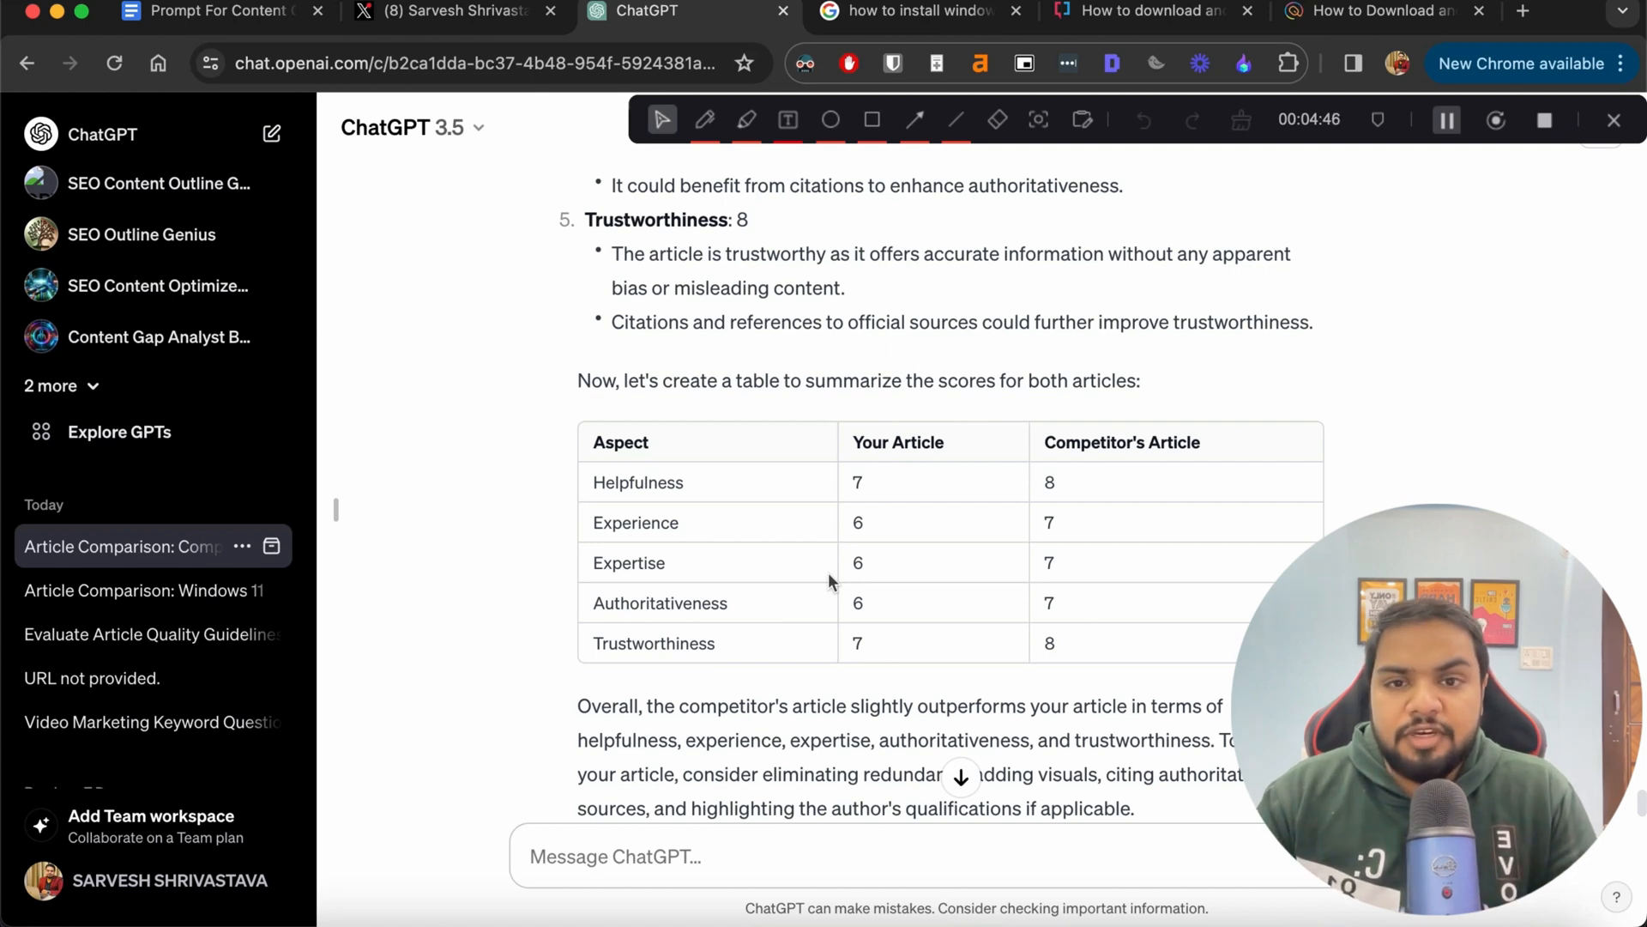
scroll(down, 3)
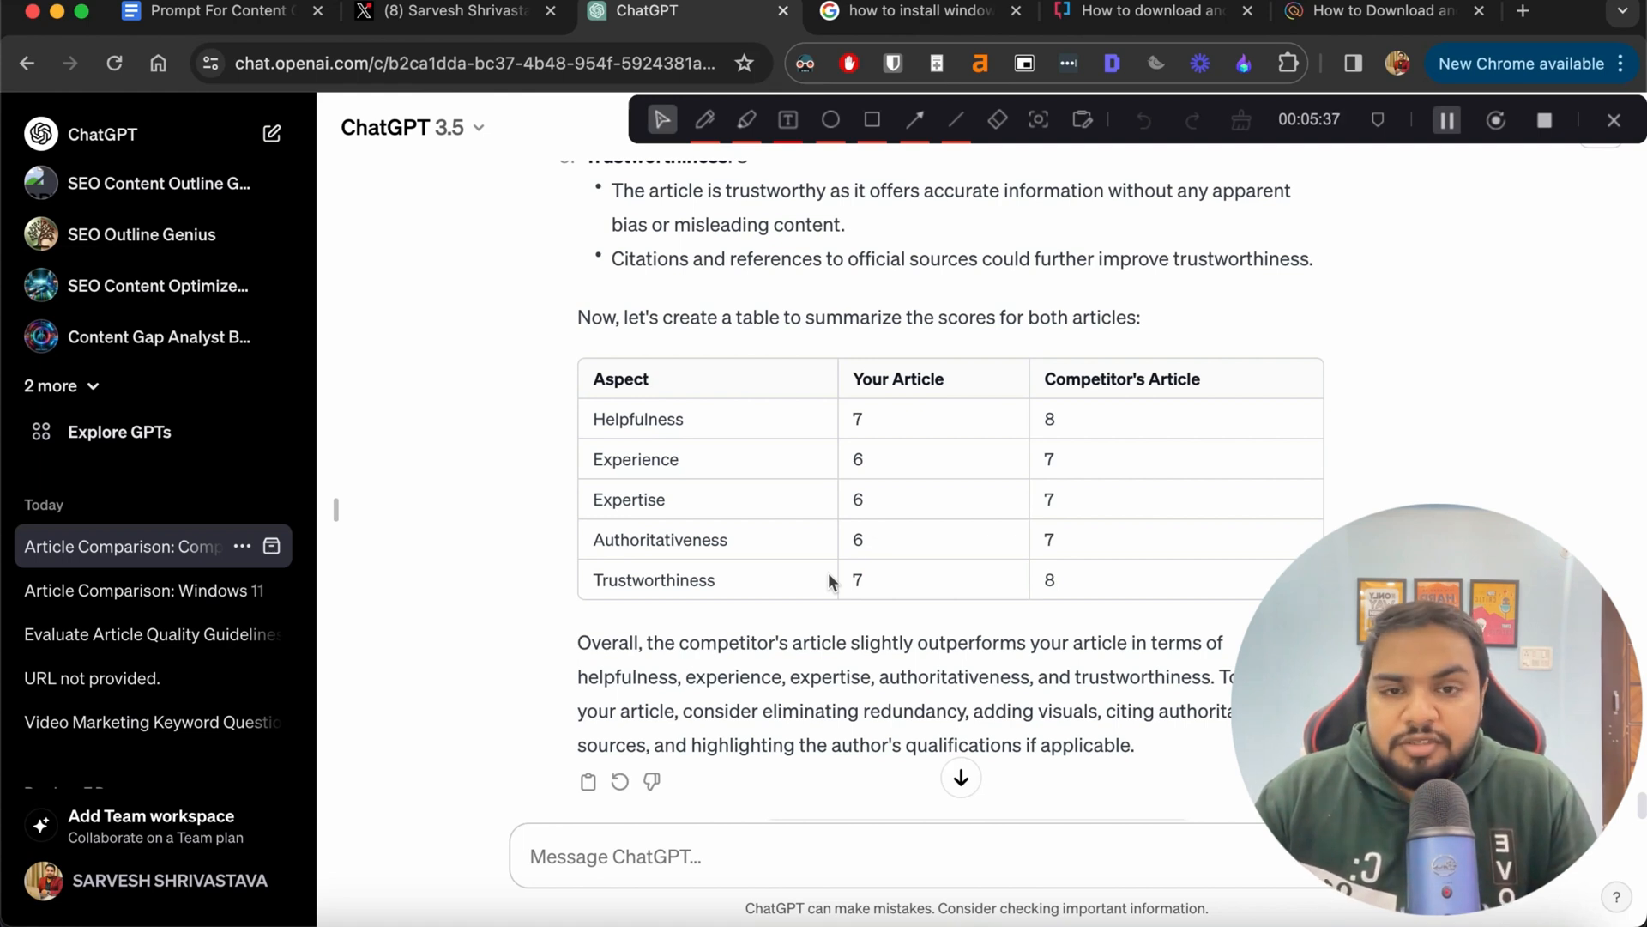
mouse_move(1410, 362)
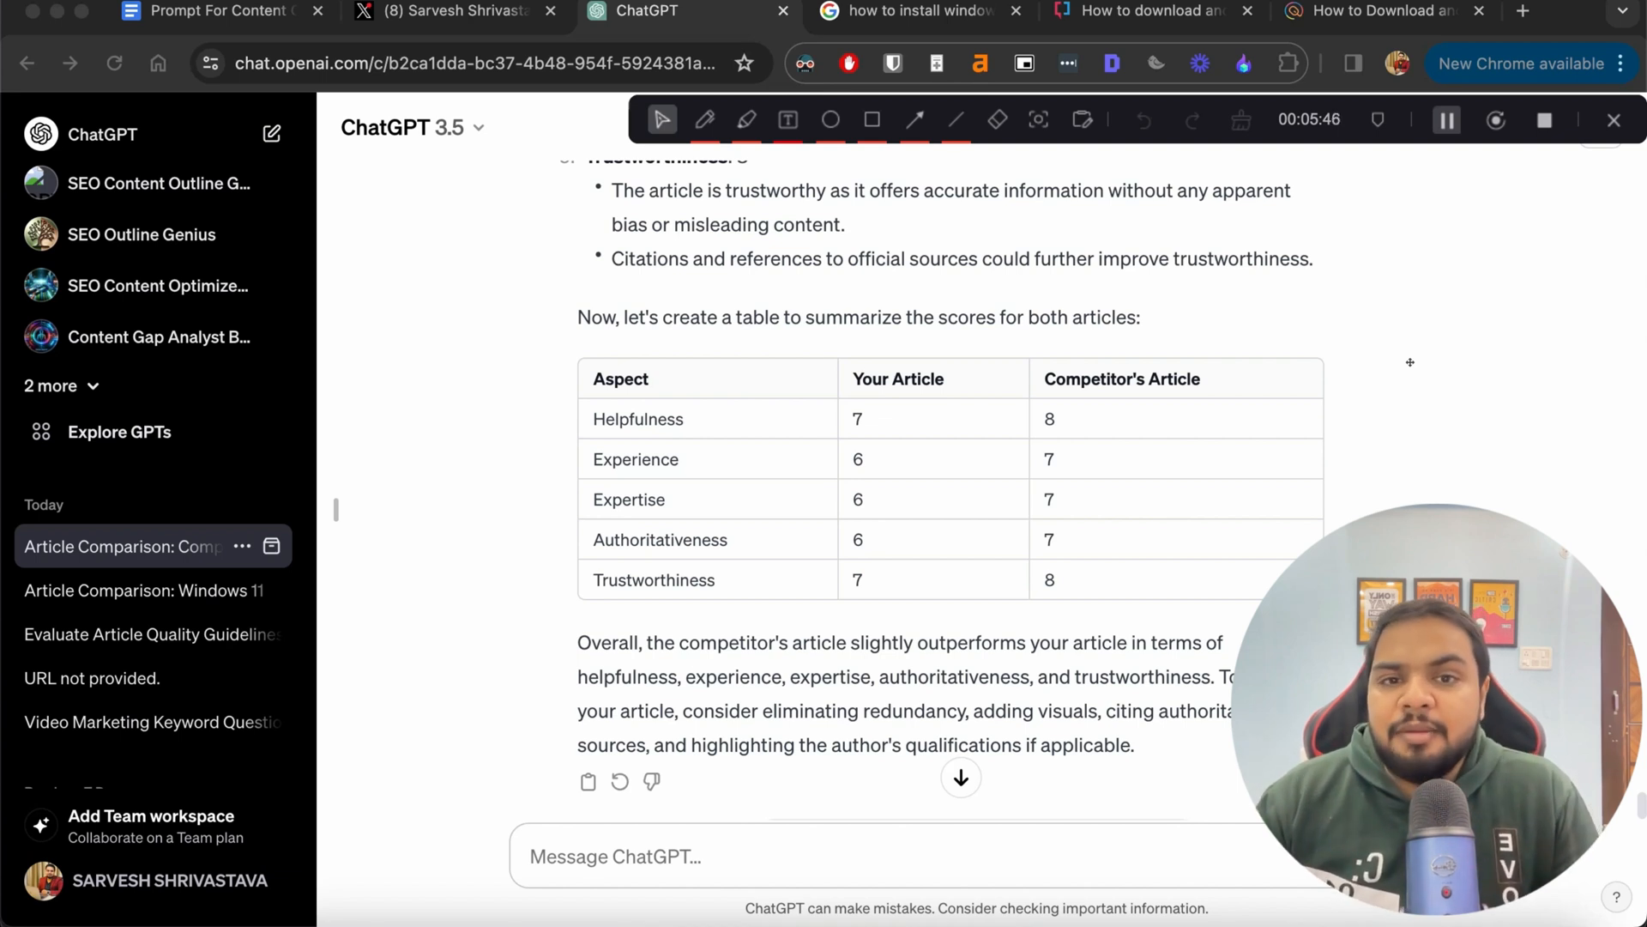
mouse_move(1220, 505)
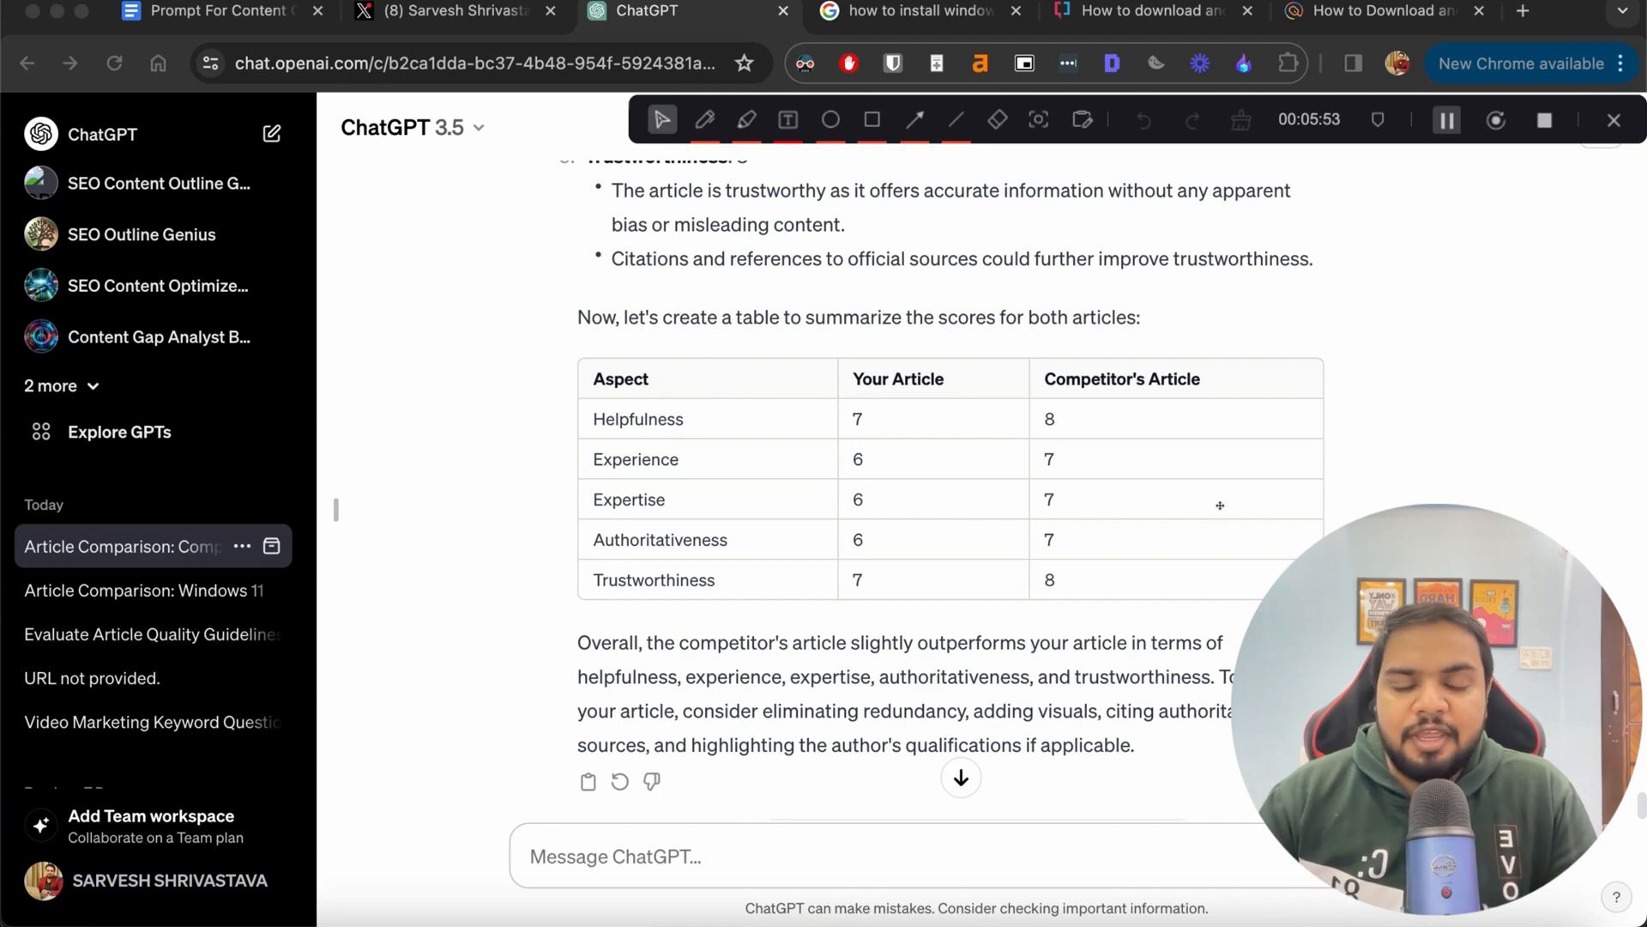